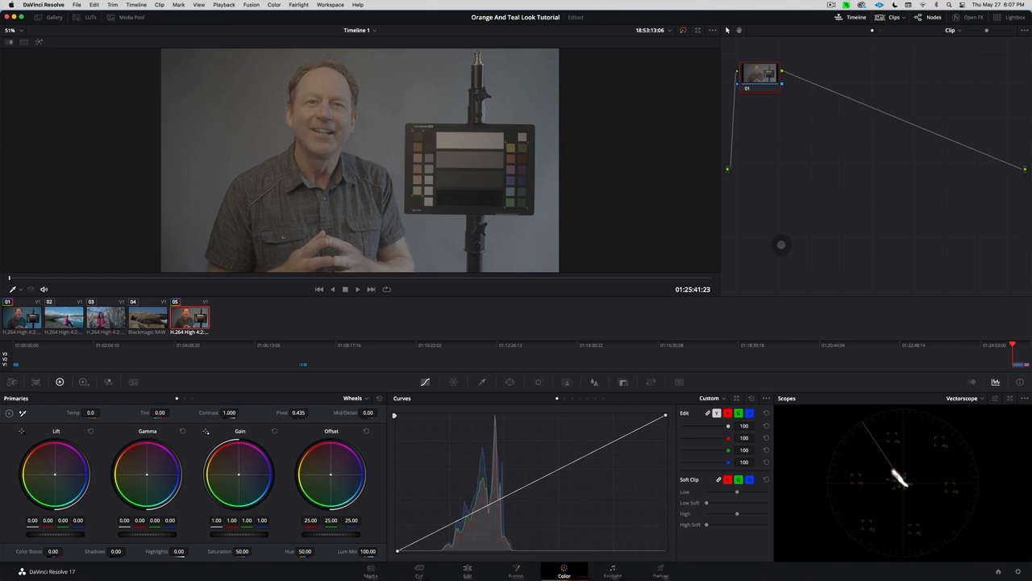
mouse_move(791, 190)
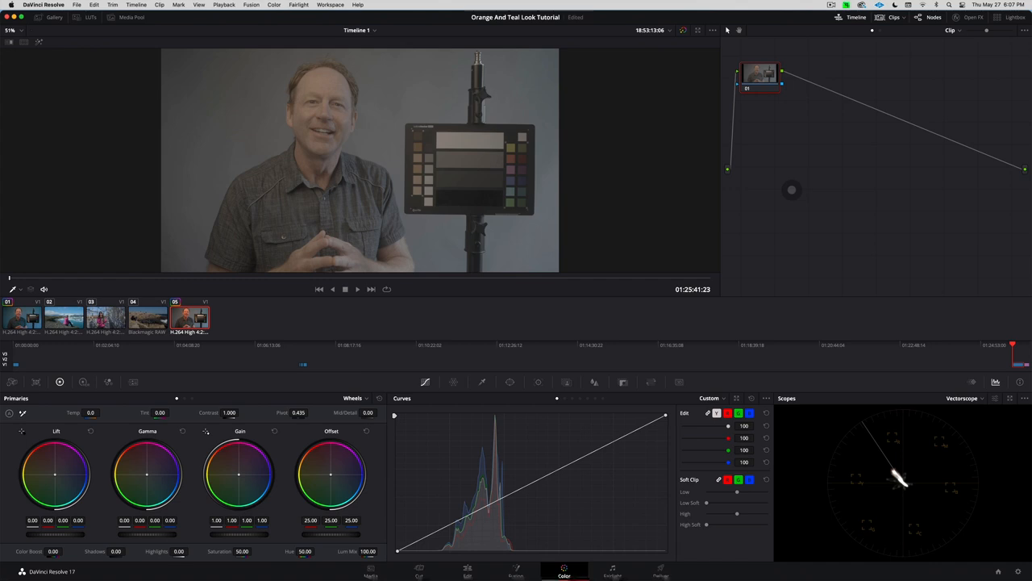
mouse_move(595, 309)
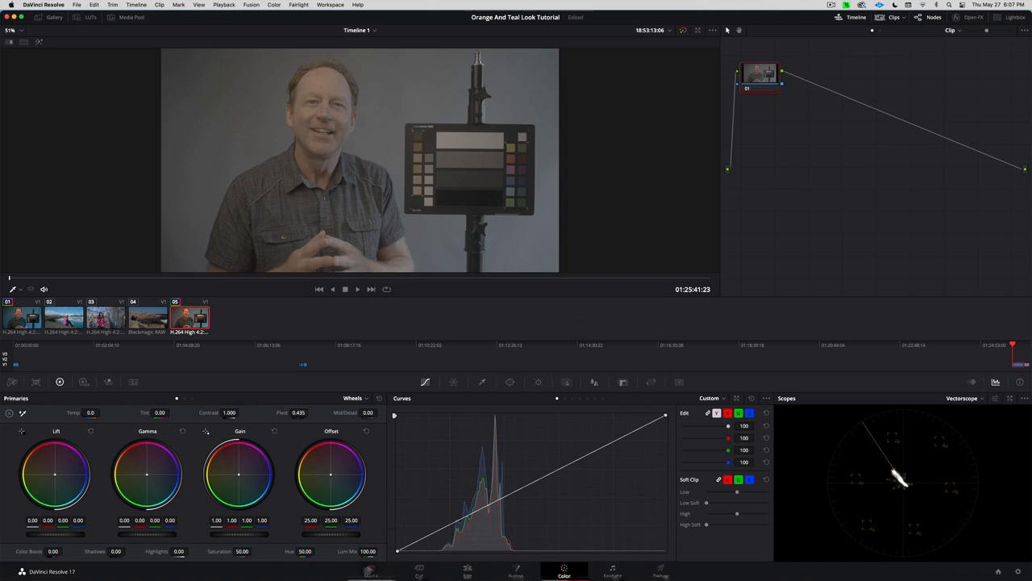
Step: Tour the Media, Cut, Edit, Fusion, Color, Fairlight and Deliver pages, ending on Color
click(370, 571)
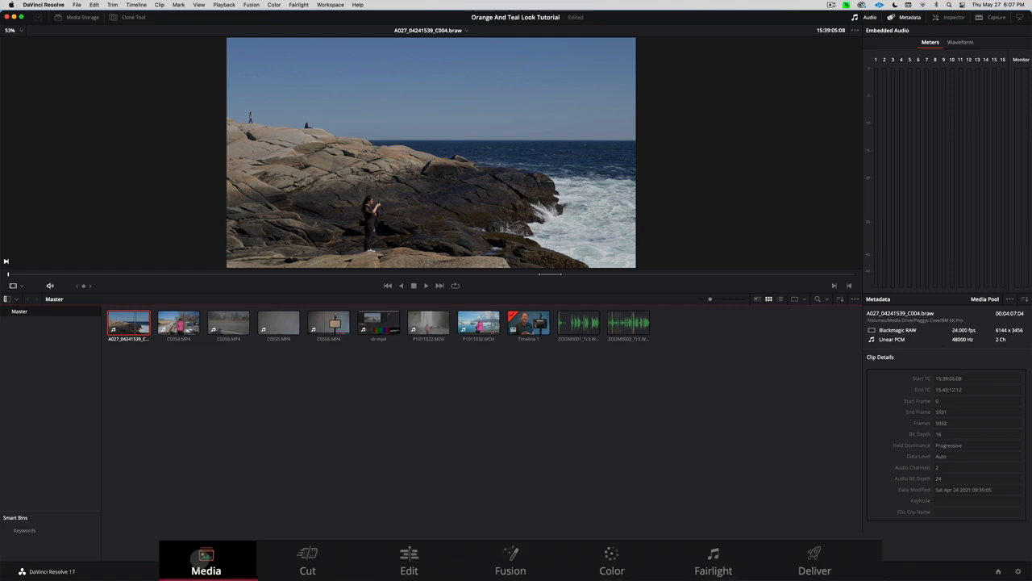
click(308, 560)
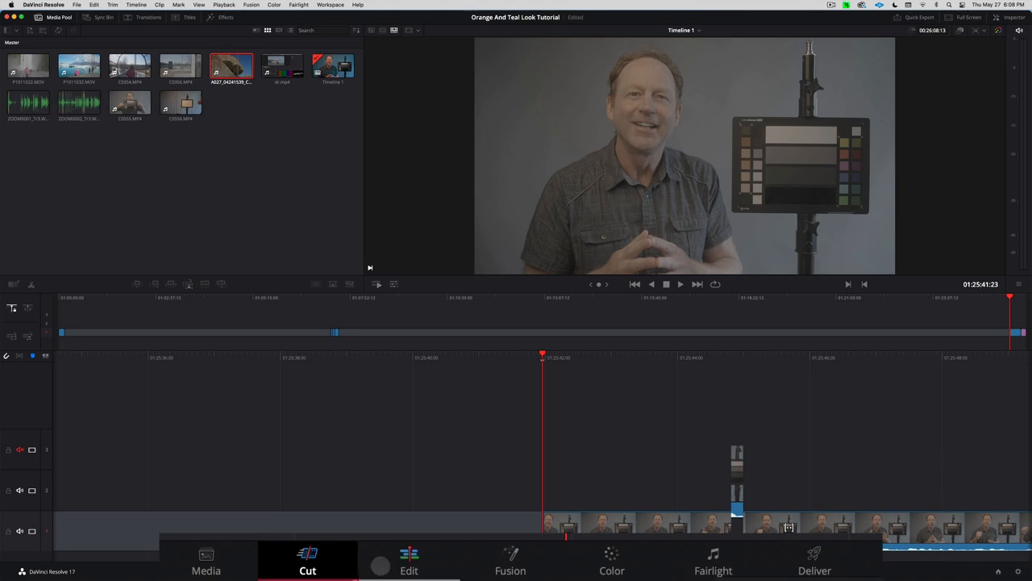
click(409, 560)
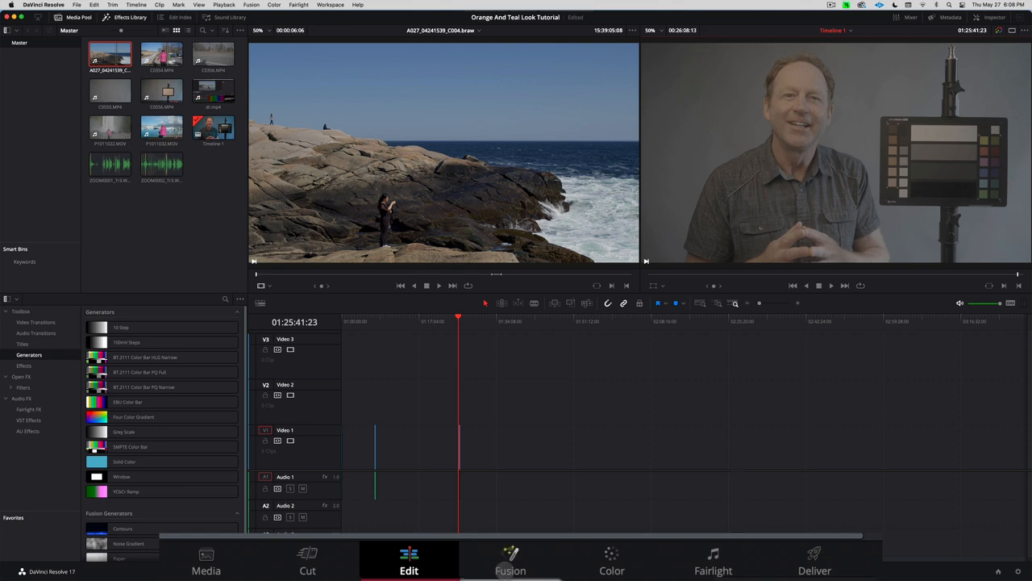
click(510, 561)
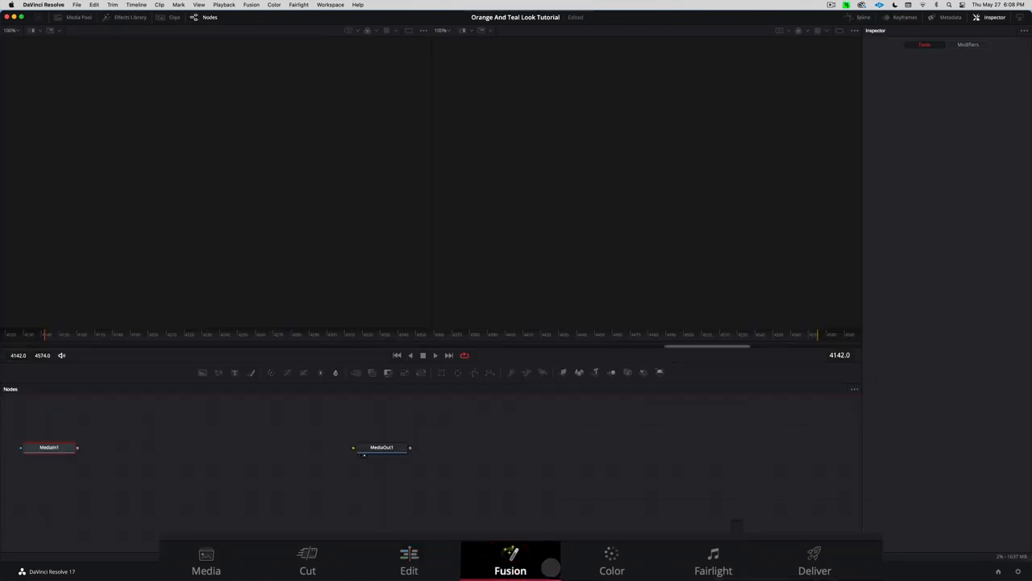
click(612, 561)
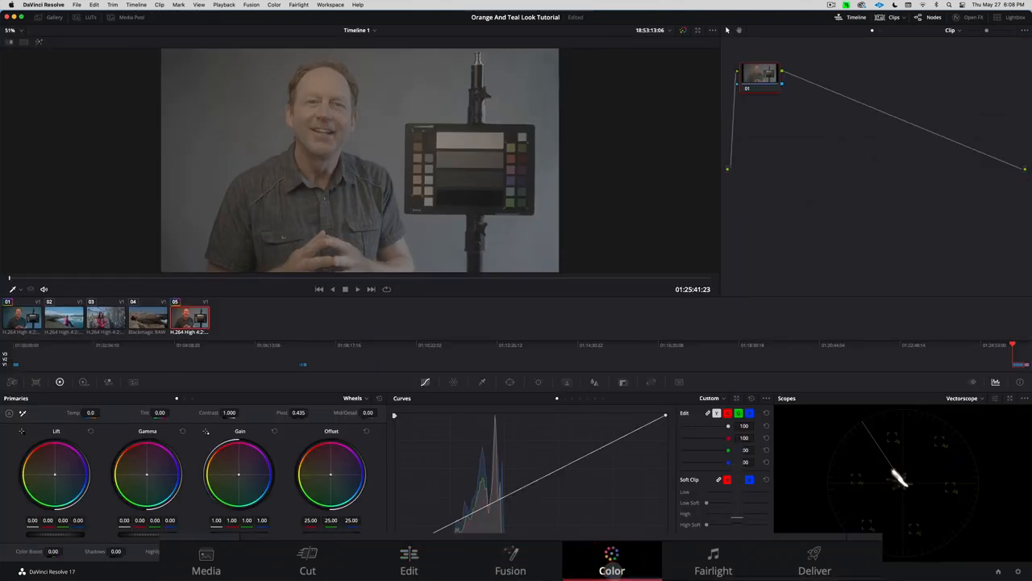
click(713, 561)
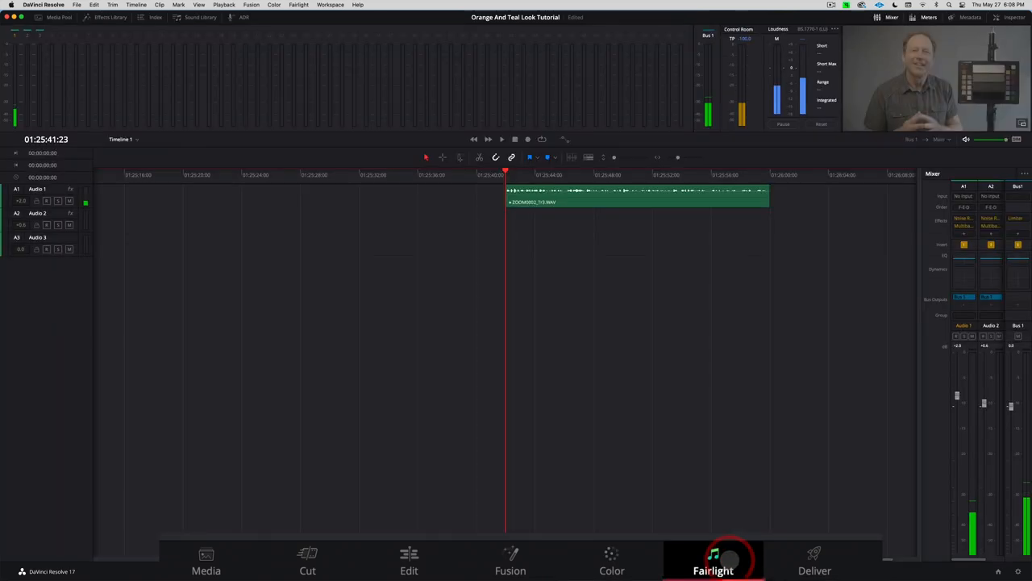
click(814, 561)
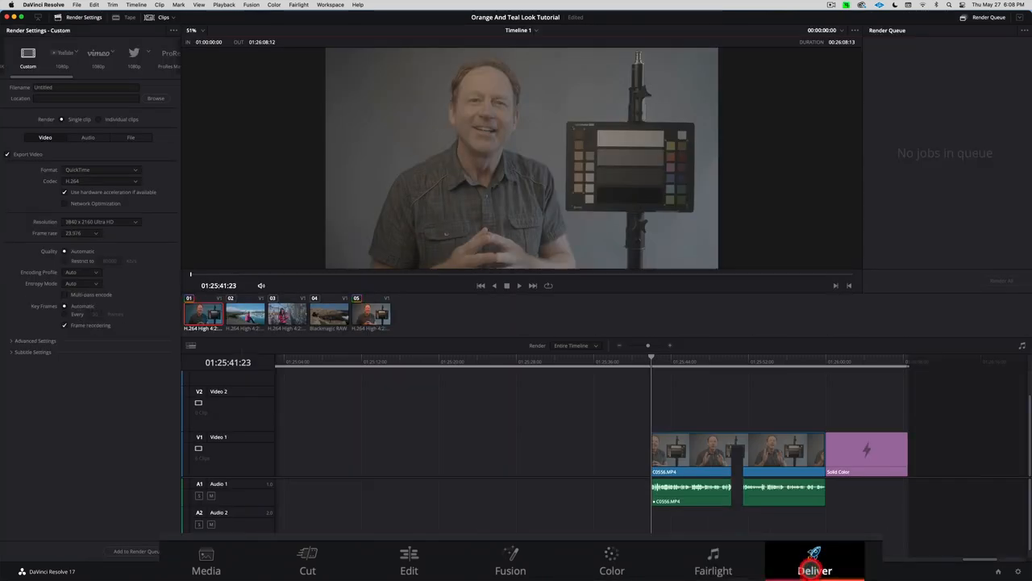
click(612, 560)
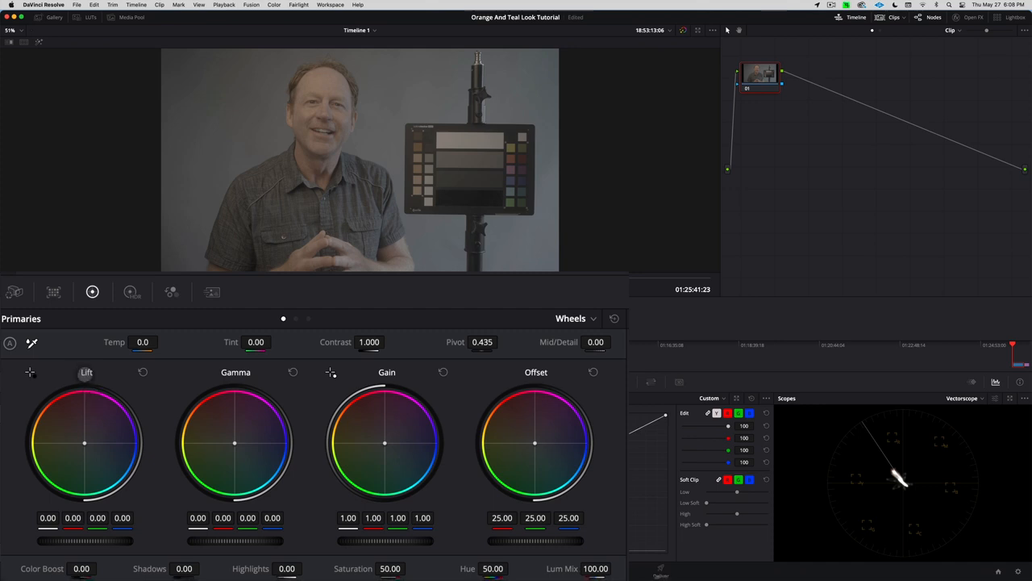
Step: Preview the Bars and Log primaries layouts, return to Wheels, then show the HDR wheels
click(576, 318)
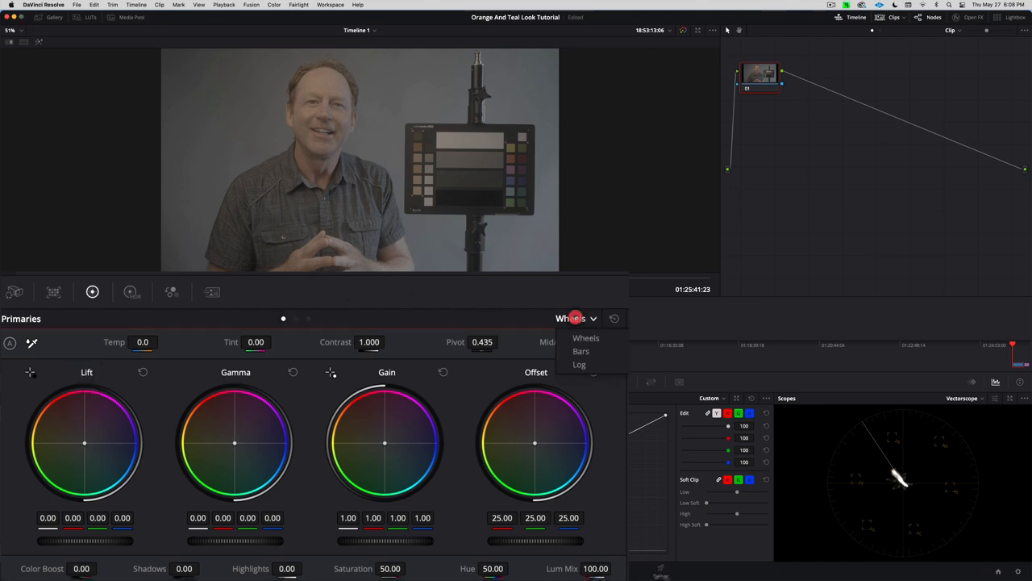
click(581, 351)
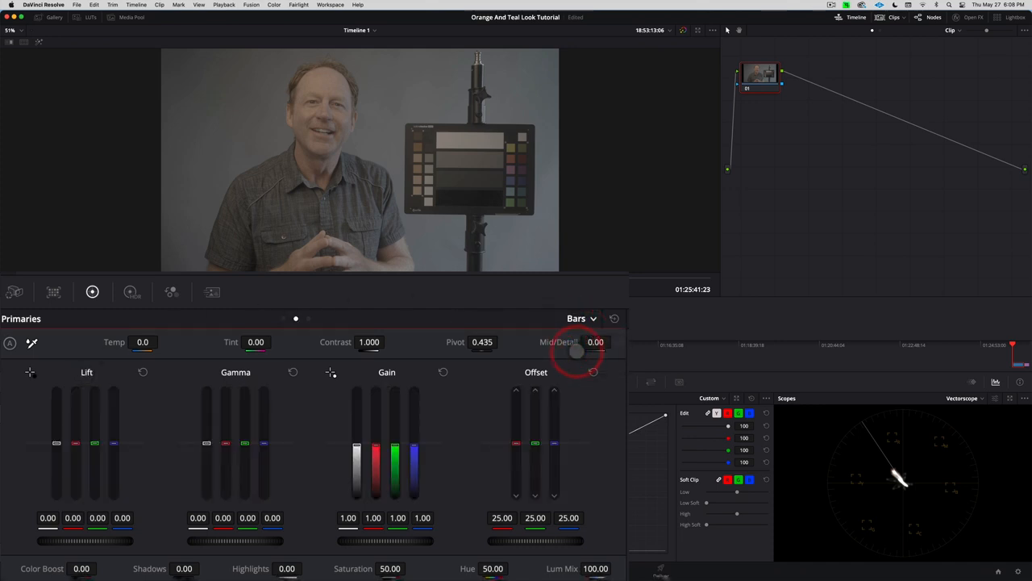
click(576, 317)
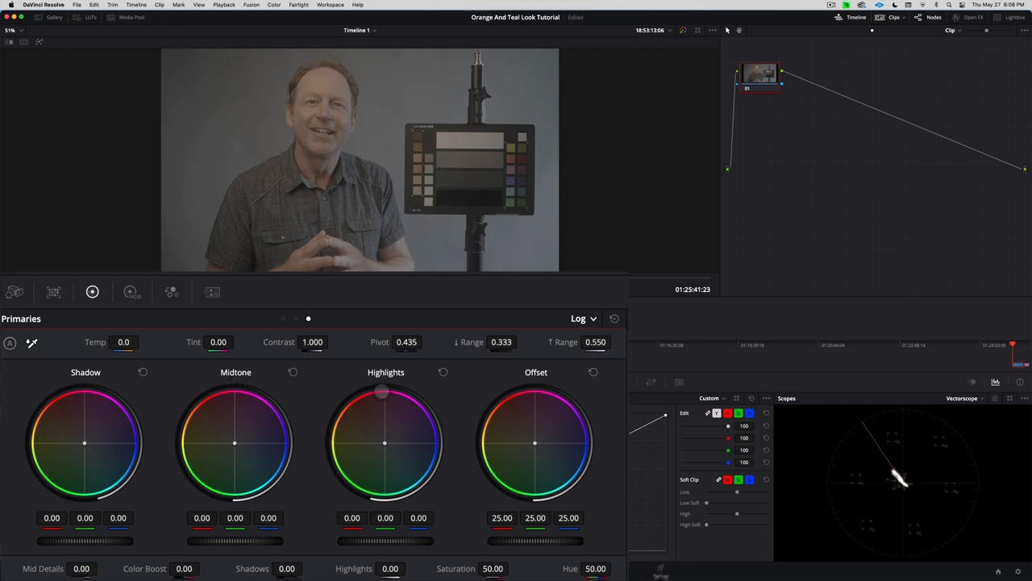
click(582, 318)
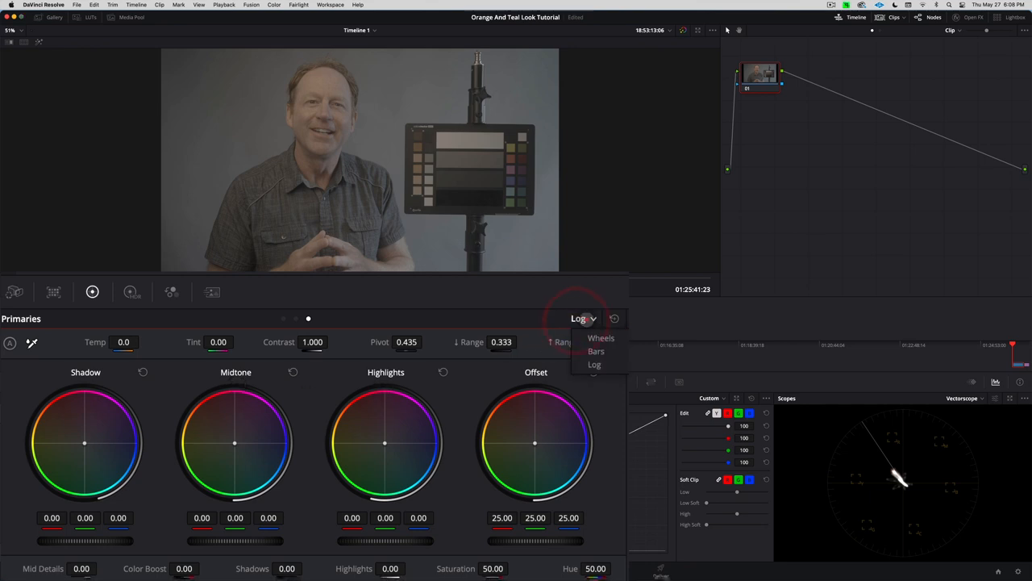
click(601, 337)
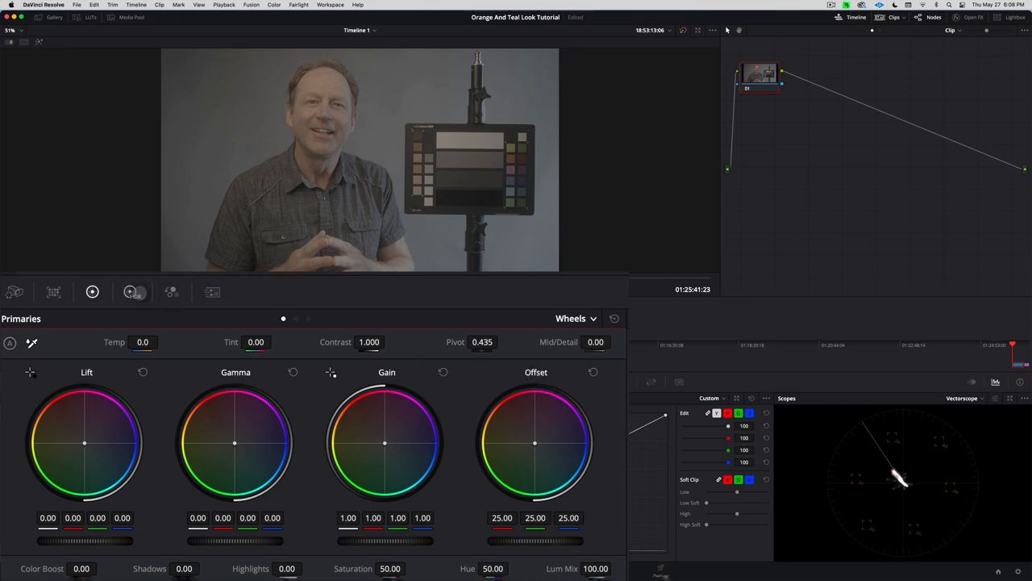
click(132, 294)
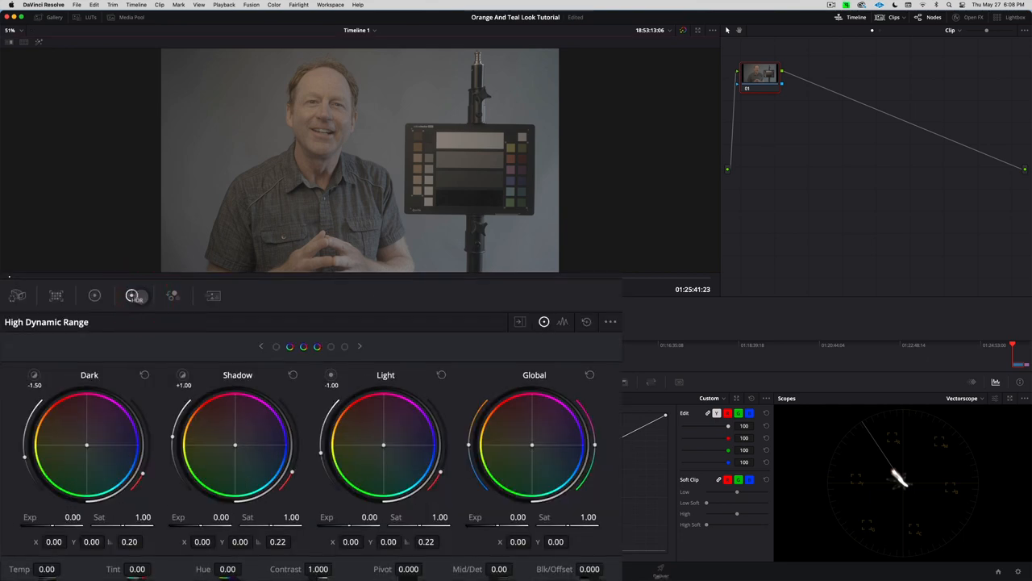
click(360, 346)
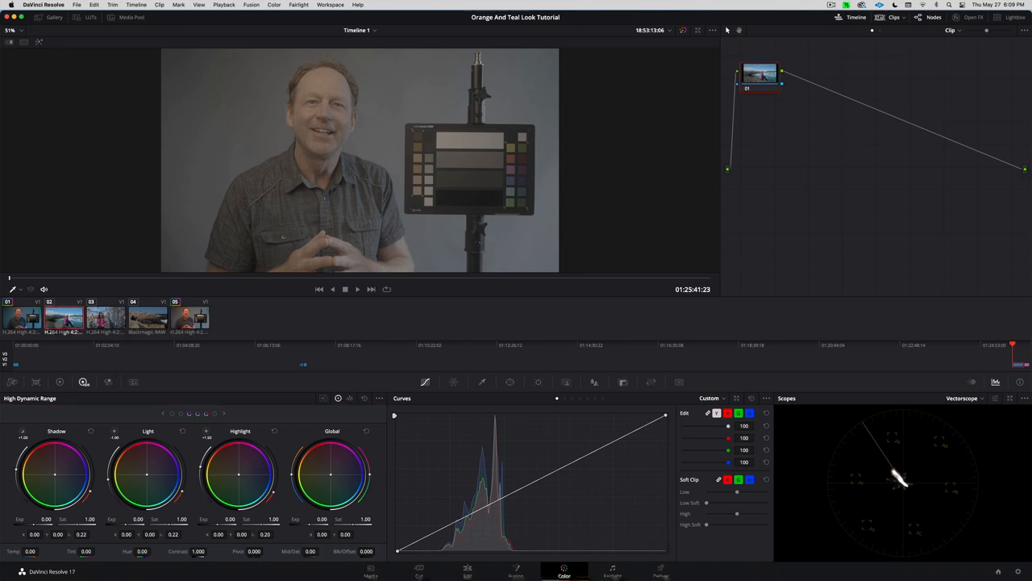
Step: Load clip 02, the glacier lagoon shot, and hide then reshow the node graph
click(299, 344)
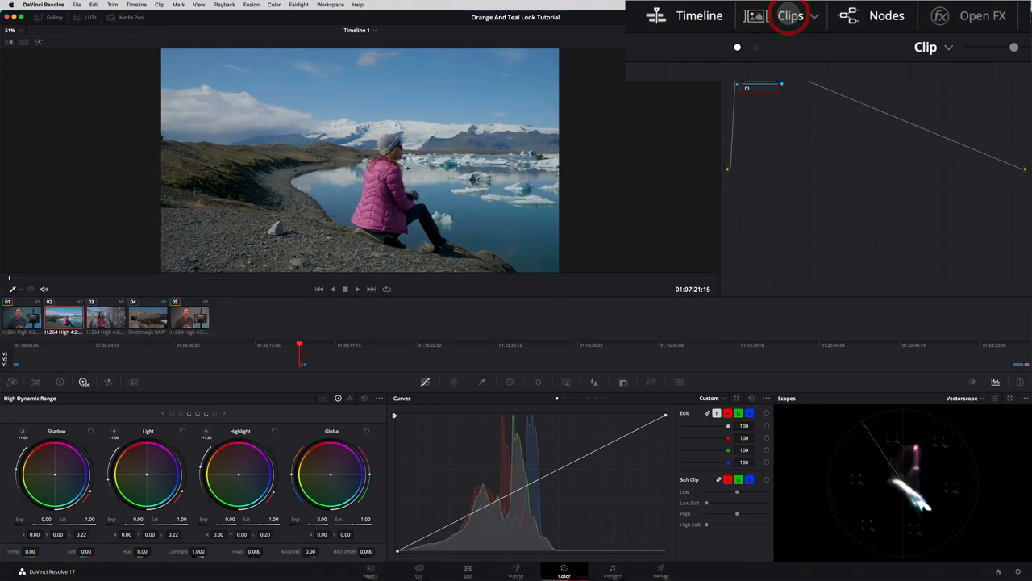
mouse_move(821, 59)
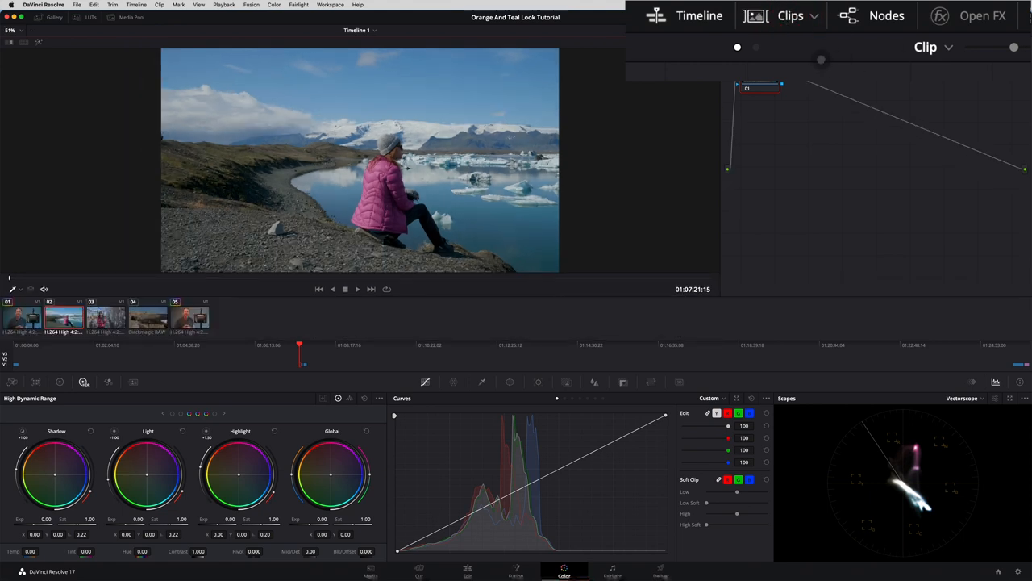
click(886, 15)
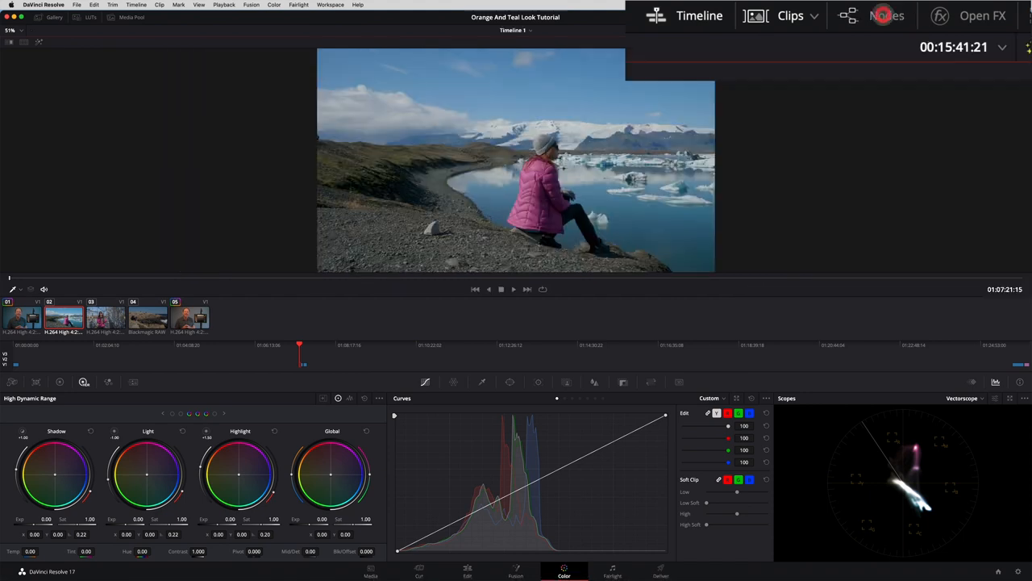
click(887, 15)
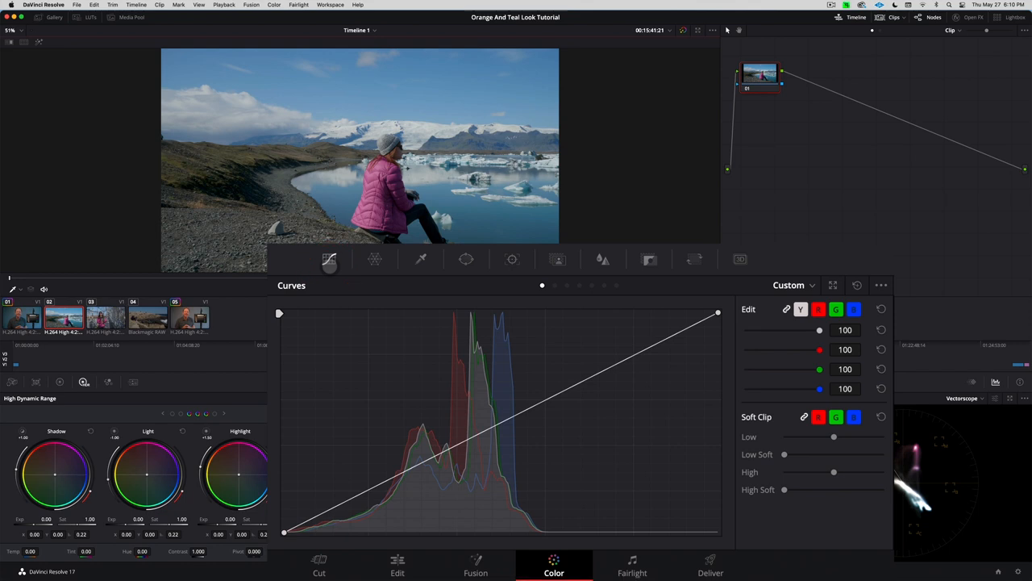
mouse_move(466, 259)
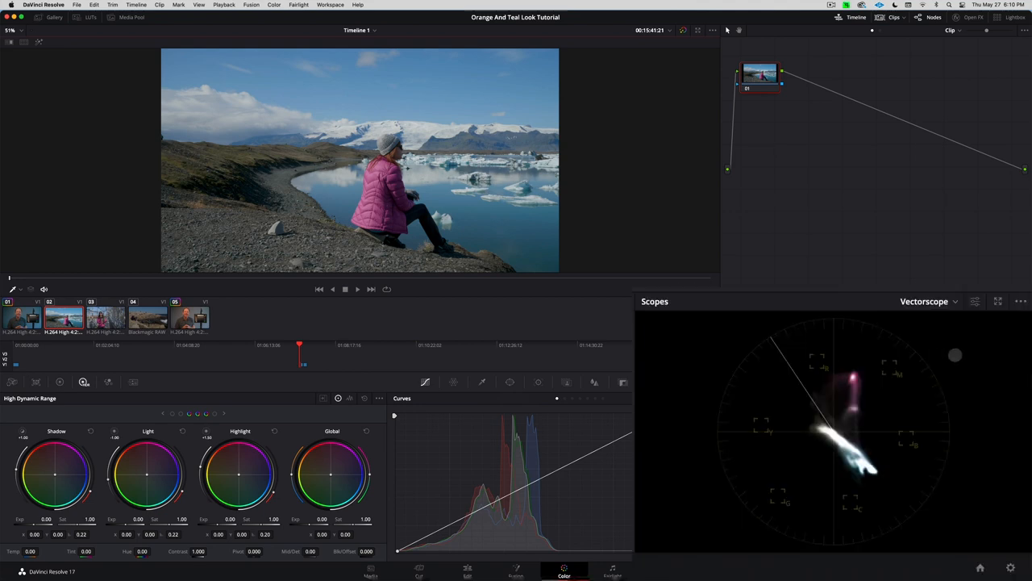
Step: Switch the scopes to the 4-up layout with RGB Parade in the first pane
click(930, 301)
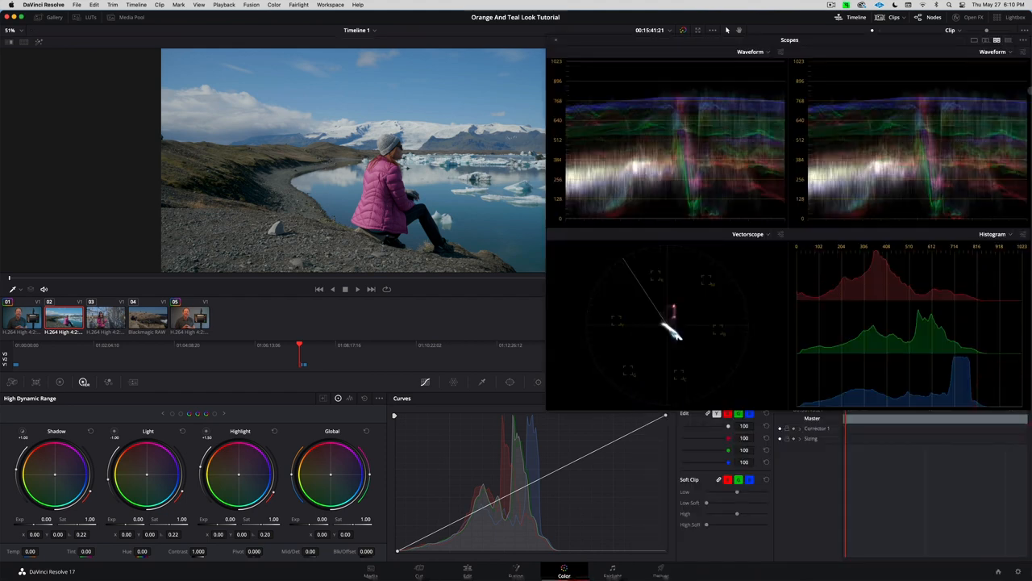
click(767, 51)
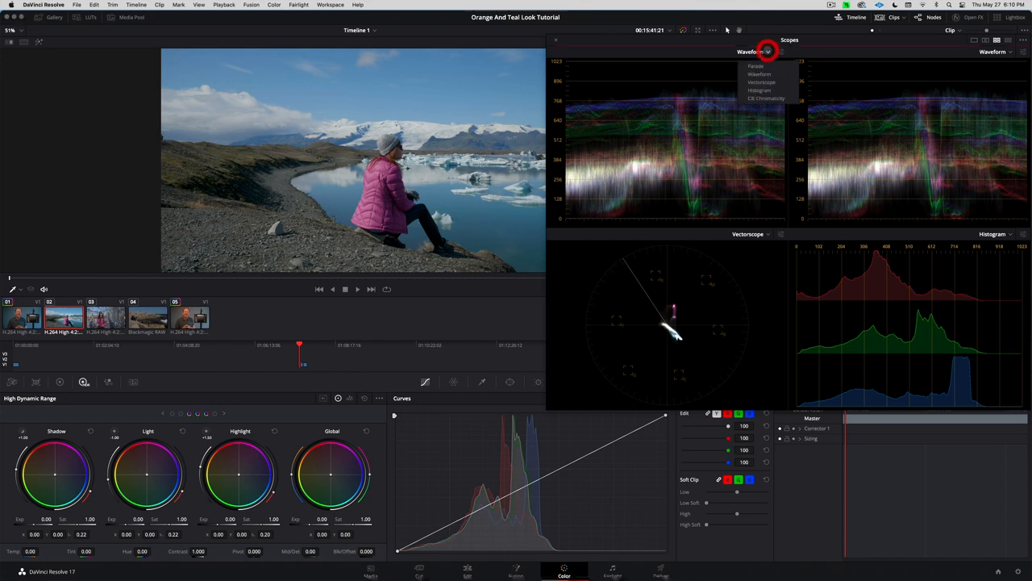
click(756, 67)
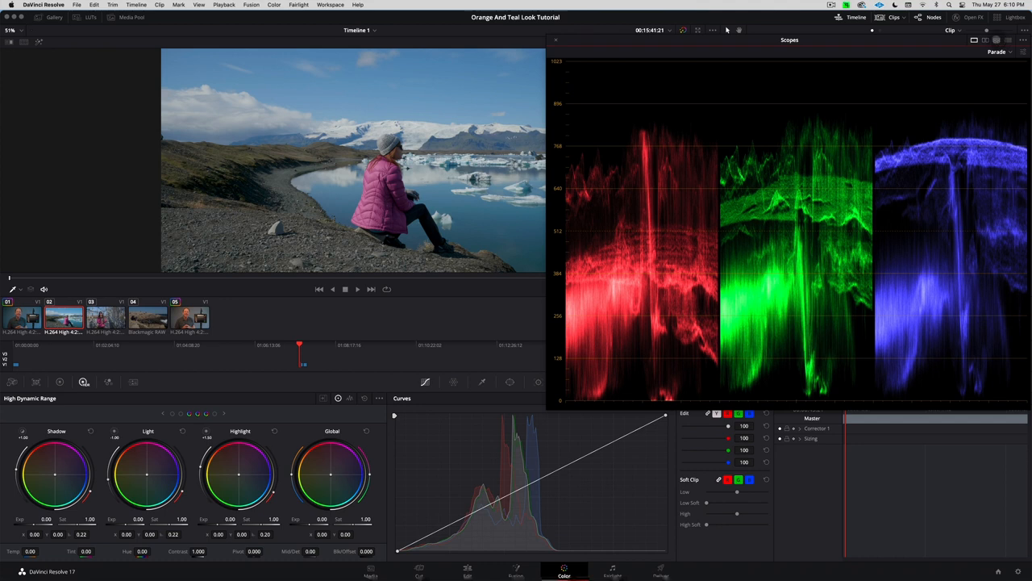
click(997, 40)
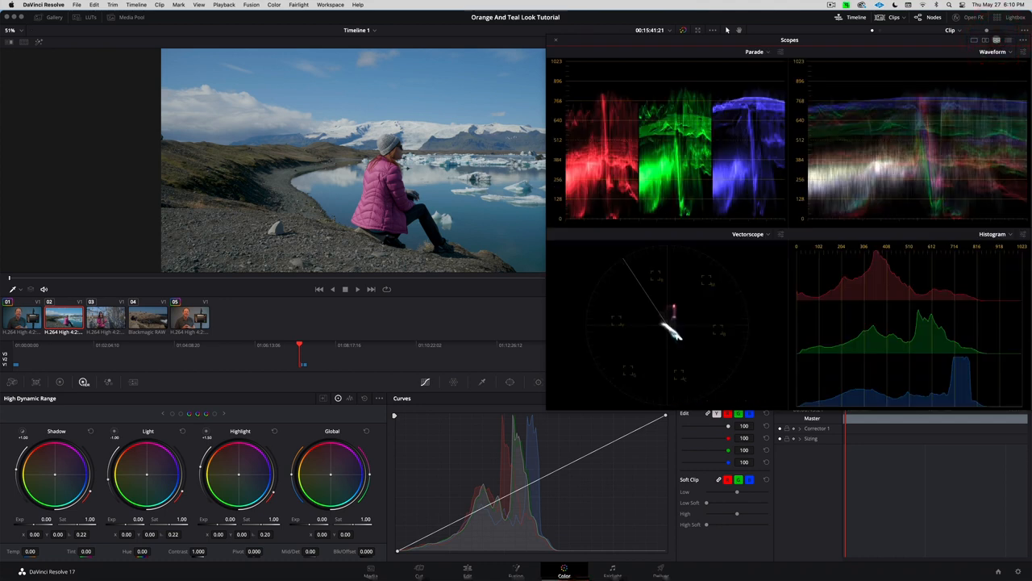
mouse_move(554, 254)
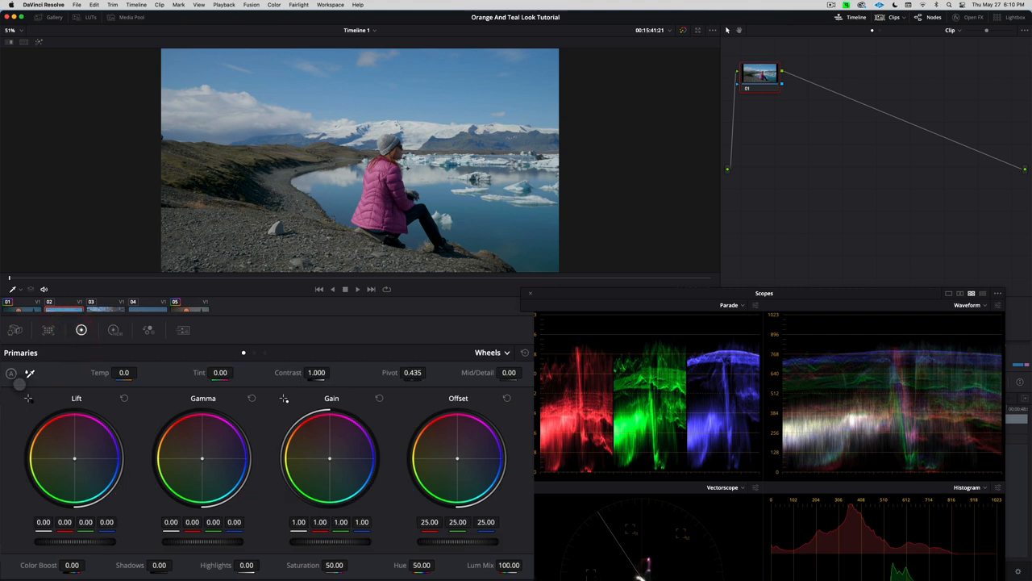
mouse_move(31, 372)
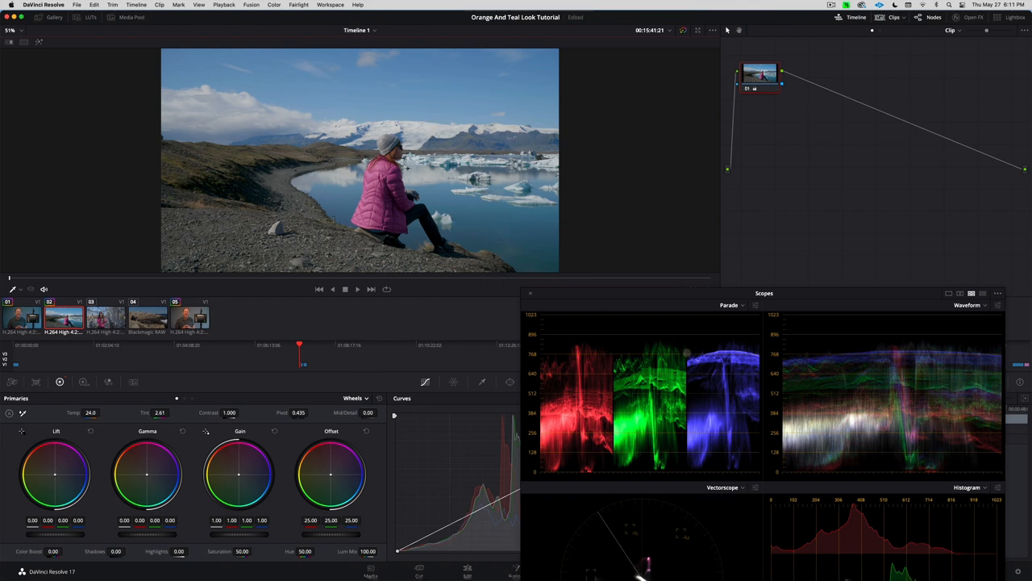
mouse_move(610, 352)
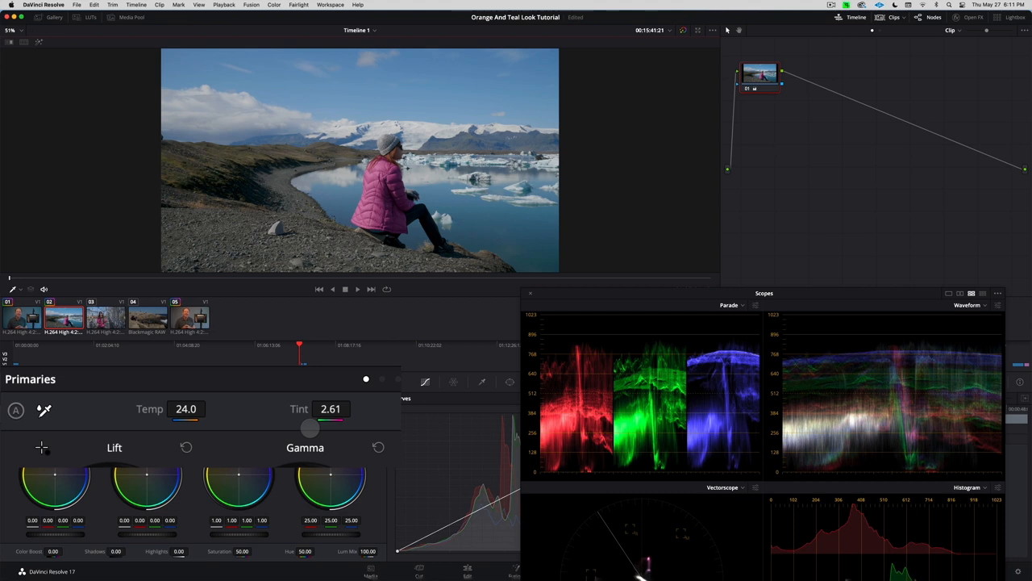
Step: Add serial node 02 after node 01
click(353, 397)
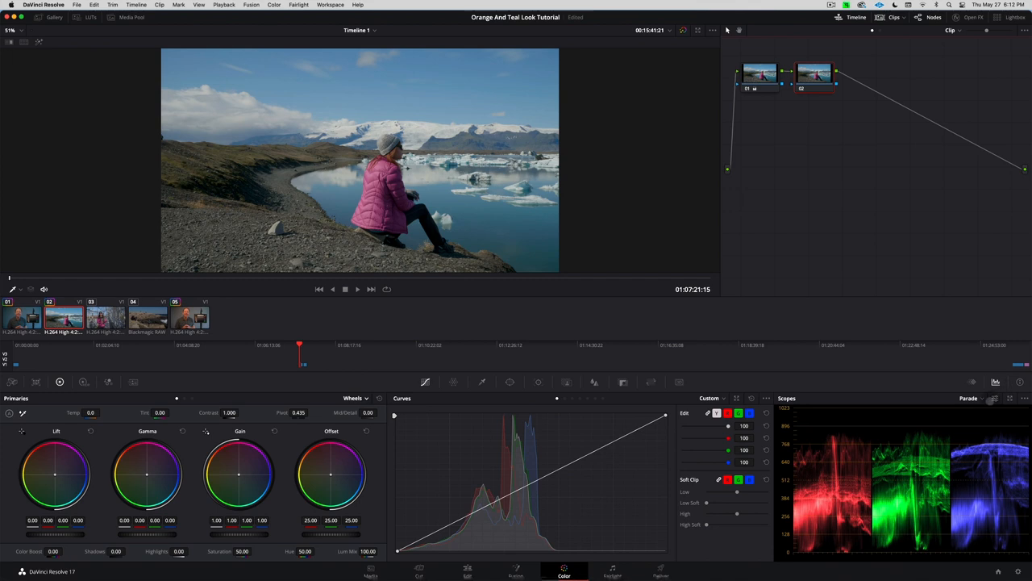
Step: Change the scope beside the curves from RGB Parade to Waveform
click(982, 397)
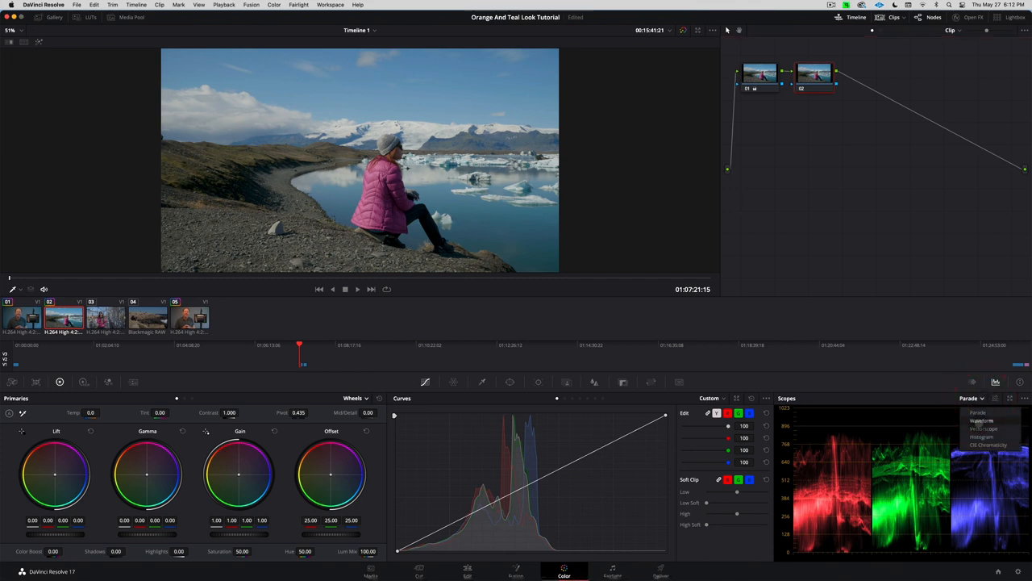
click(981, 421)
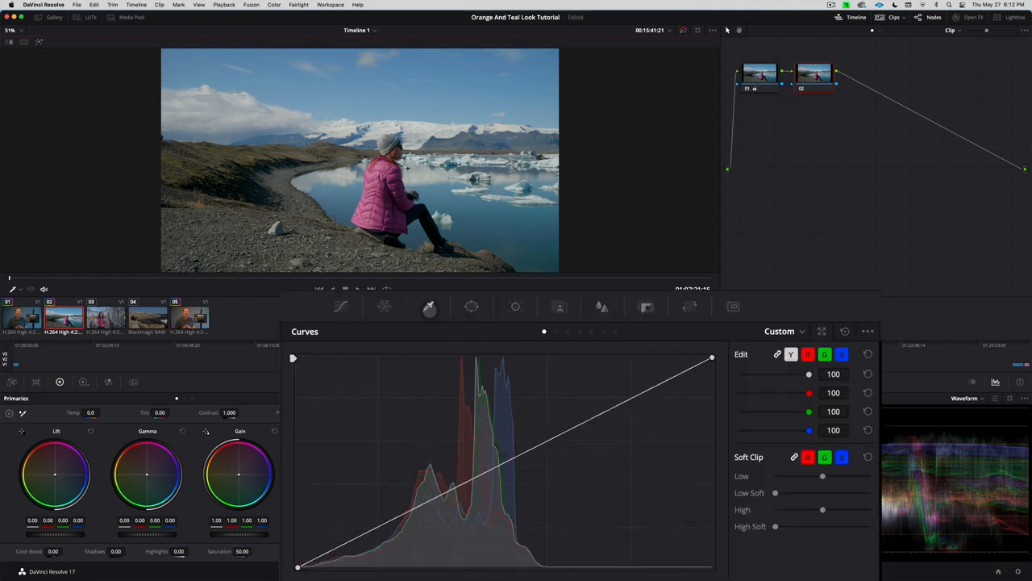
Step: Open node 02's HSL qualifier and tighten its luminance and hue range handles
click(429, 306)
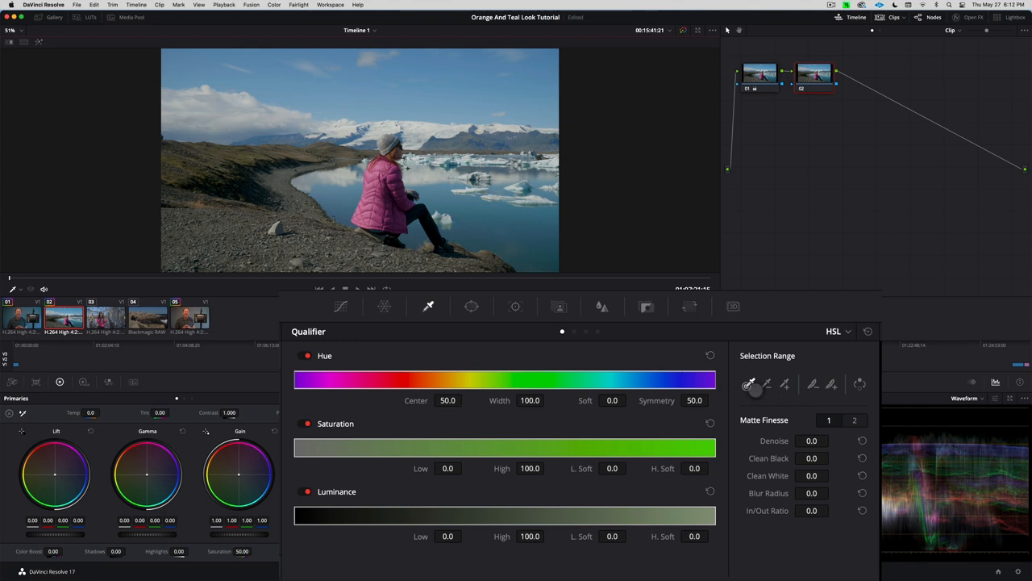
mouse_move(749, 384)
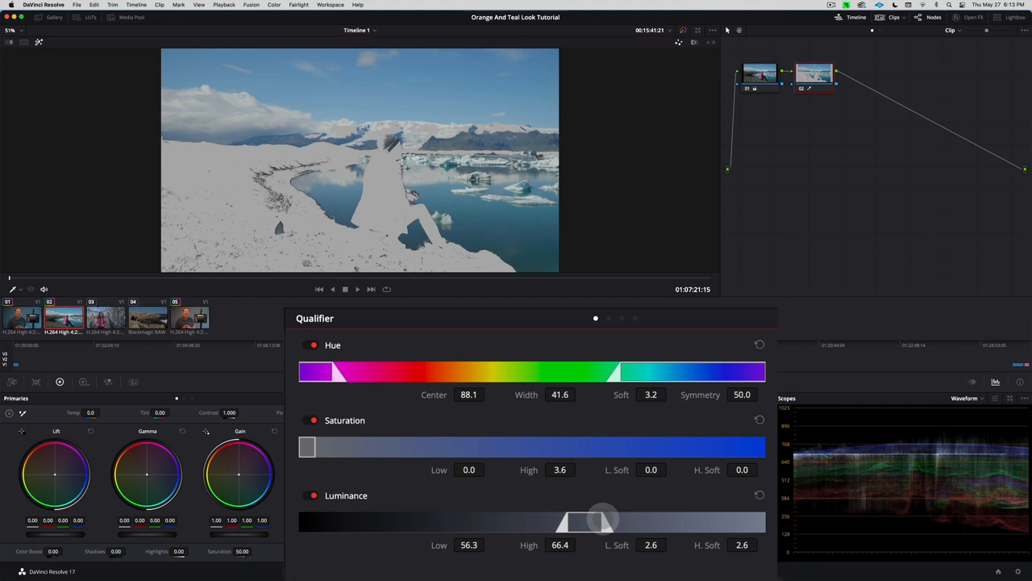
drag(603, 518, 589, 519)
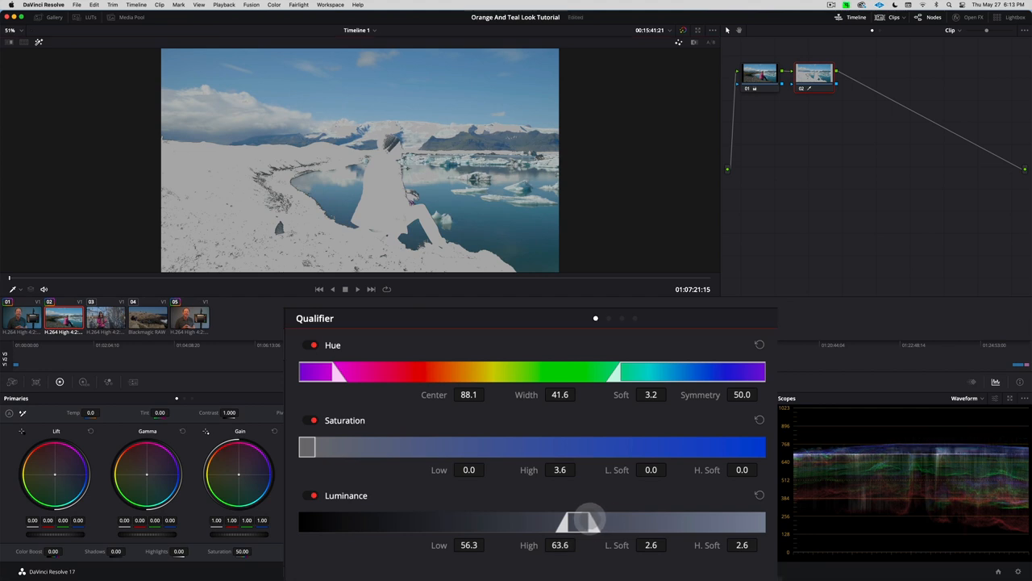
drag(589, 516, 583, 520)
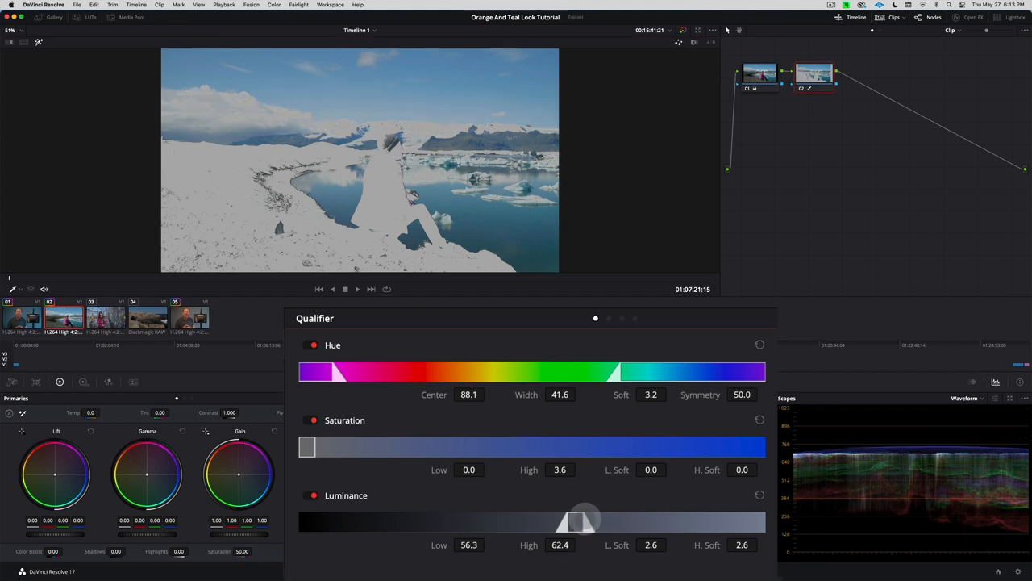
drag(585, 520, 579, 520)
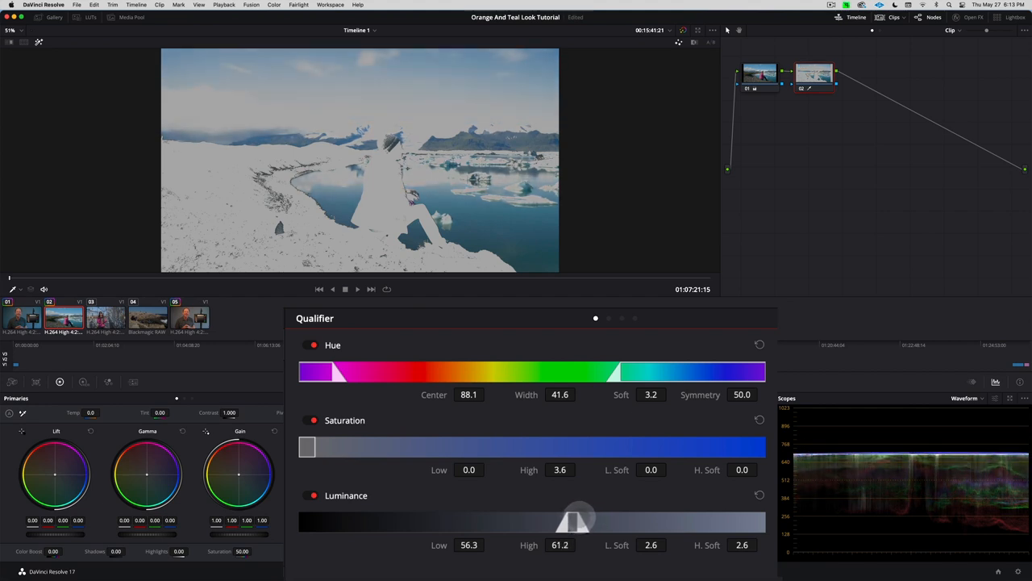
drag(579, 517, 587, 516)
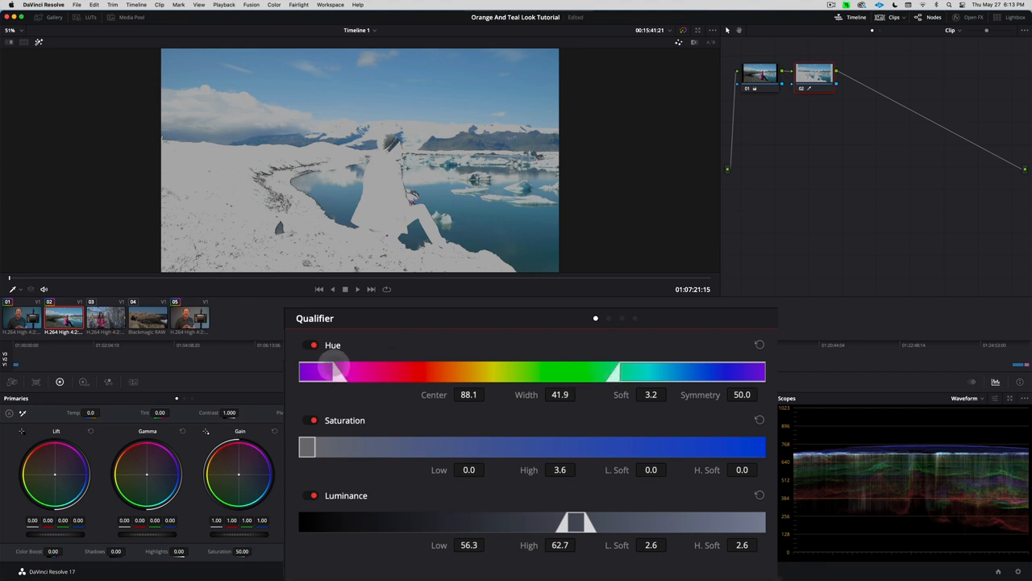
drag(331, 371, 305, 371)
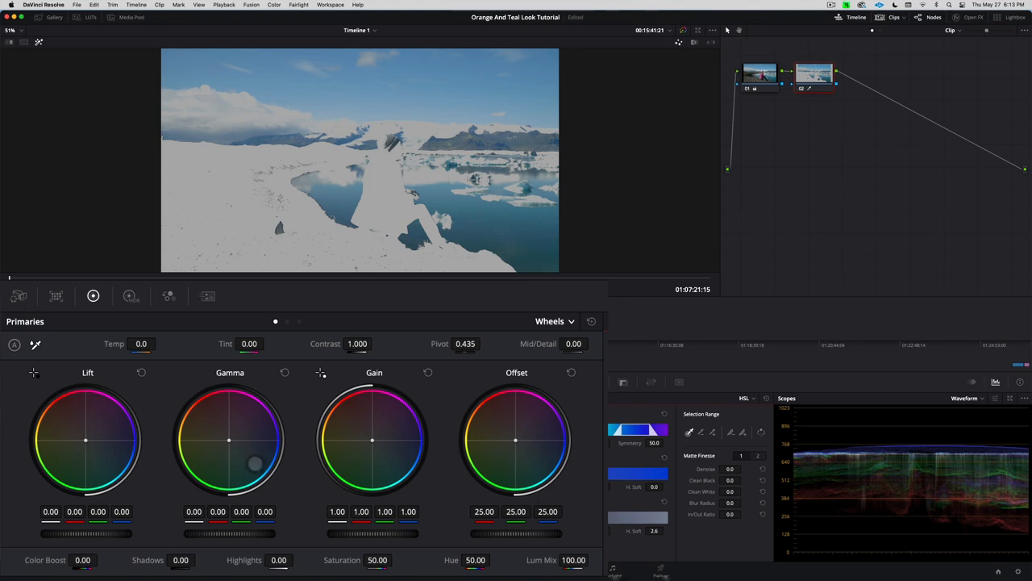
Step: Switch the wheels palette to High Dynamic Range next to the custom curves
click(131, 296)
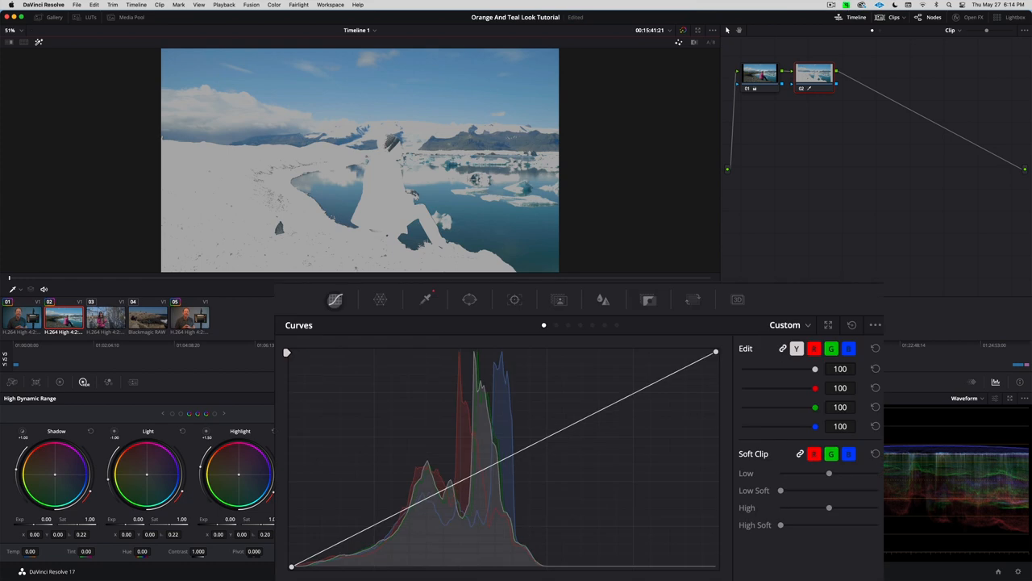
Step: Set the curves mode to Hue Vs Hue and add points at the six main hues
click(559, 324)
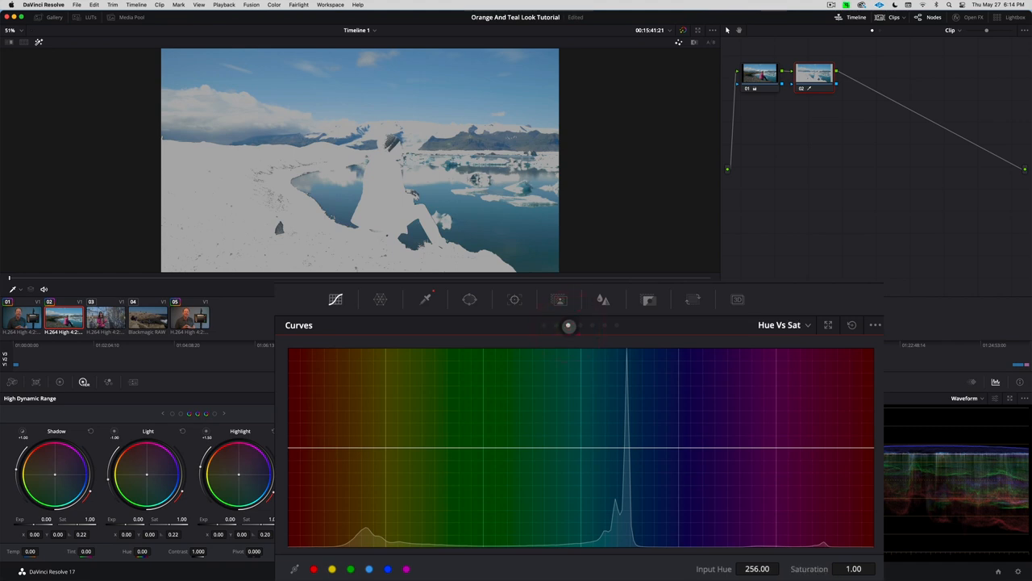
click(555, 325)
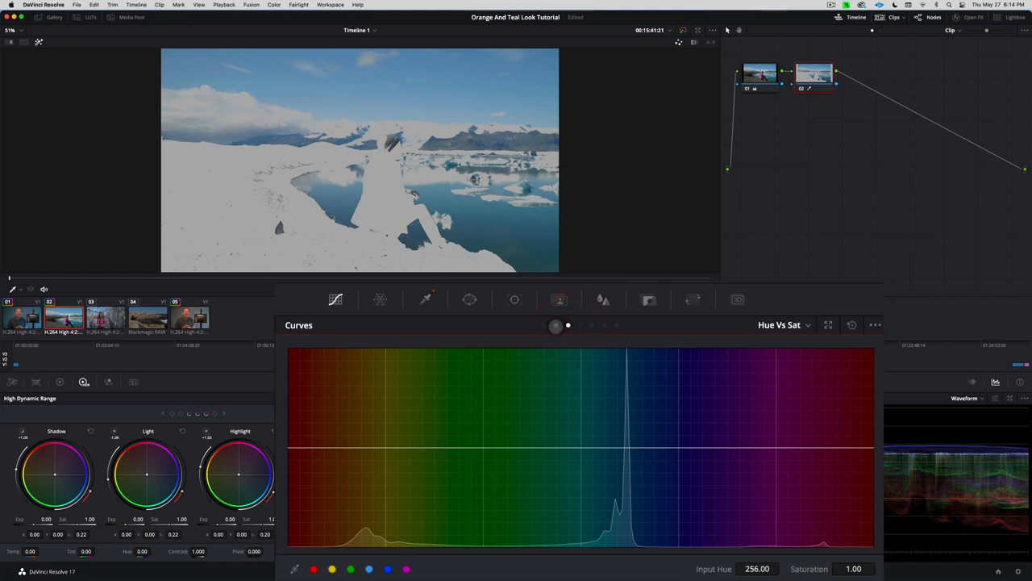
click(556, 325)
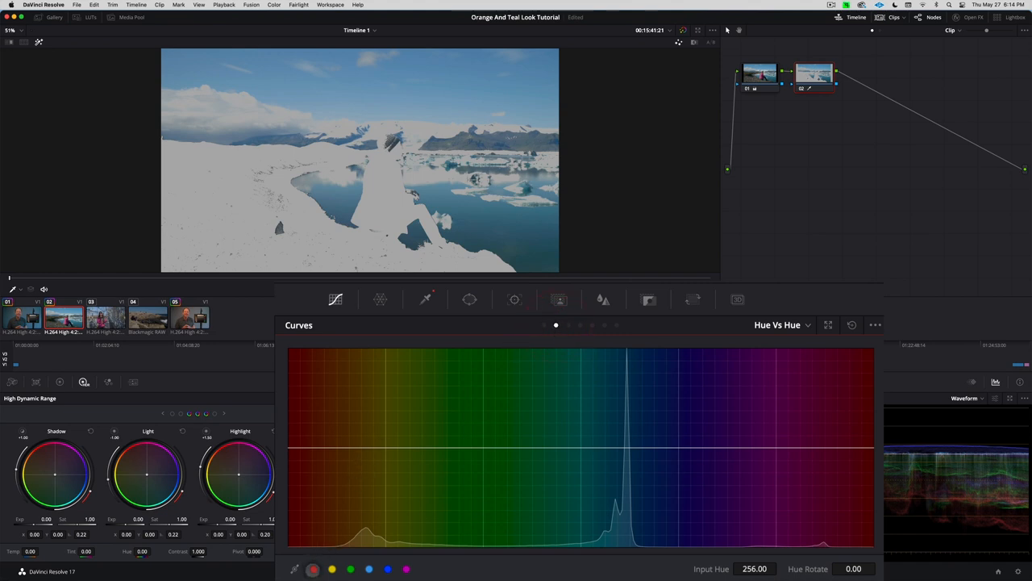
click(314, 569)
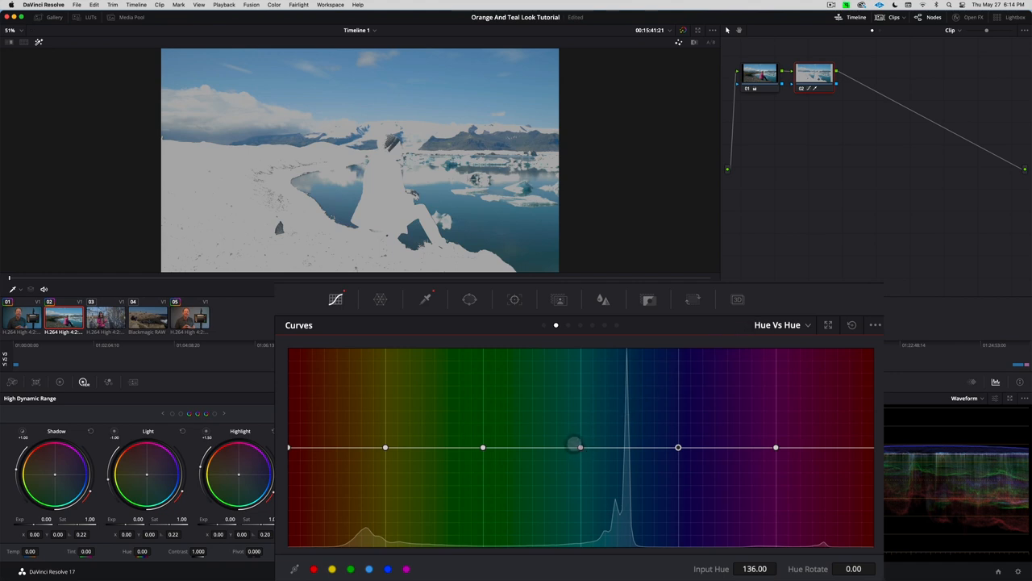
Step: Raise the cyan point on the Hue Vs Hue curve to Hue Rotate about 22.43
drag(575, 443, 580, 447)
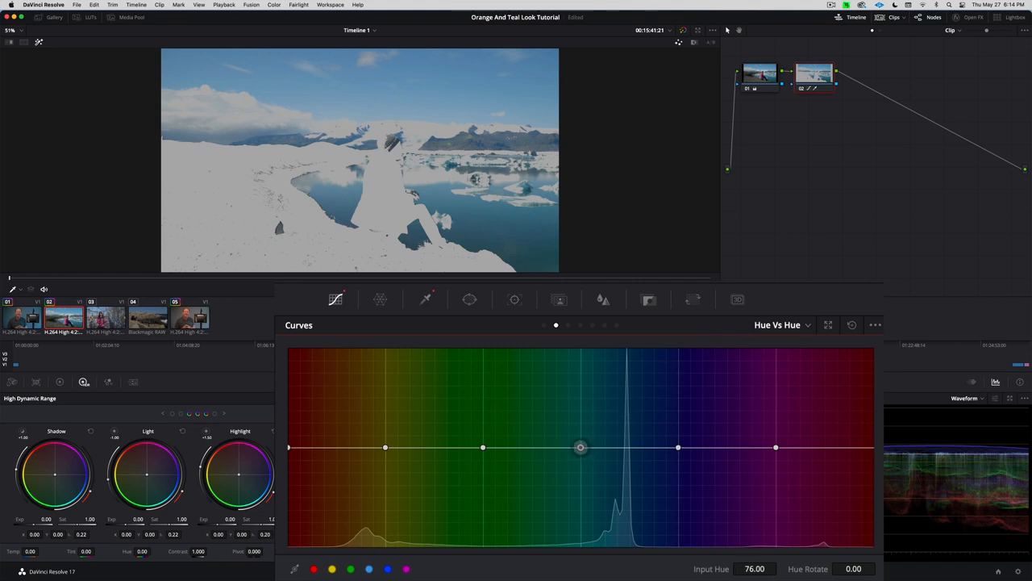
drag(581, 448, 581, 432)
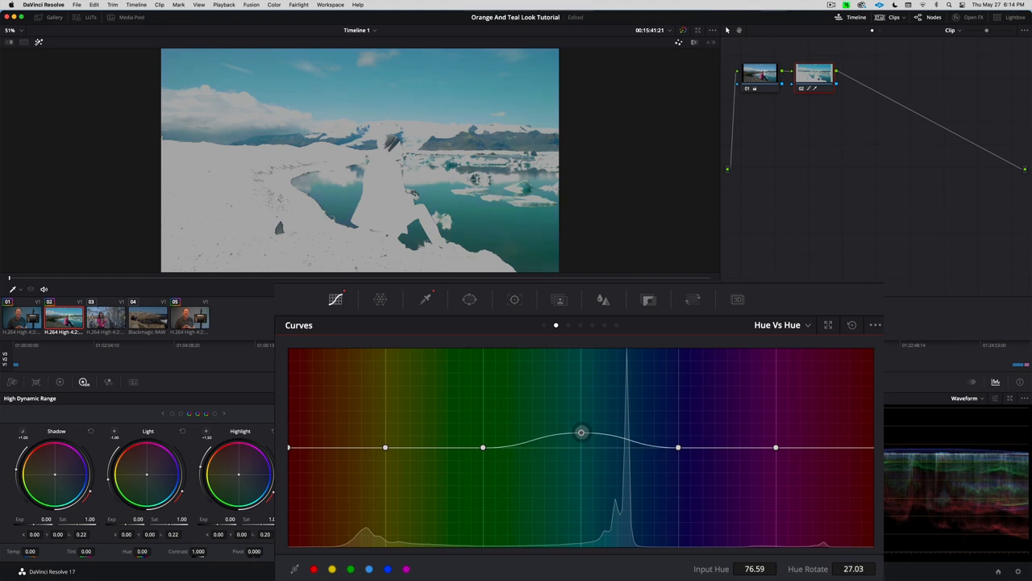
drag(582, 432, 582, 438)
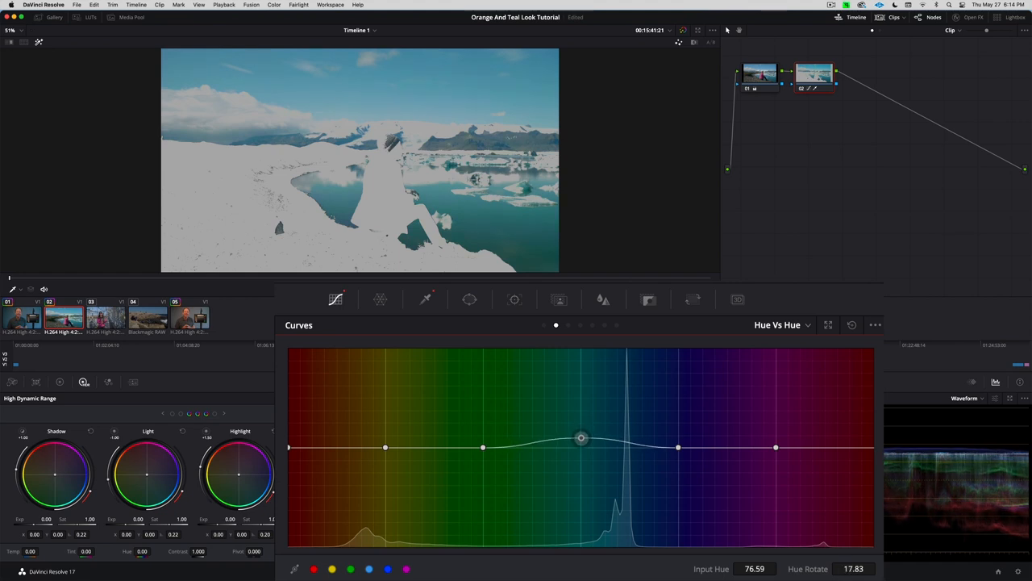
drag(580, 438, 581, 434)
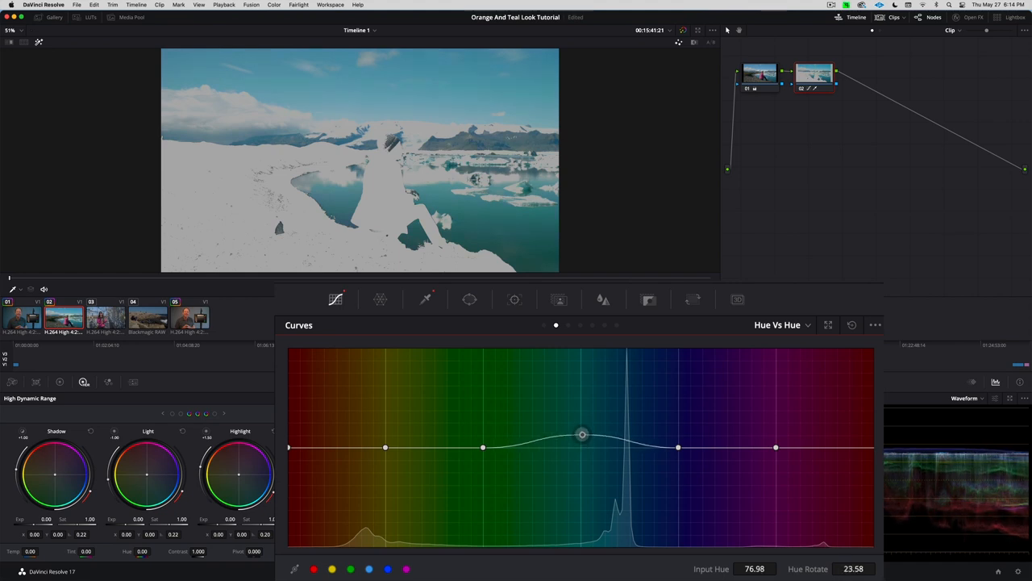
drag(582, 434, 600, 424)
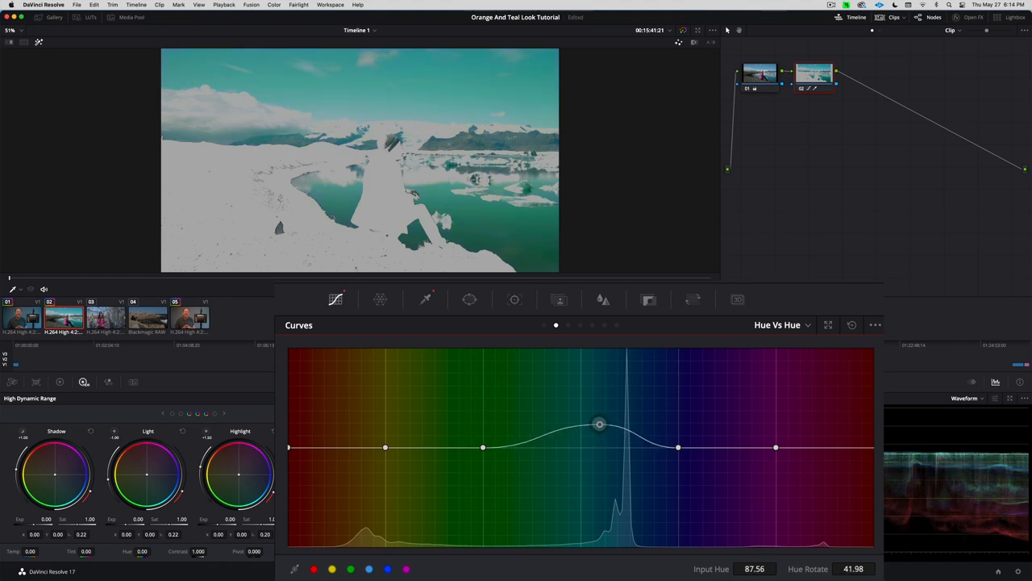
drag(600, 424, 609, 426)
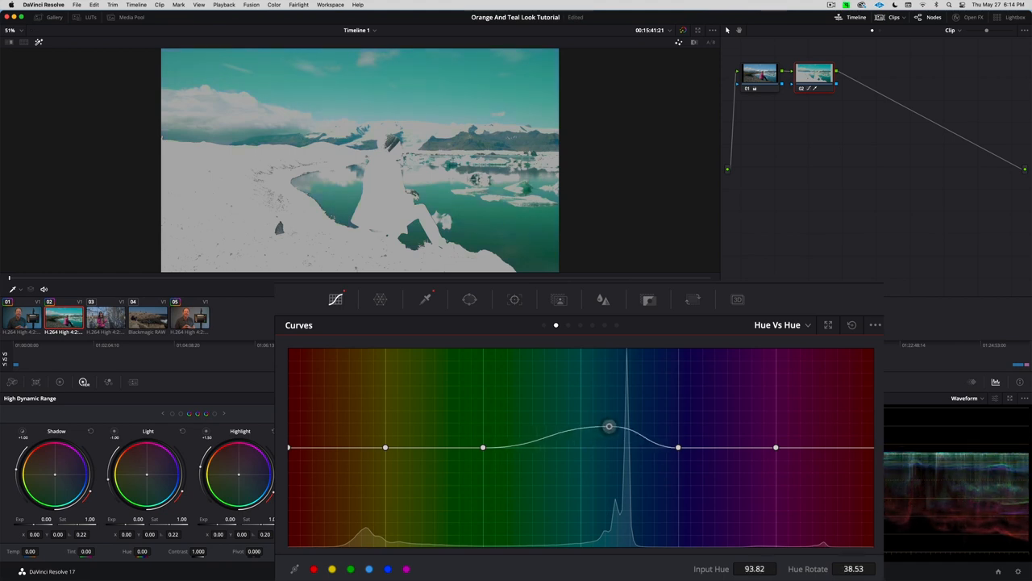
drag(609, 426, 585, 428)
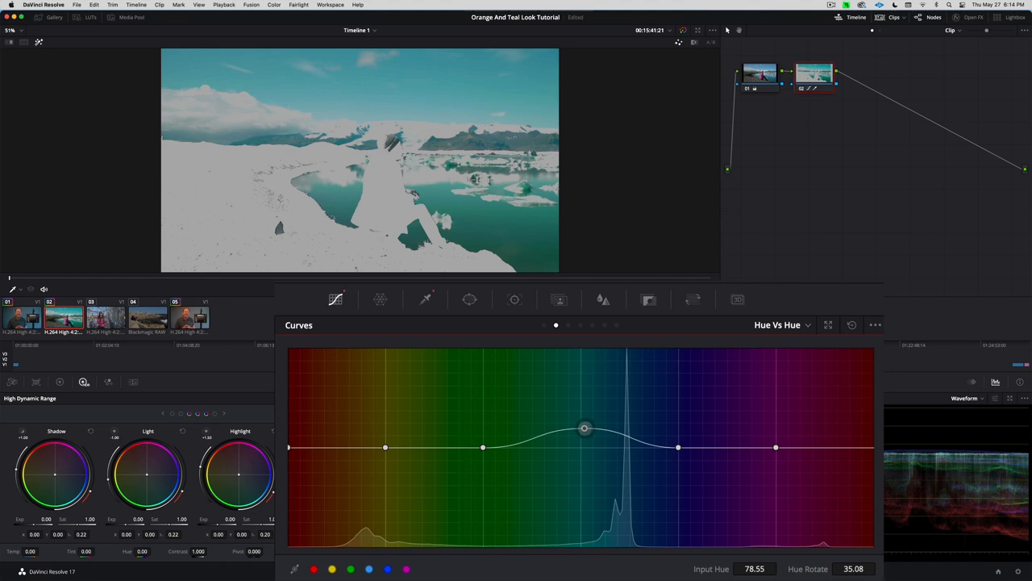
drag(585, 428, 586, 433)
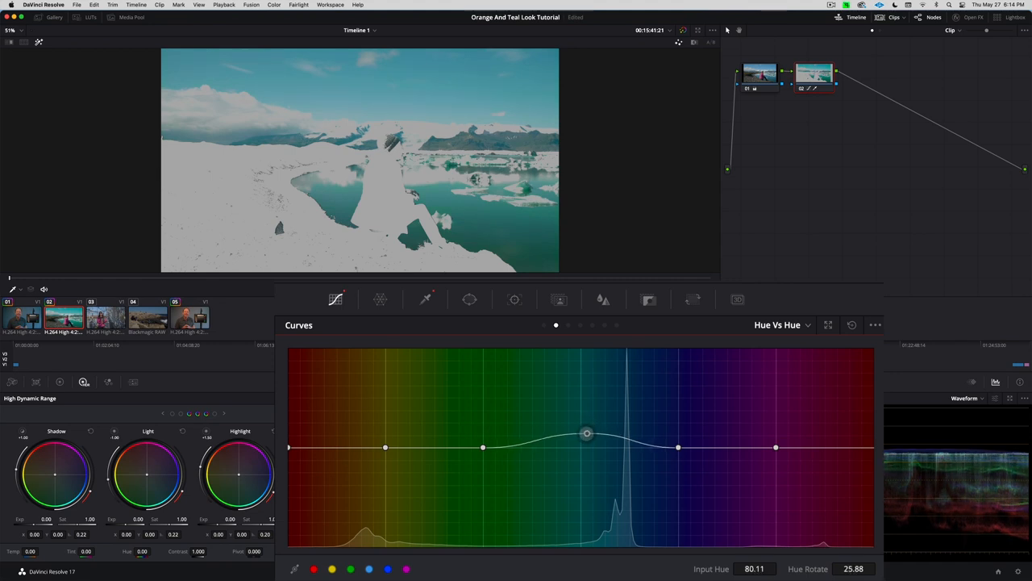
drag(587, 433, 583, 435)
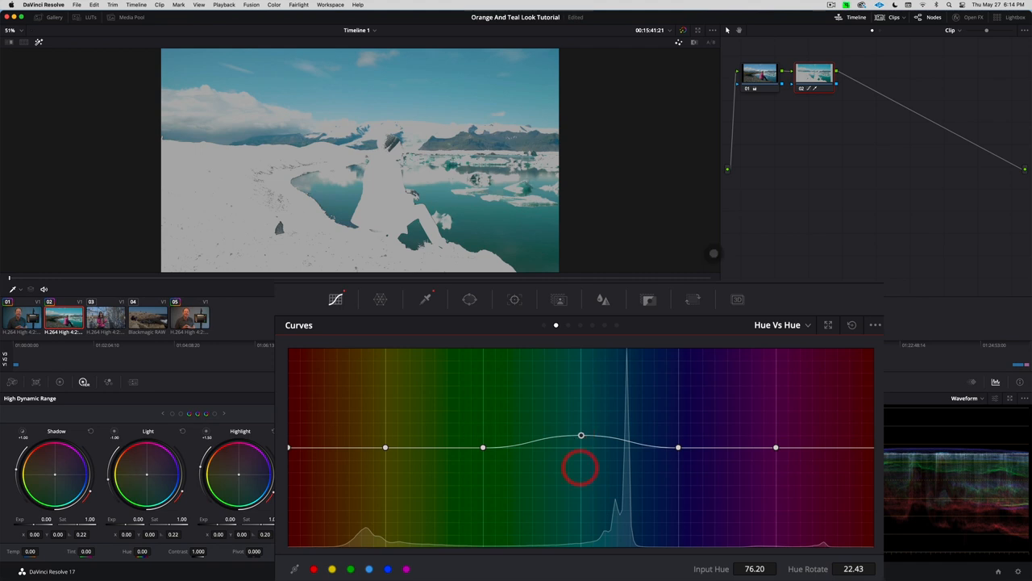
Step: Compare node 02 on and off, remove the highlight overlay, and set key output gain to 0.799
click(814, 74)
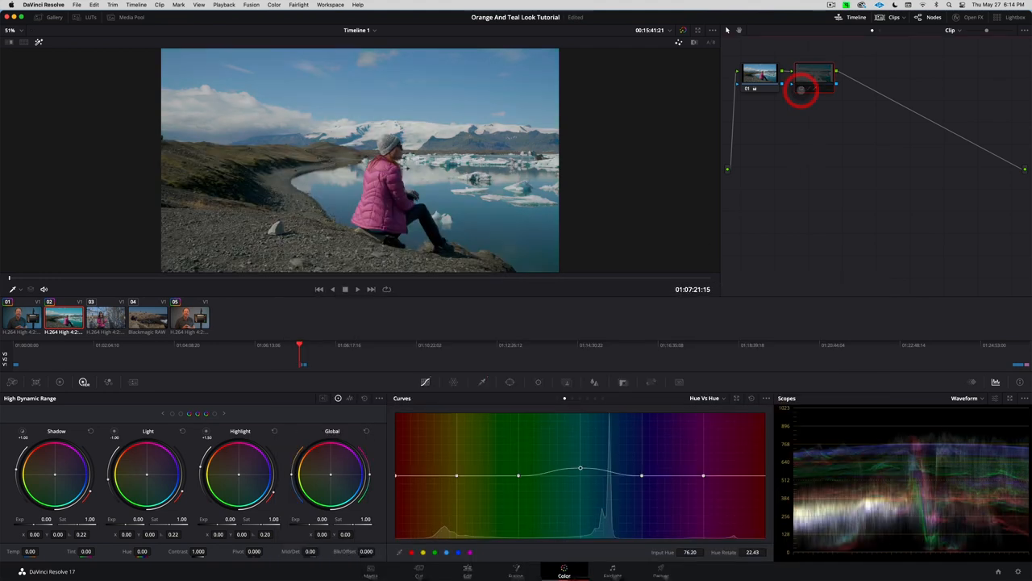
click(813, 74)
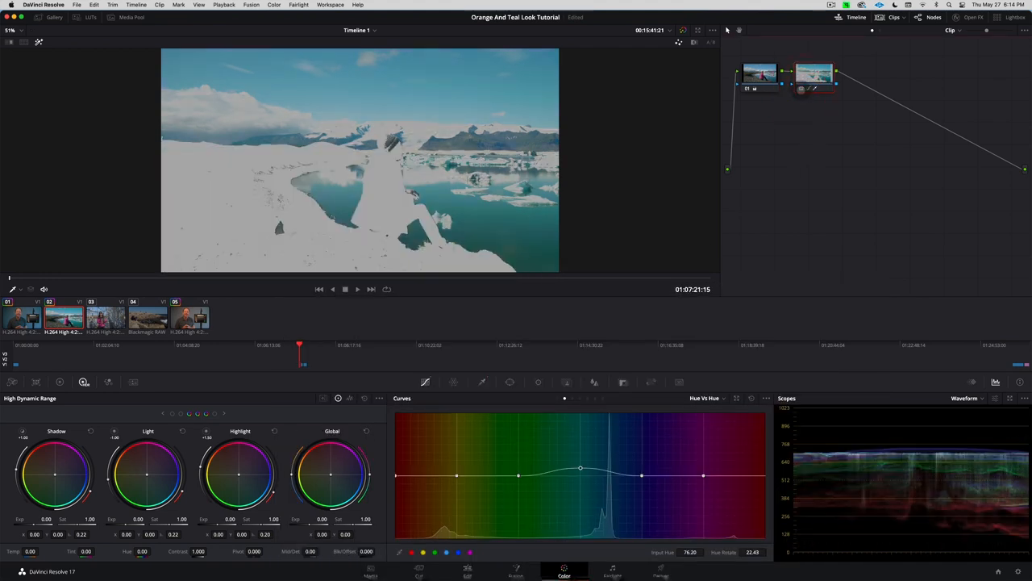
click(813, 72)
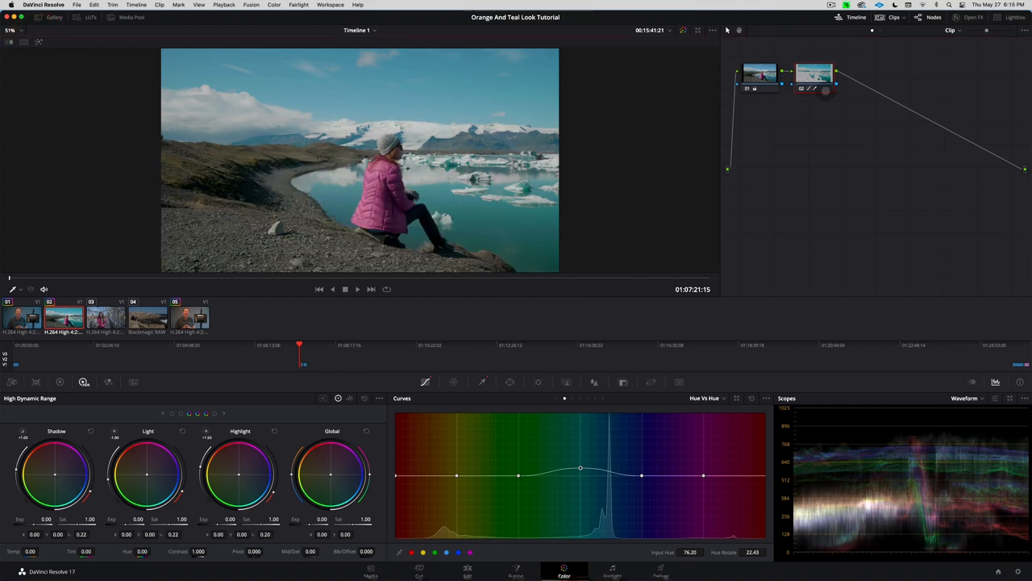
click(813, 74)
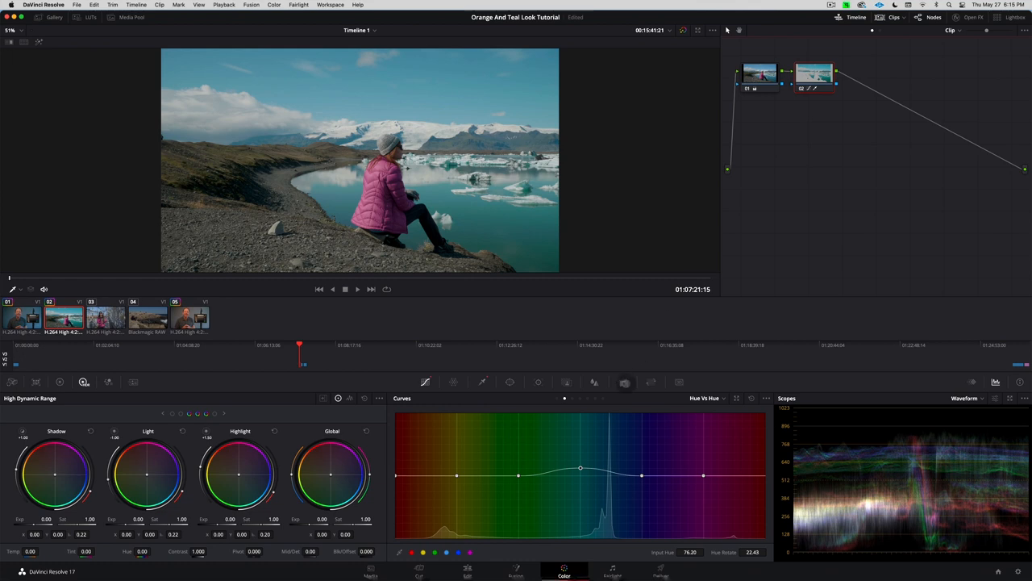
click(645, 304)
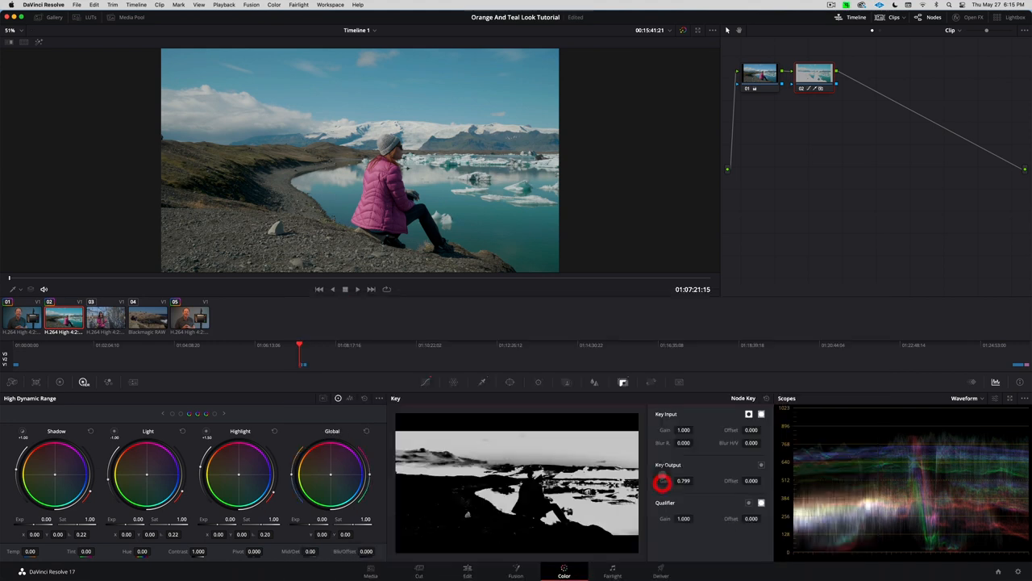
Step: Toggle node 02's key view, then add serial node 03 with Highlight mode on
click(800, 81)
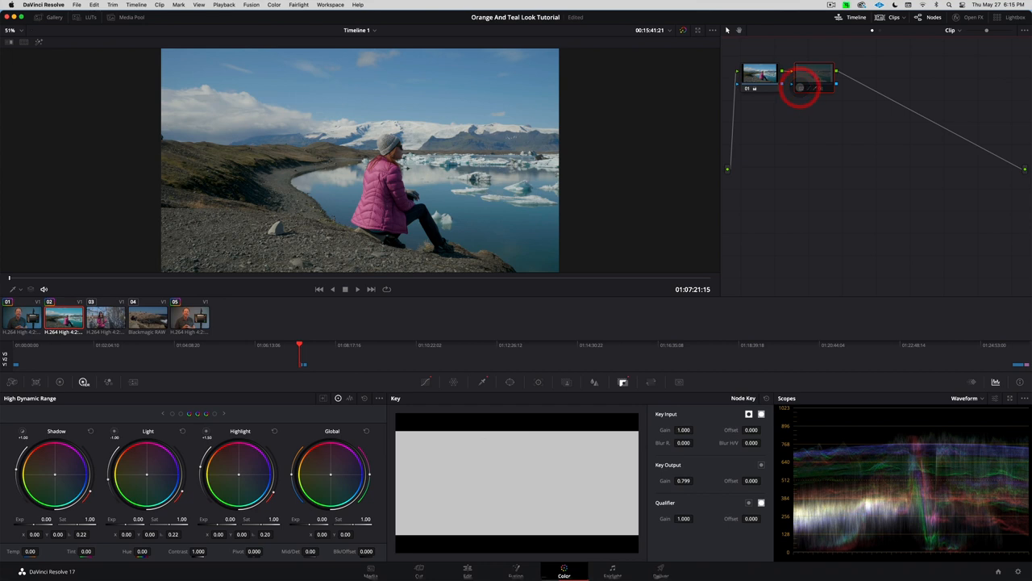
click(813, 75)
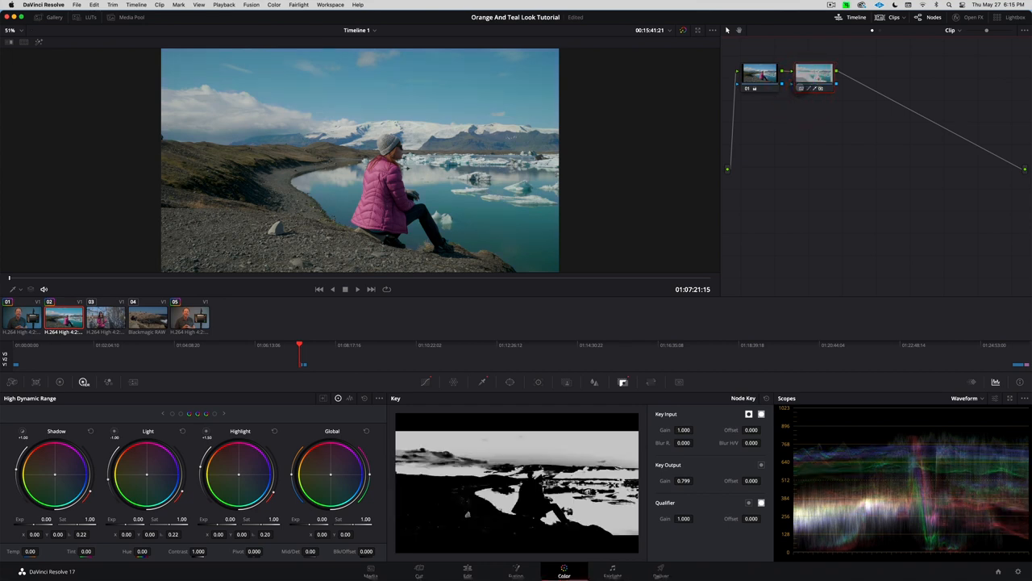
click(801, 87)
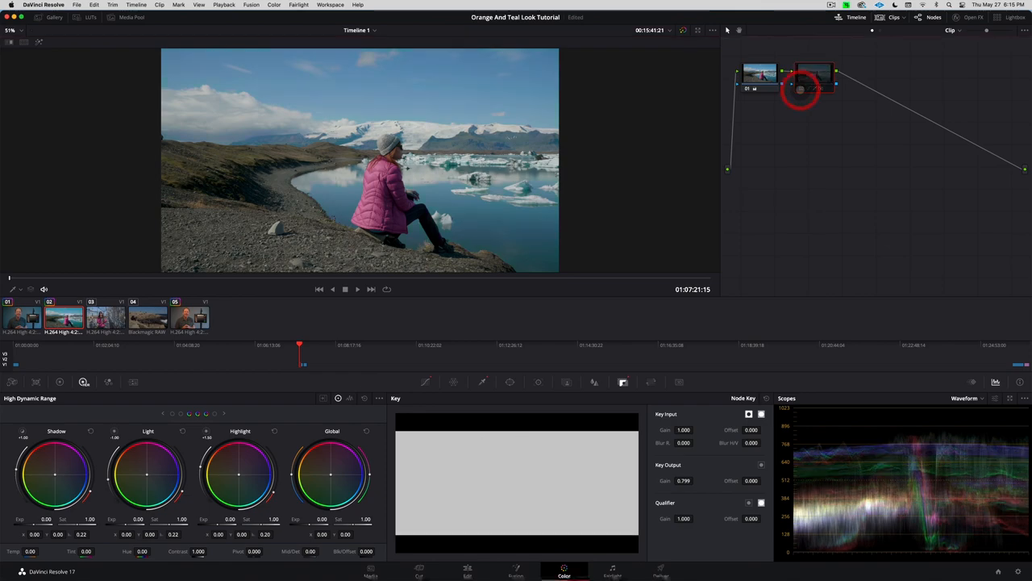
click(813, 73)
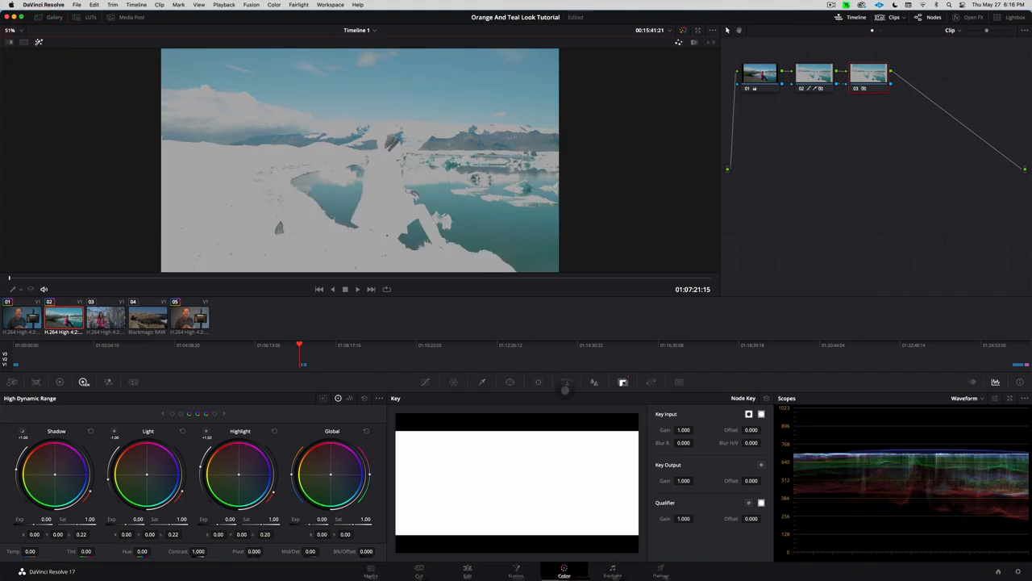
Step: Show node 03's neutral Primaries Wheels in the Color Wheels palette
click(649, 292)
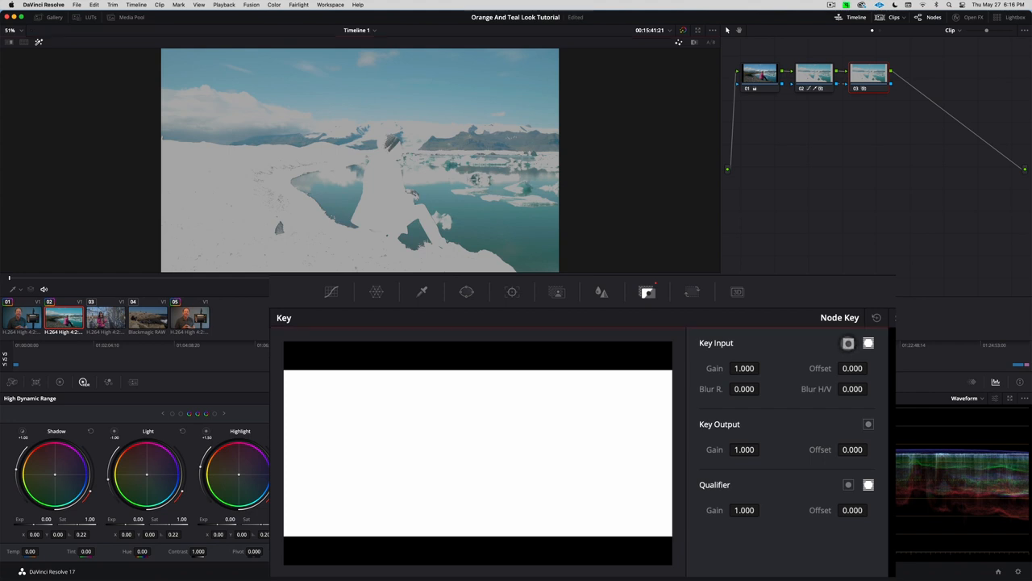
click(848, 343)
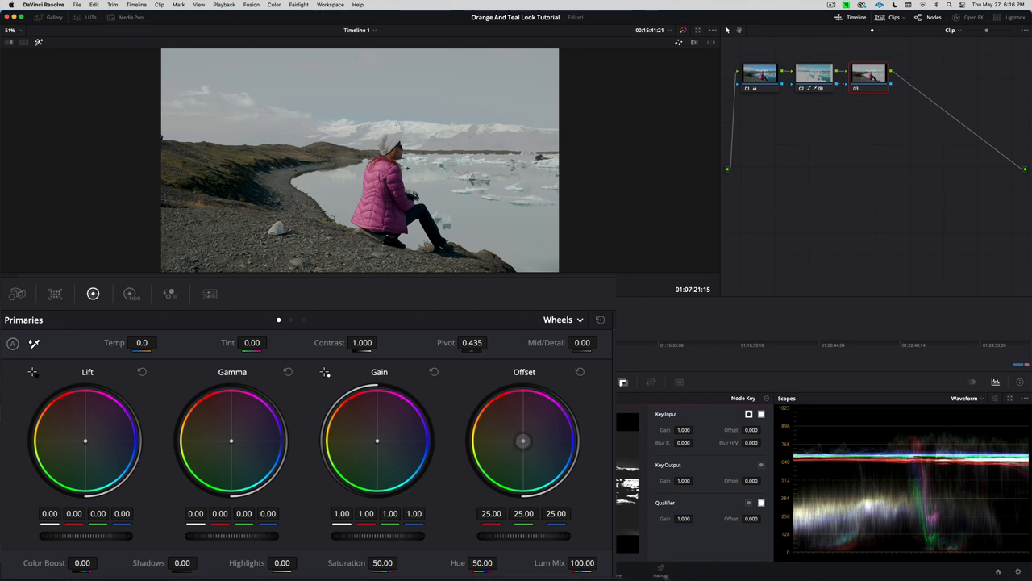
Step: Try a warm orange Offset on node 03, reset Offset to neutral, and switch to HDR wheels
drag(522, 441, 516, 436)
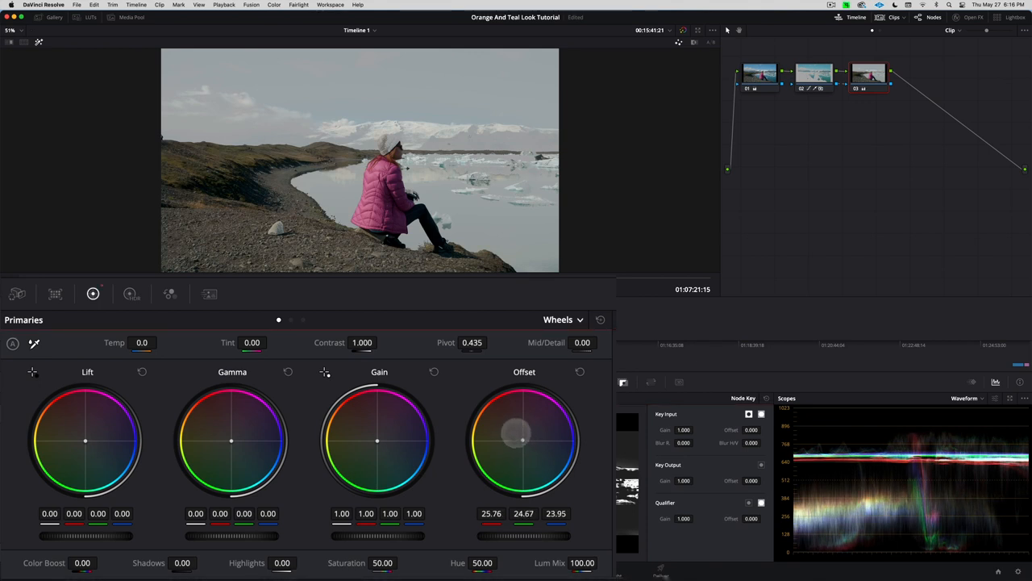
drag(522, 433, 522, 439)
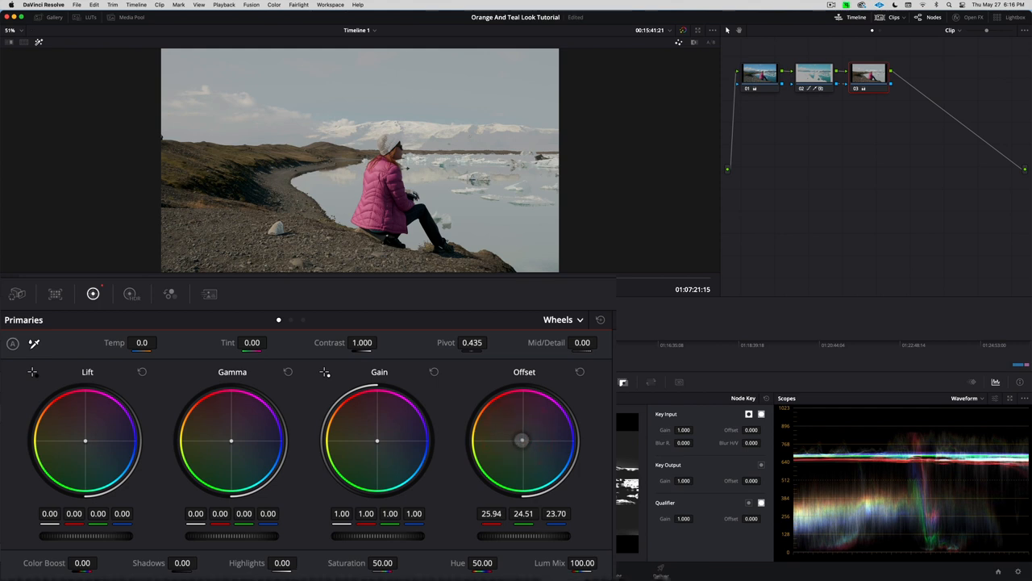
drag(522, 439, 522, 439)
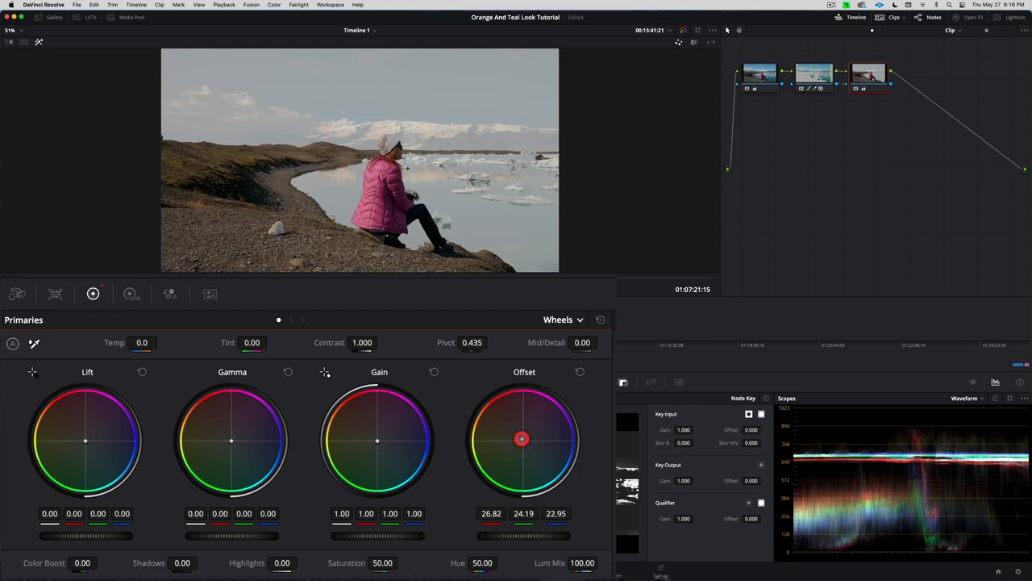
click(579, 372)
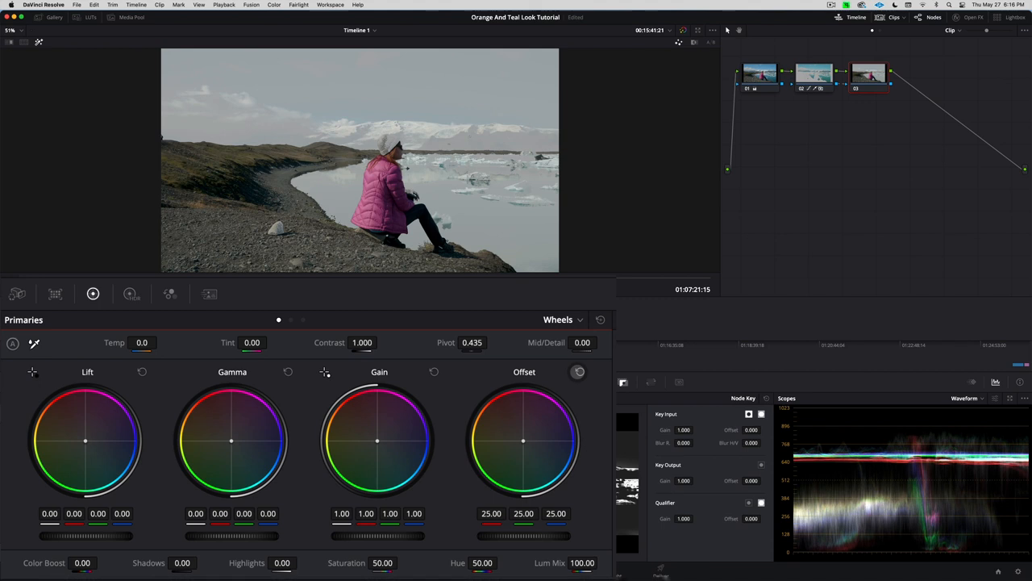
click(129, 293)
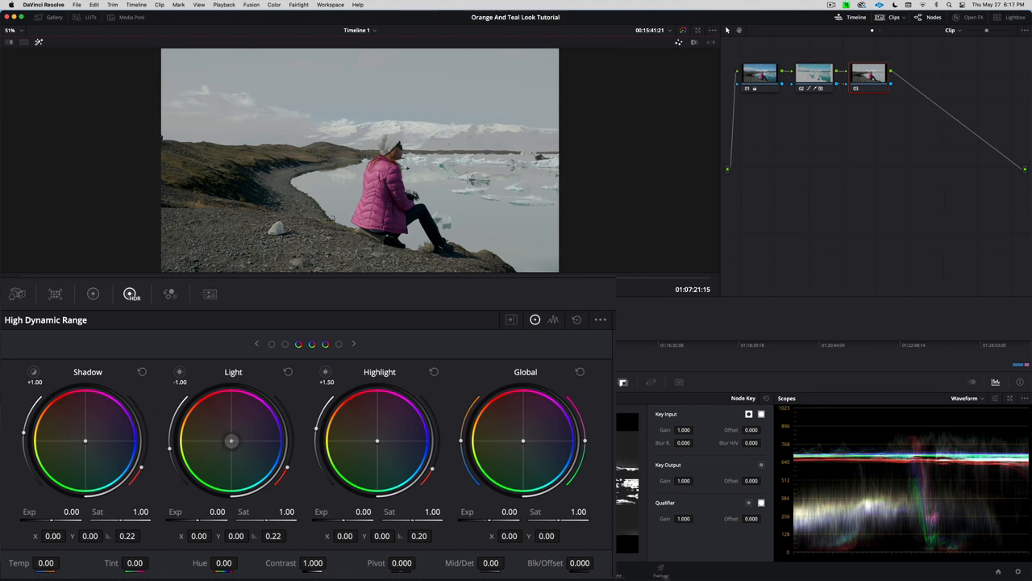
Step: Adjust and reset the Light wheel, nudge the Global wheel slightly, and disable Highlight mode
drag(231, 441, 230, 439)
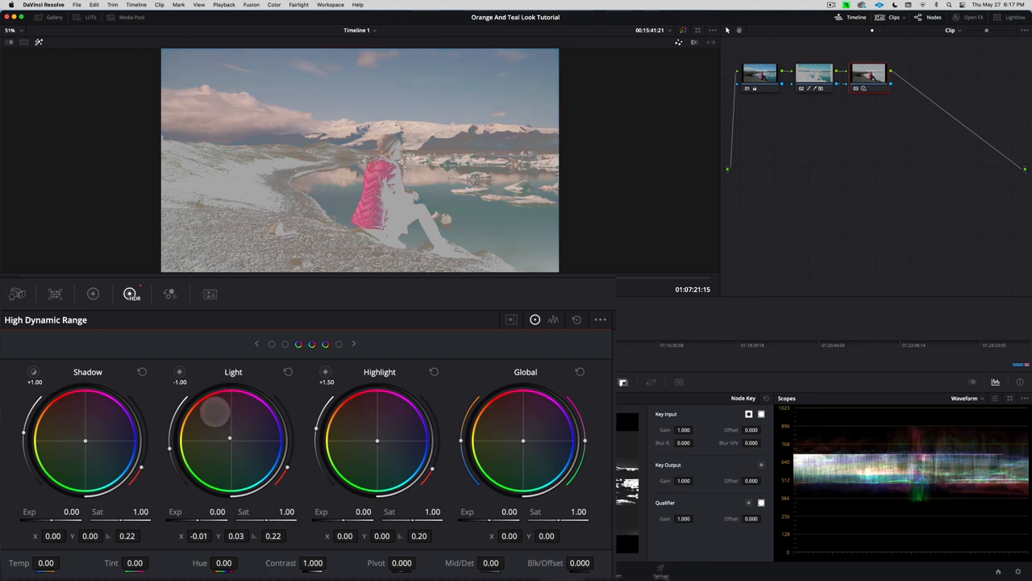
drag(215, 412, 230, 436)
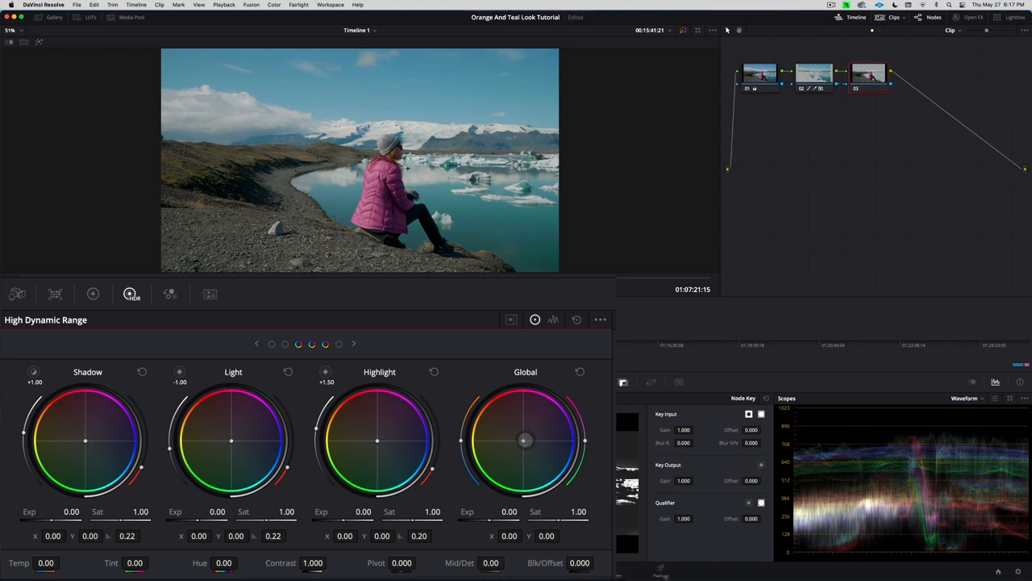
drag(525, 439, 519, 436)
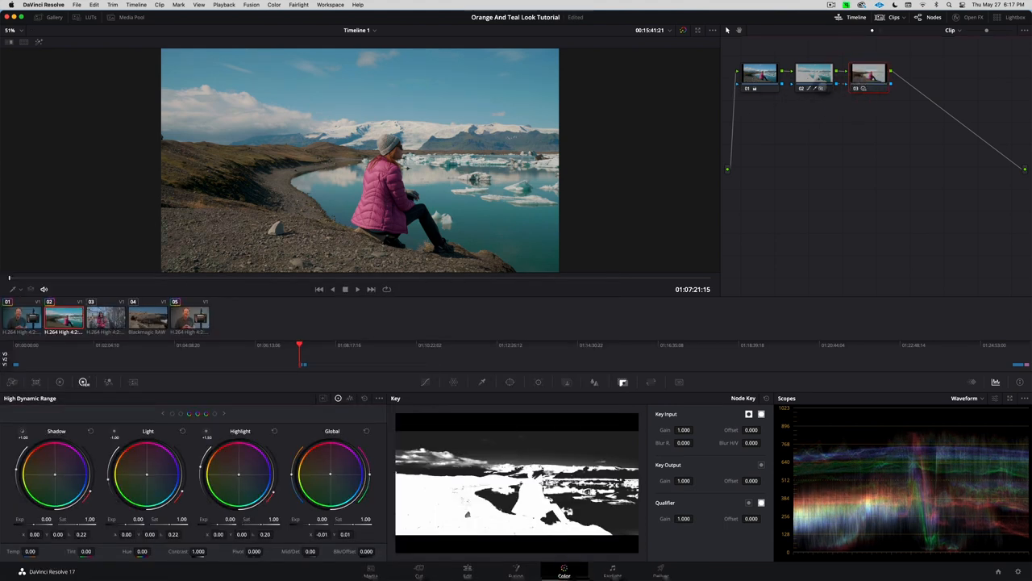
click(813, 77)
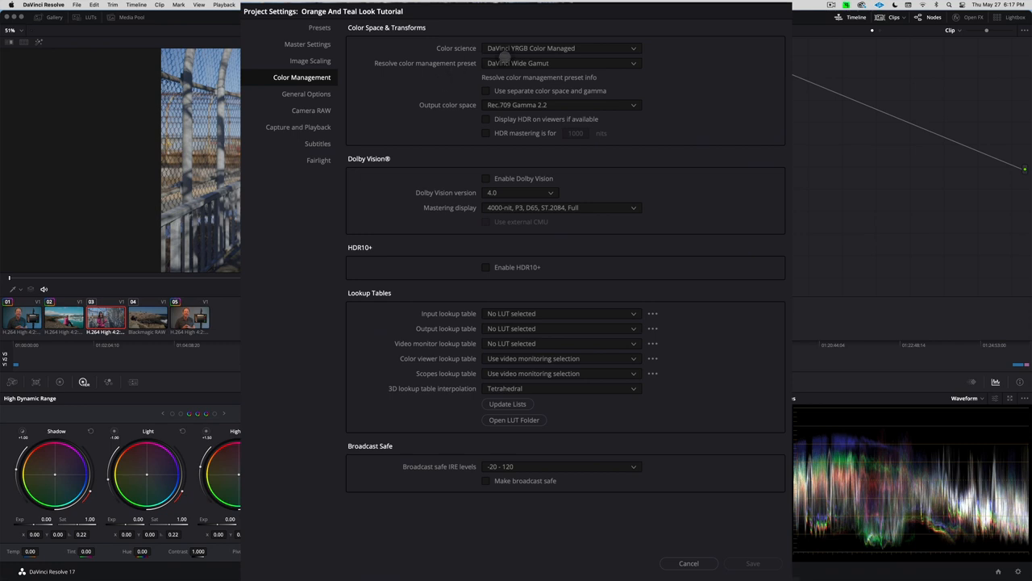
Step: In Color Management, choose DaVinci YRGB Color Managed, DaVinci Wide Gamut preset, Rec.709 Gamma 2.2 output
click(560, 47)
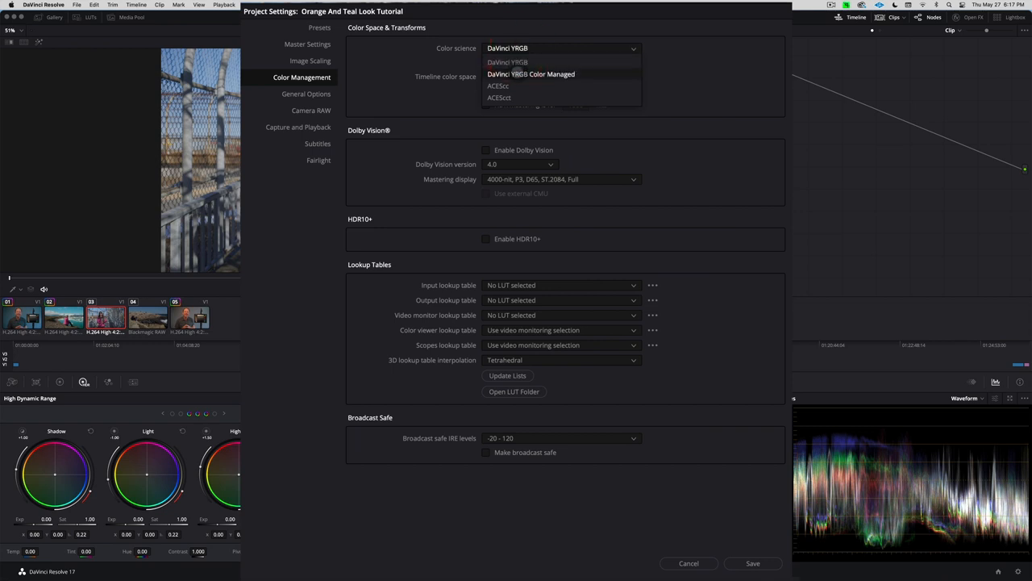
click(531, 74)
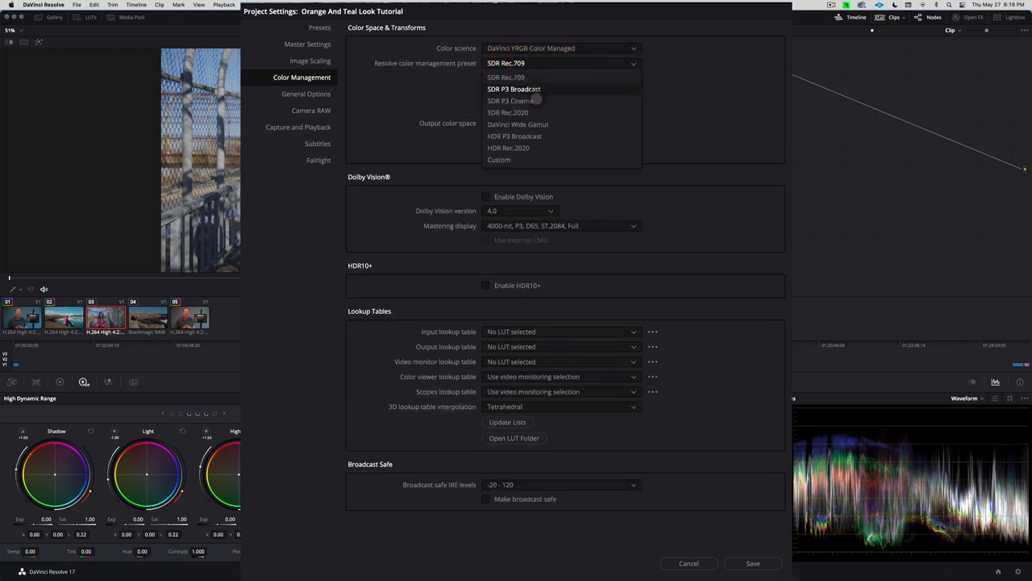
click(518, 124)
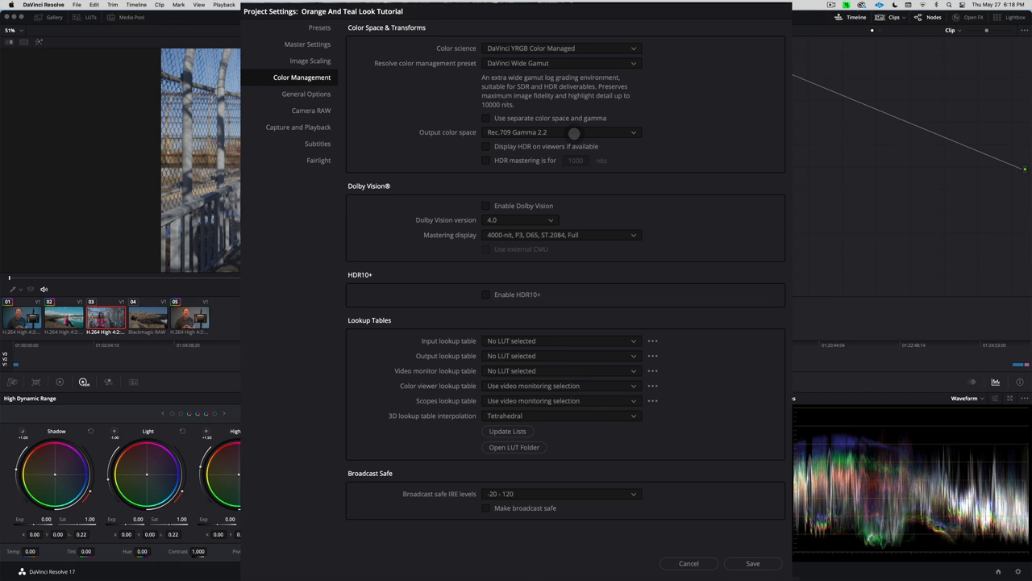
mouse_move(610, 172)
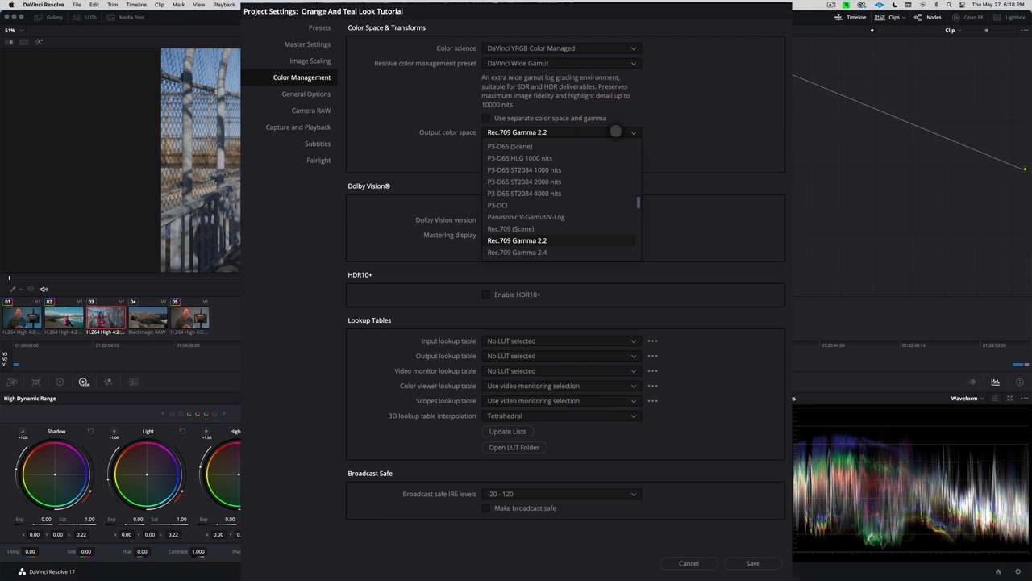
click(517, 240)
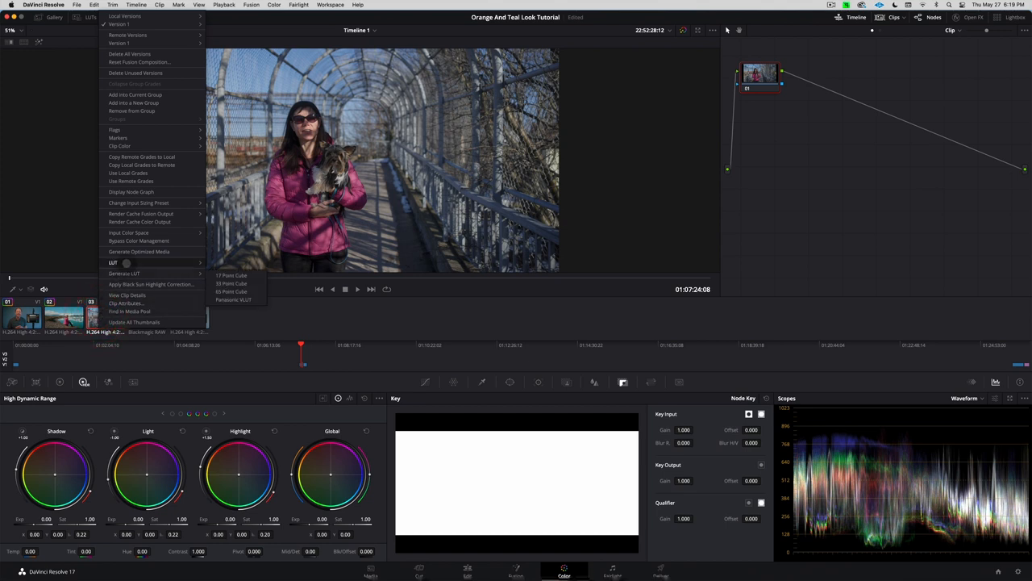
Step: Set the bridge clip's input colour space to S-Gamut3.Cine/S-Log3
click(129, 232)
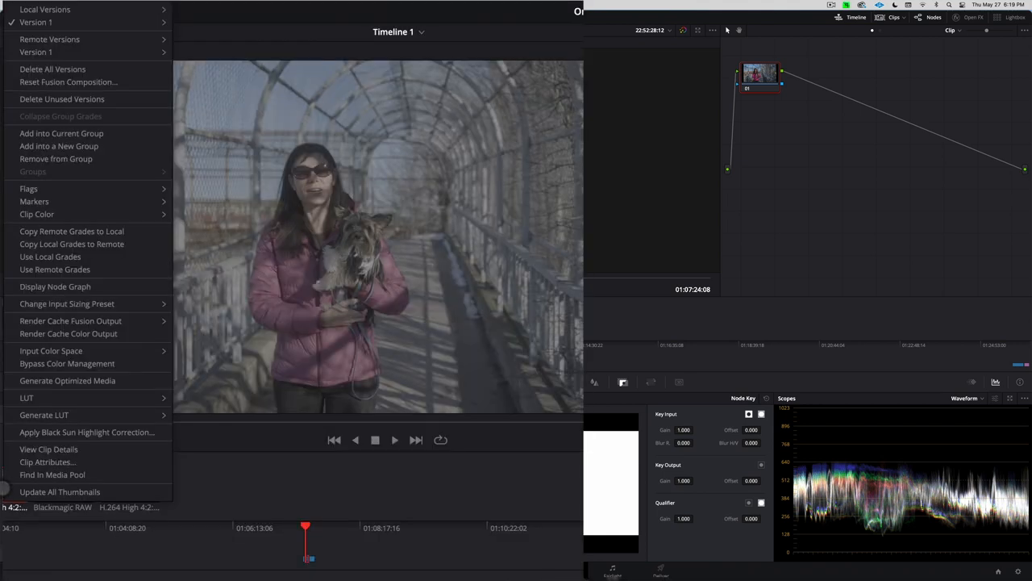
mouse_move(51, 351)
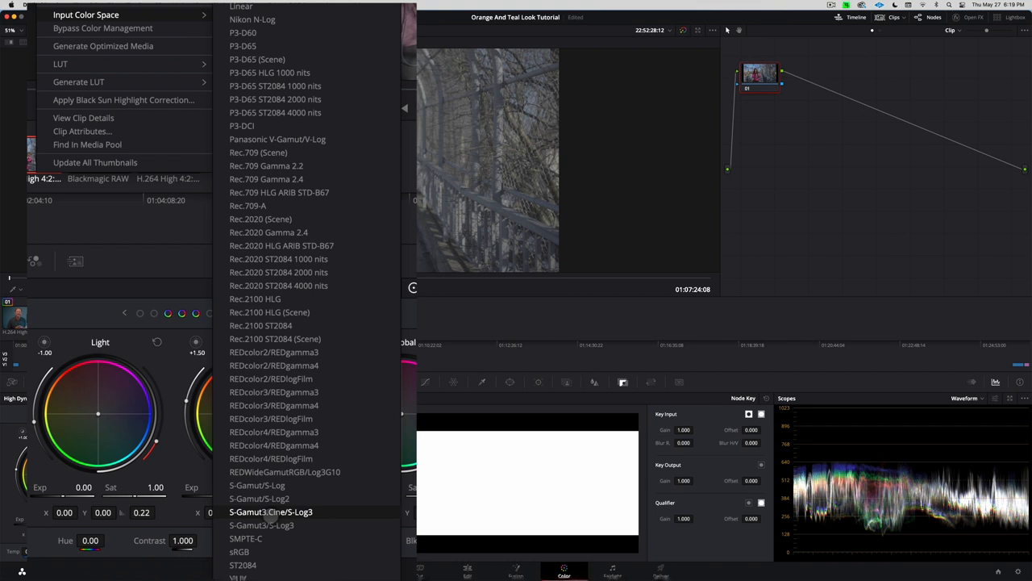
click(270, 512)
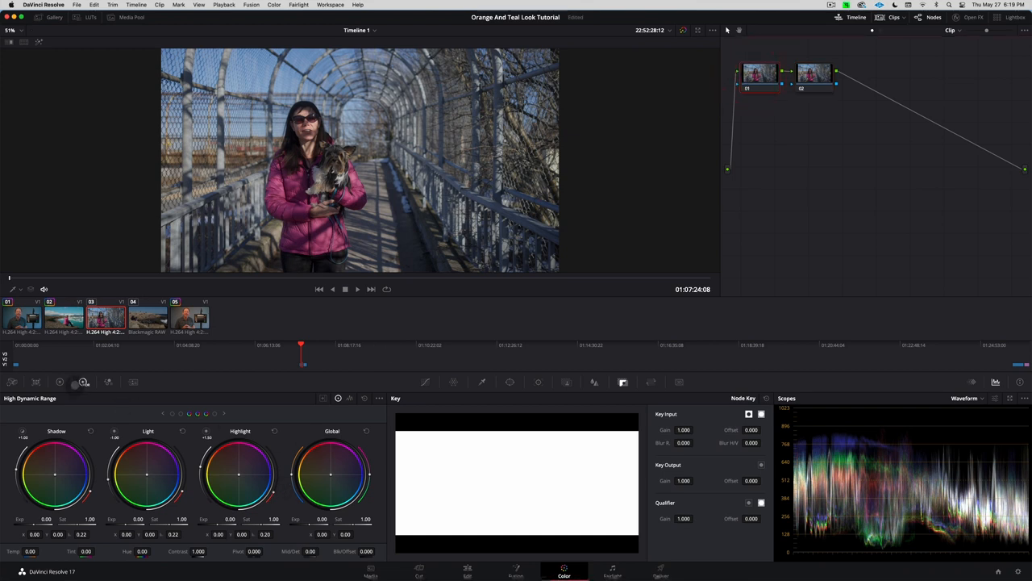
Step: Drag node 01's Gain master wheel in Primaries Wheels up to 1.09
click(59, 381)
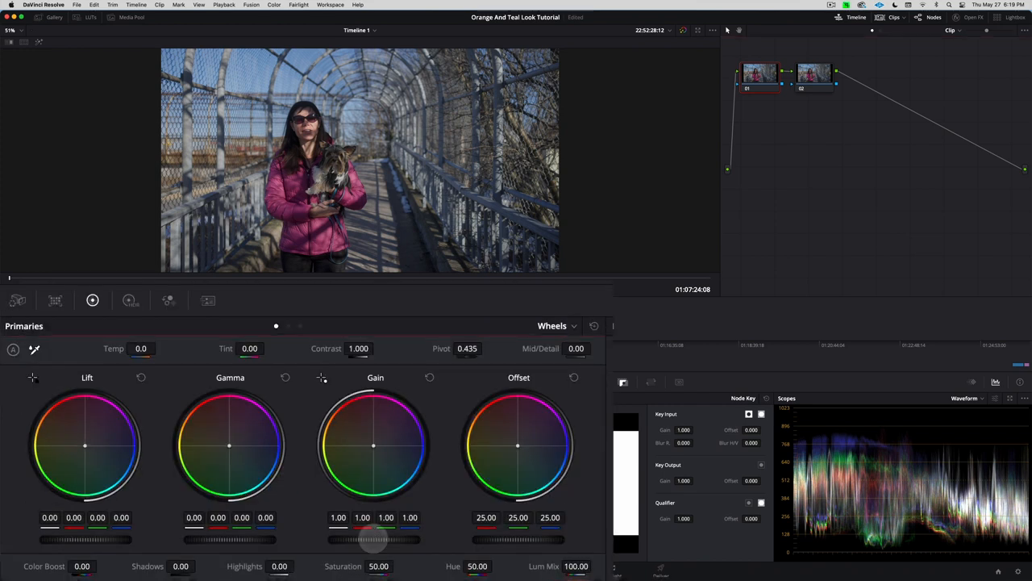
drag(373, 539, 367, 539)
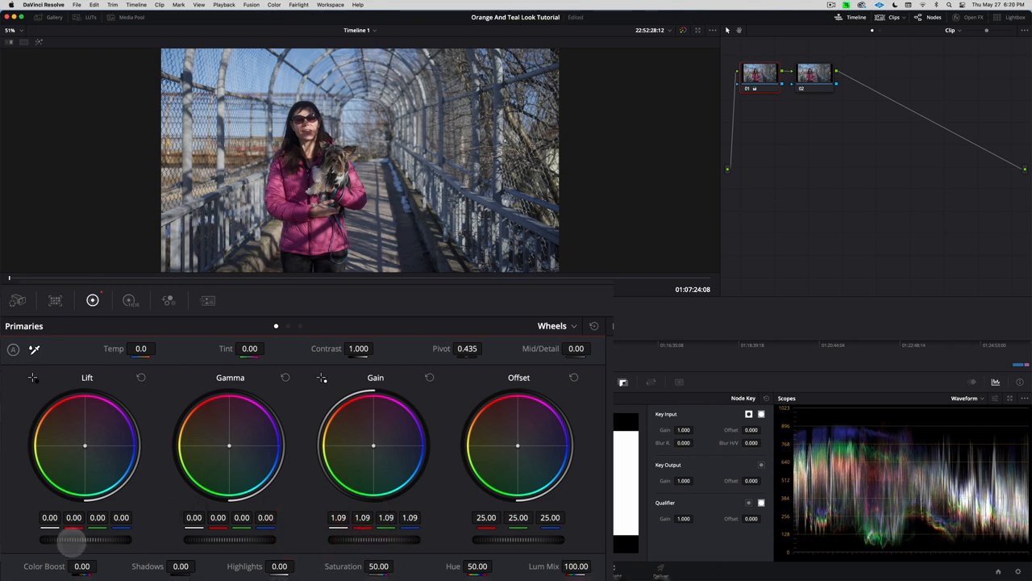
drag(73, 540, 125, 539)
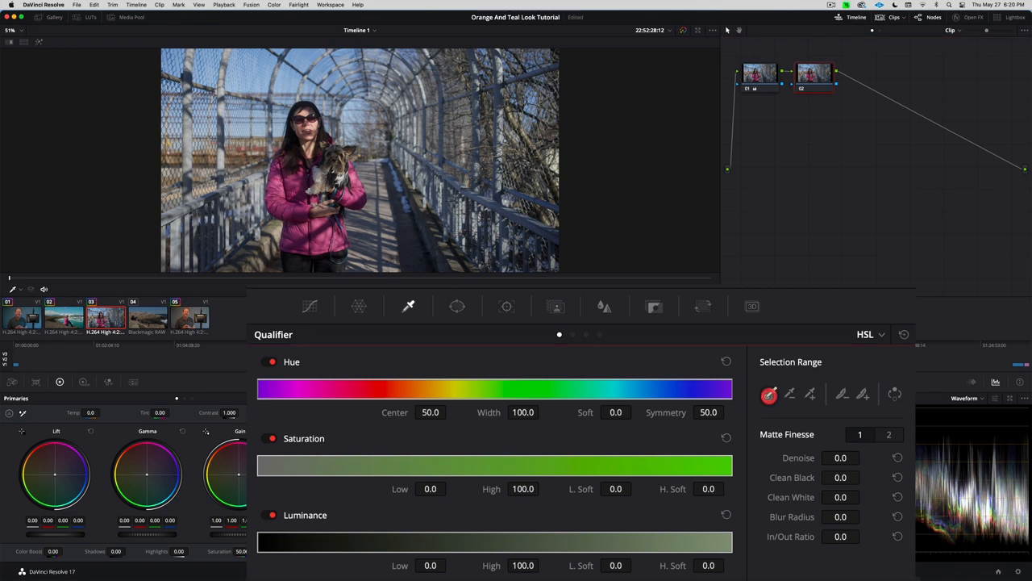
Step: Sample orange in node 02's qualifier, set Hue width 12.0 and Luminance 59.3–67.0
click(768, 393)
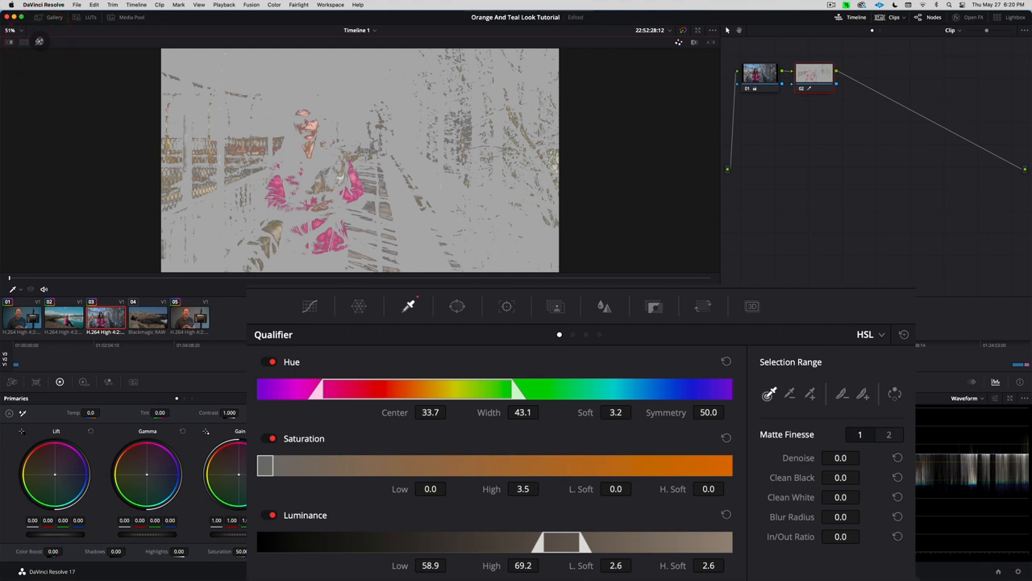
mouse_move(513, 385)
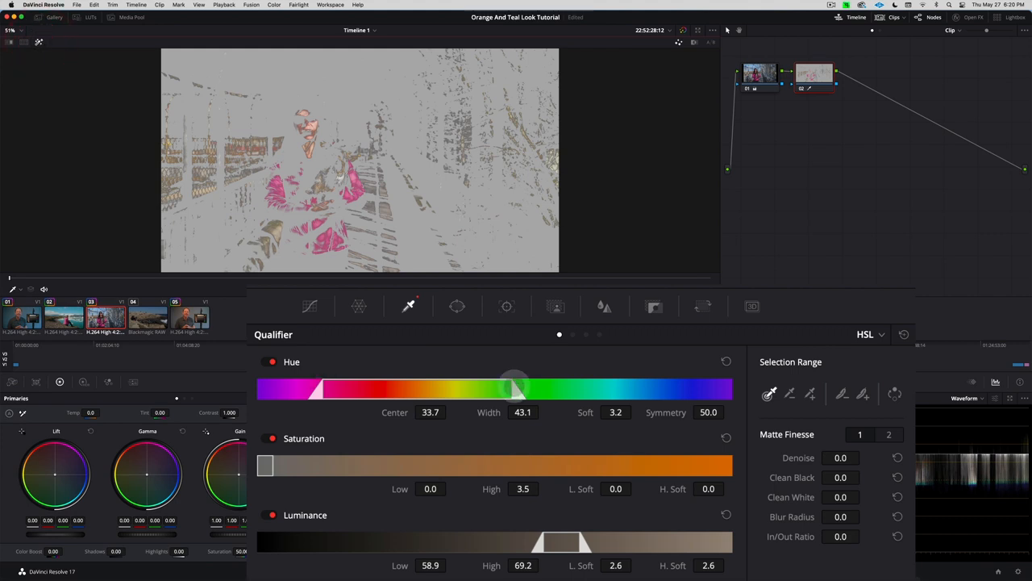
drag(516, 390, 476, 390)
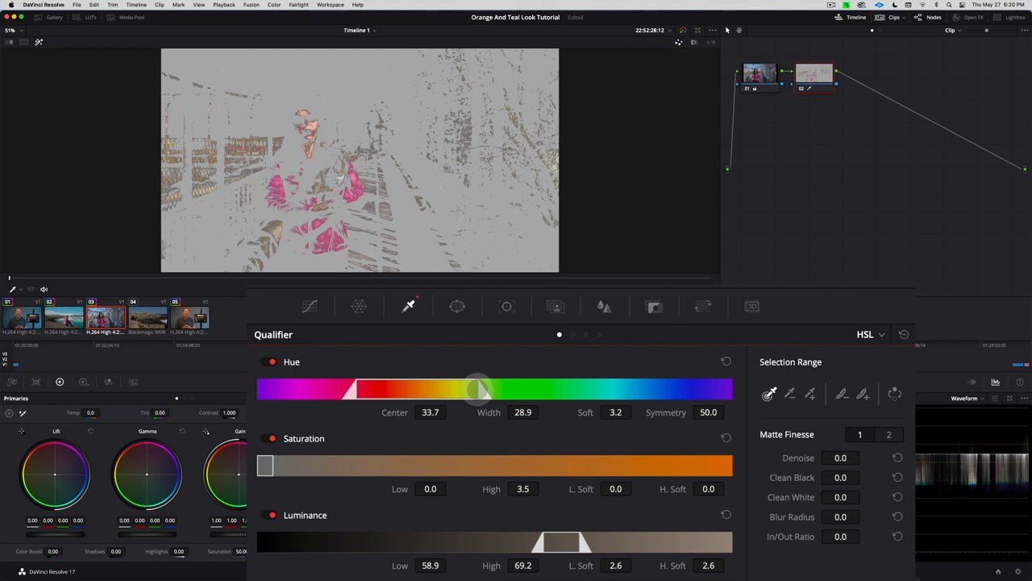
drag(476, 389, 436, 390)
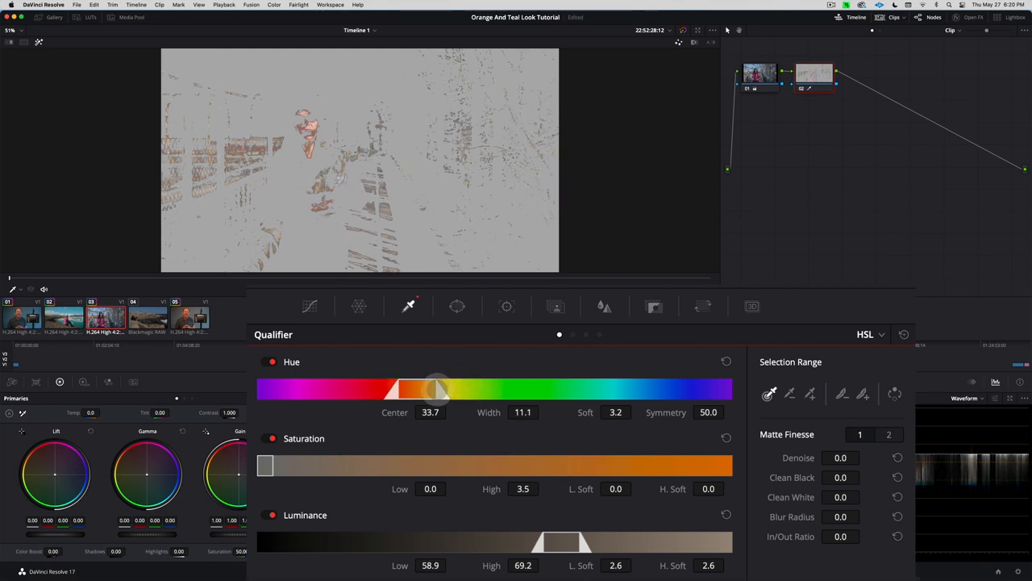
drag(435, 390, 419, 390)
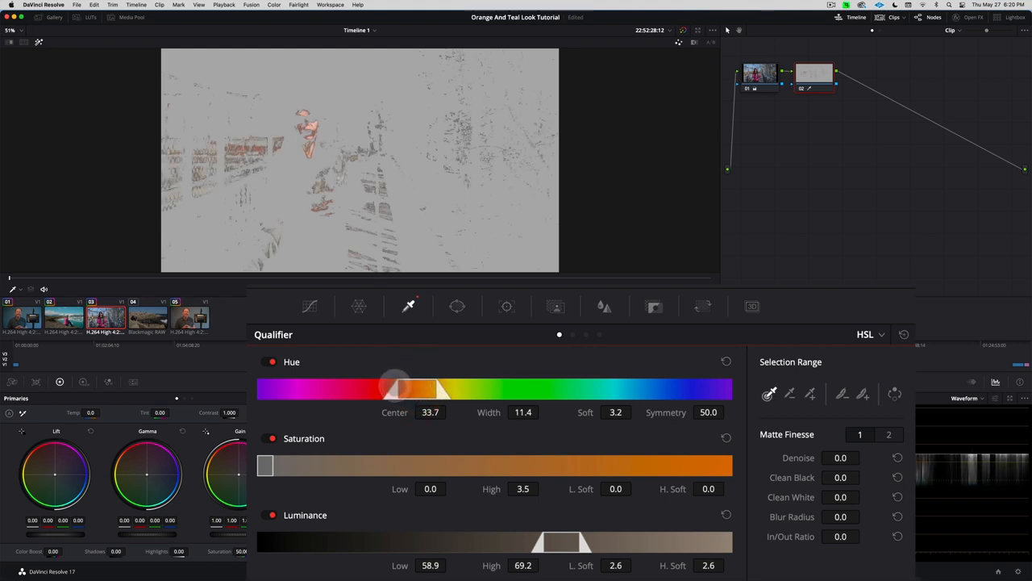
drag(442, 390, 451, 390)
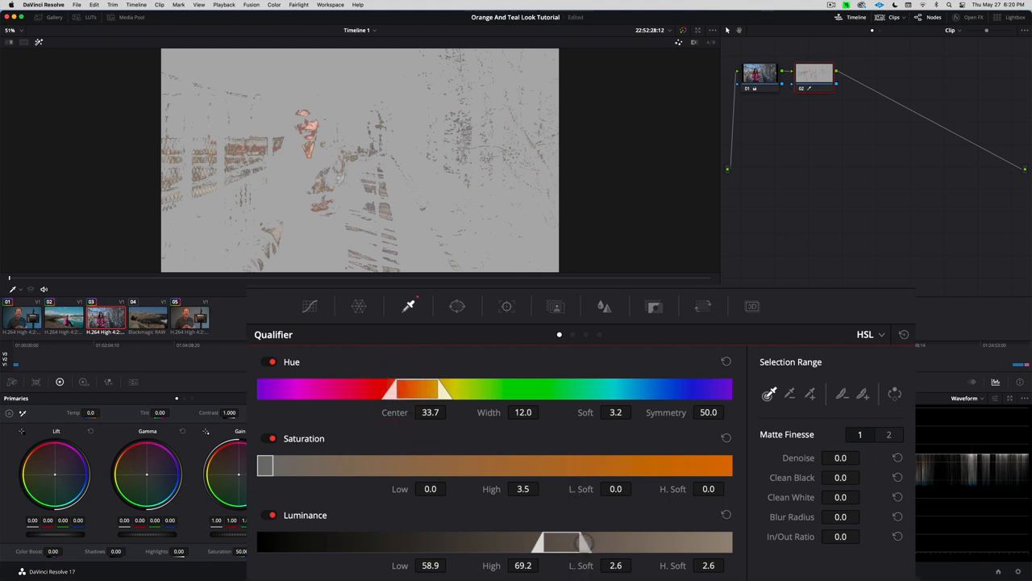
drag(585, 542, 544, 542)
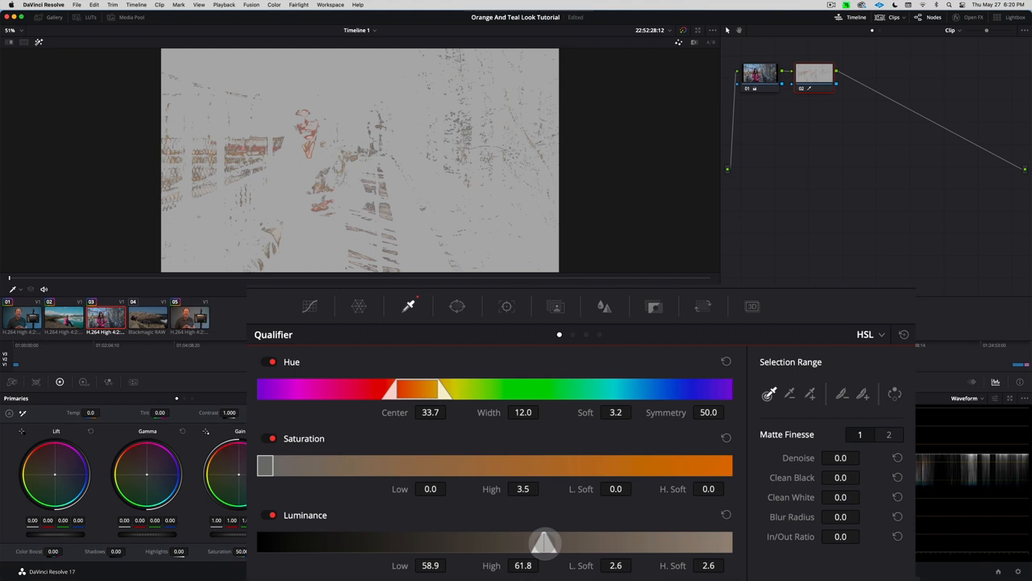
drag(544, 543, 558, 543)
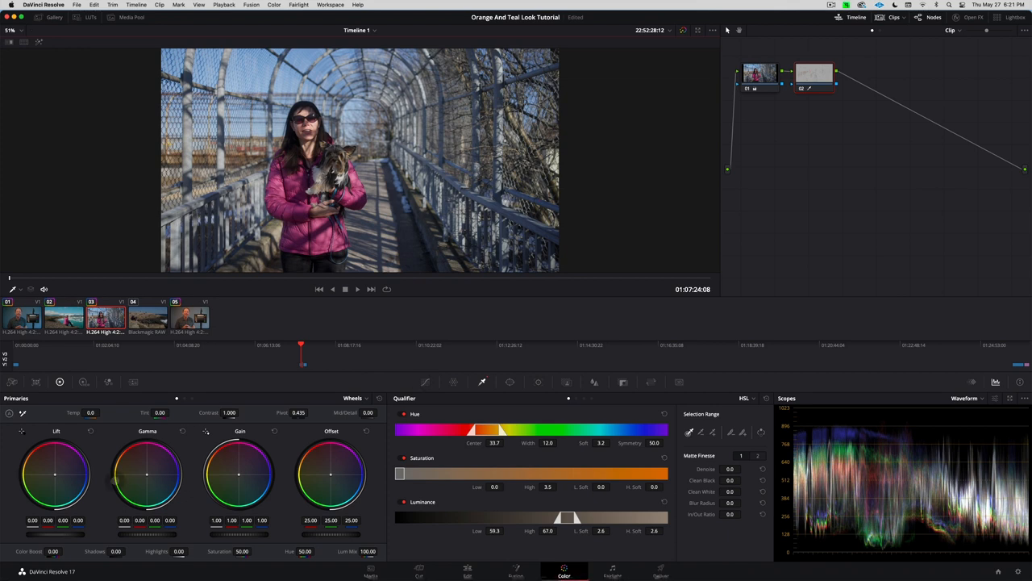
Step: Give node 02 a Hue vs Sat curve raising red saturation to 1.25
click(426, 381)
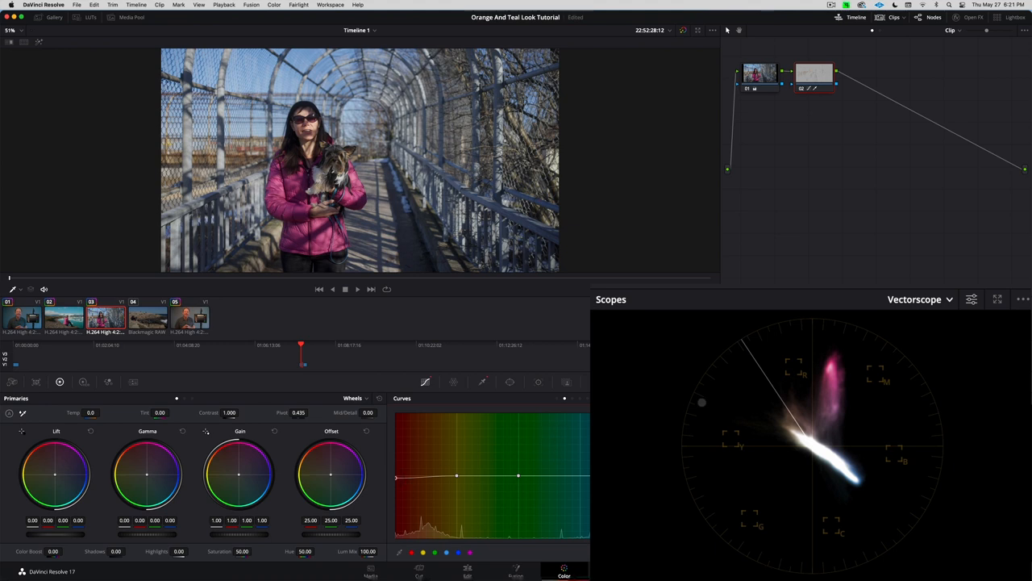
mouse_move(711, 420)
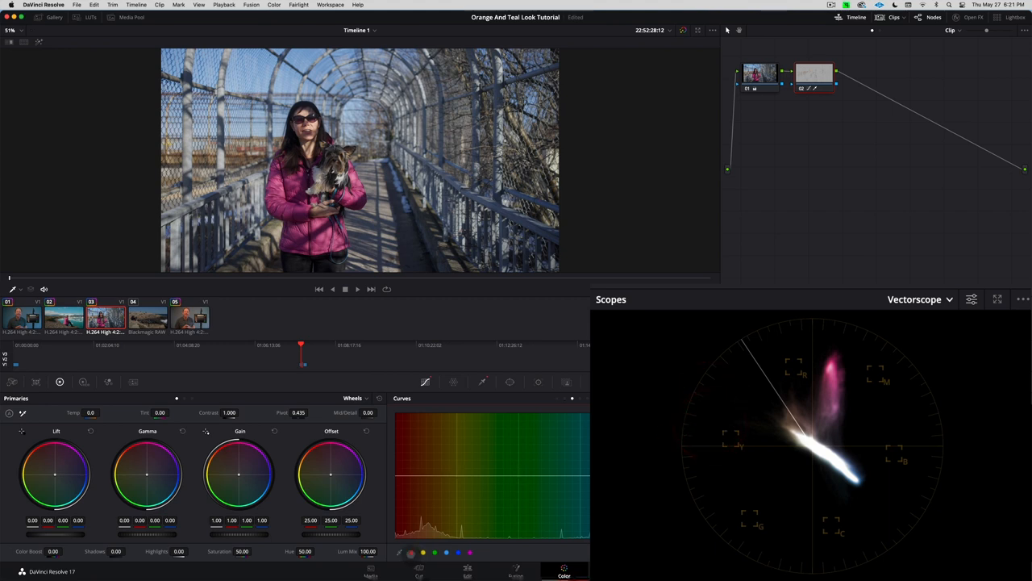
click(423, 553)
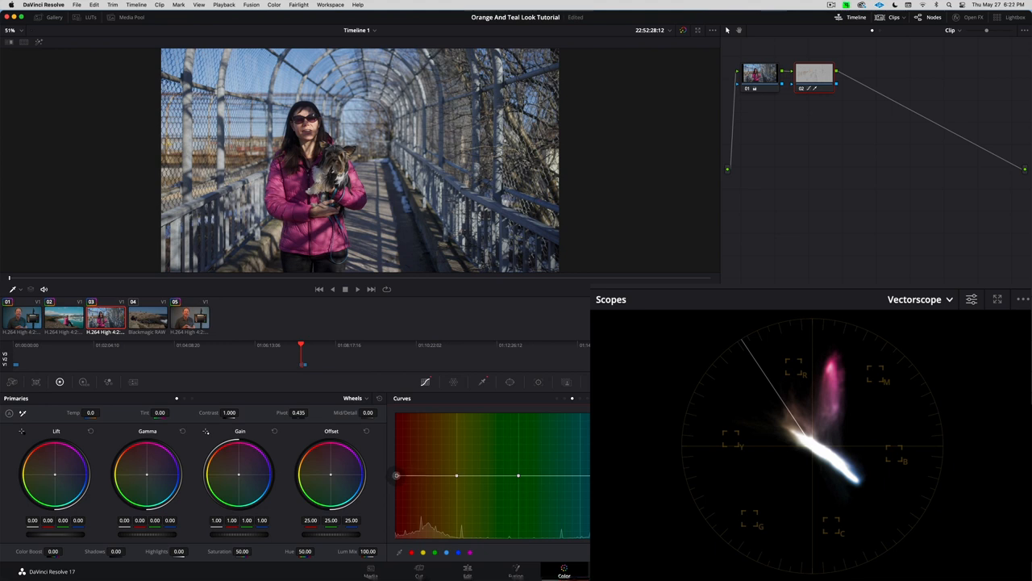
drag(396, 475, 396, 457)
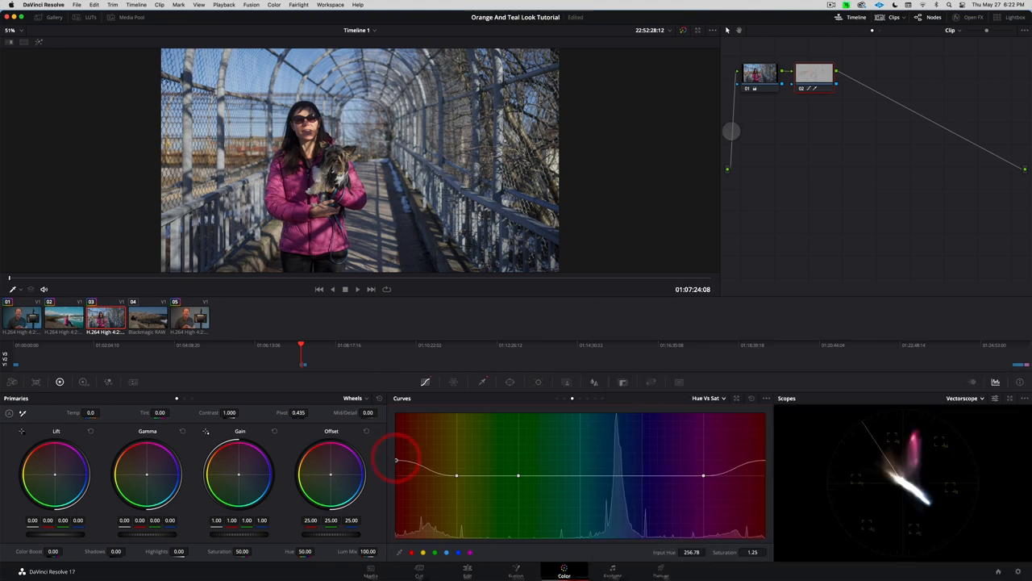
click(813, 74)
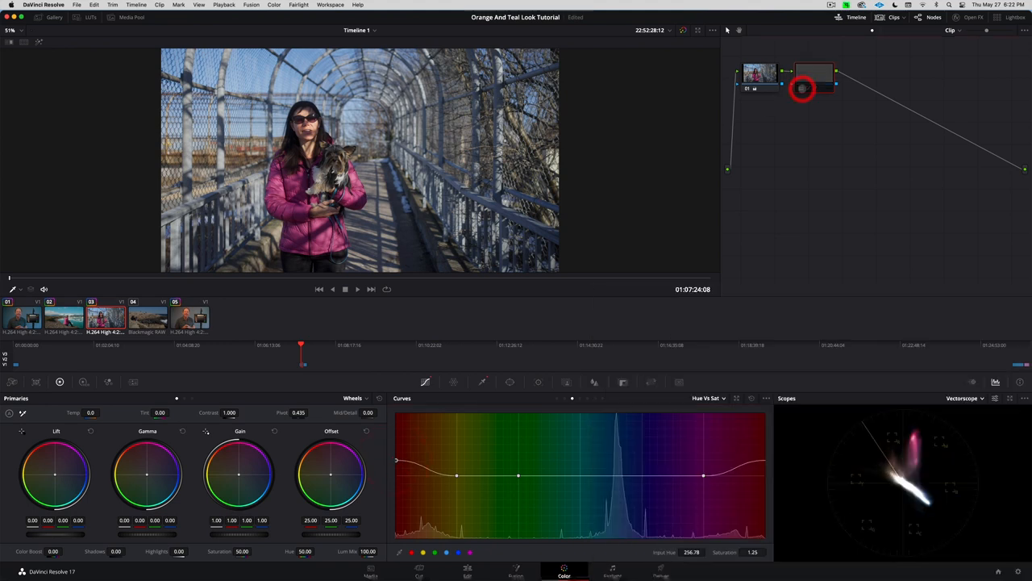
click(813, 75)
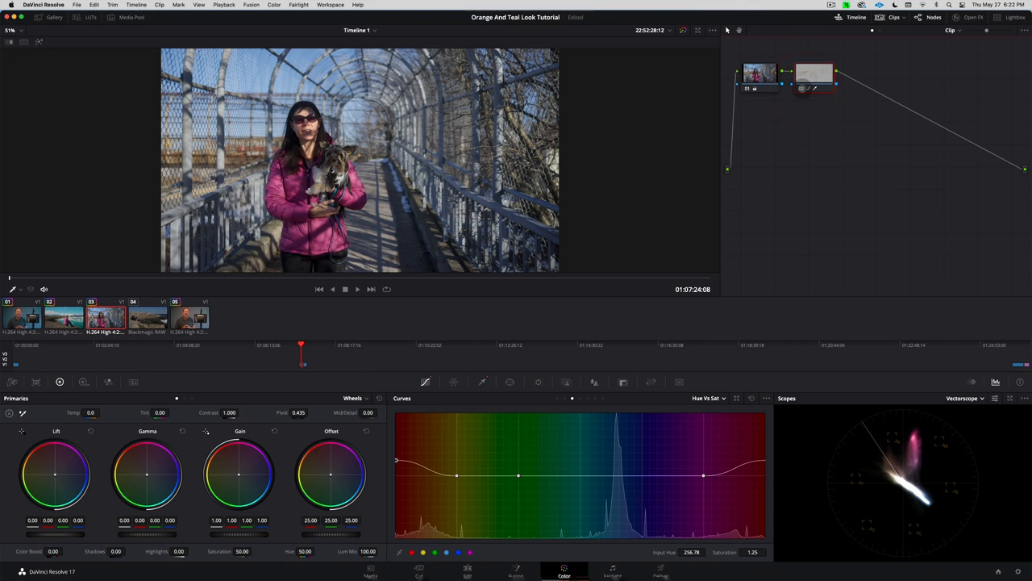
mouse_move(815, 73)
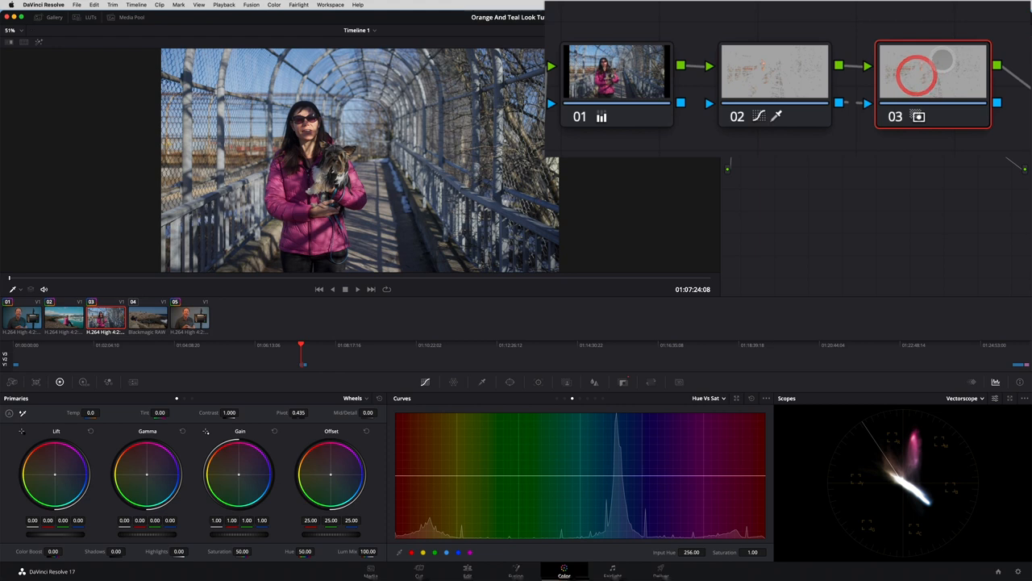
Step: Select node 03 to show its key settings at default values
click(622, 381)
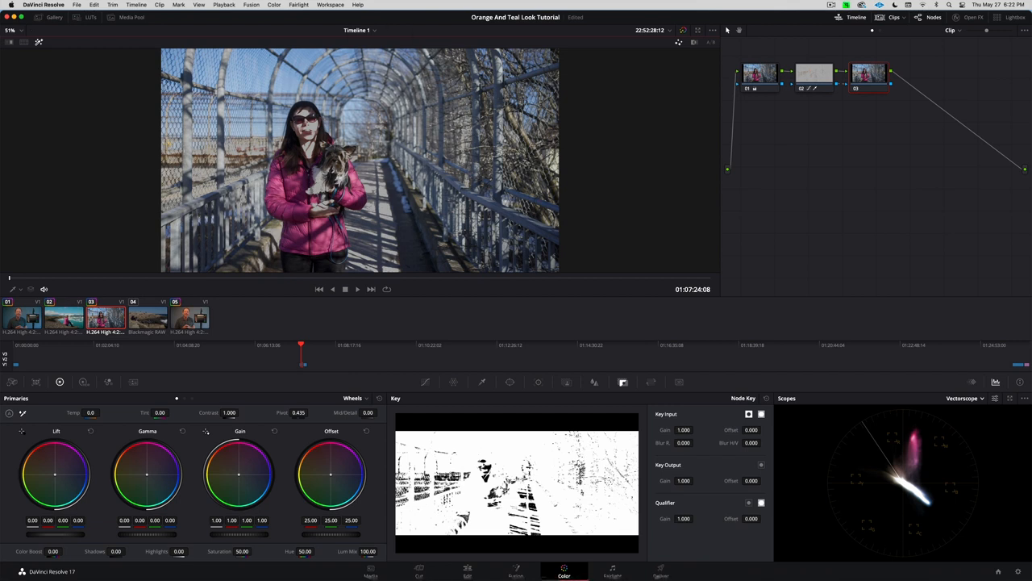
mouse_move(449, 310)
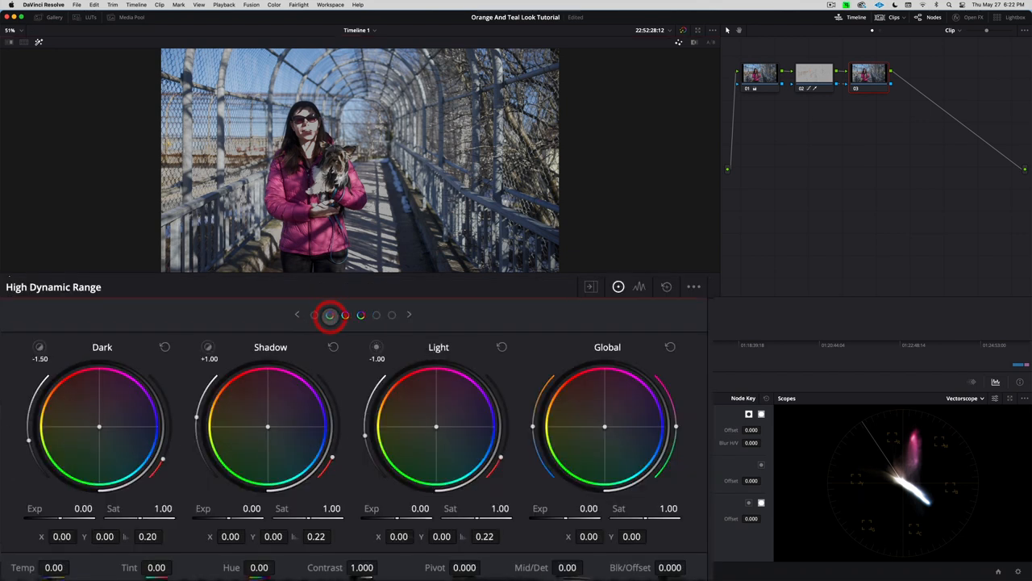
Step: Push node 03's Shadow wheel toward blue, to X 0.04, Y -0.05, on the HDR wheels
click(345, 314)
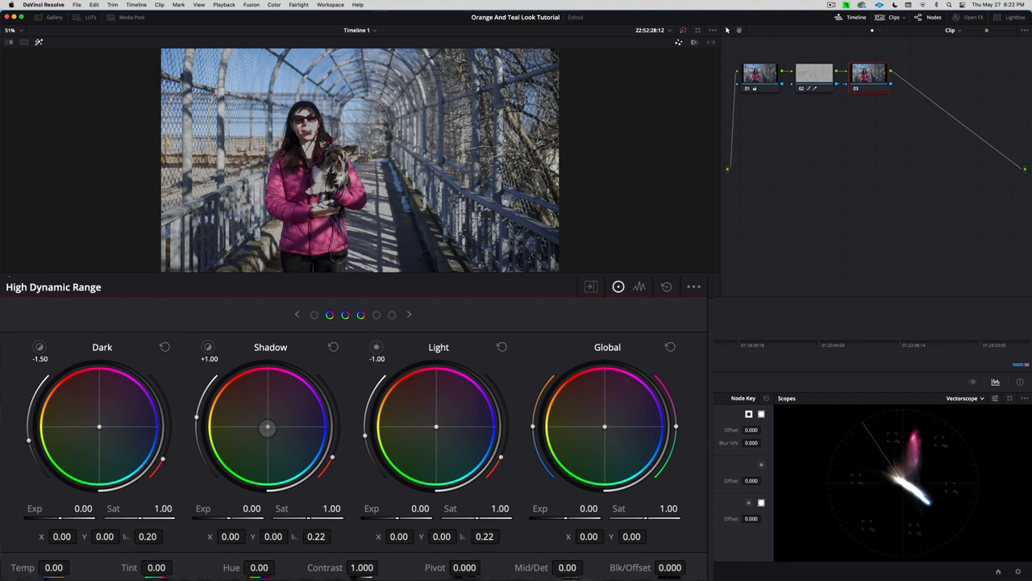
drag(266, 426, 267, 436)
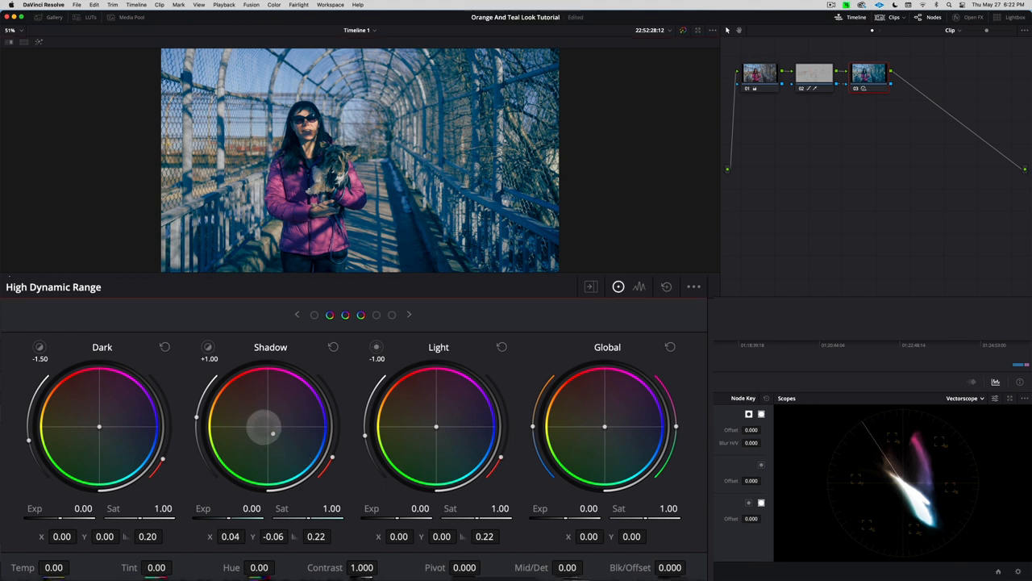
drag(264, 433, 271, 432)
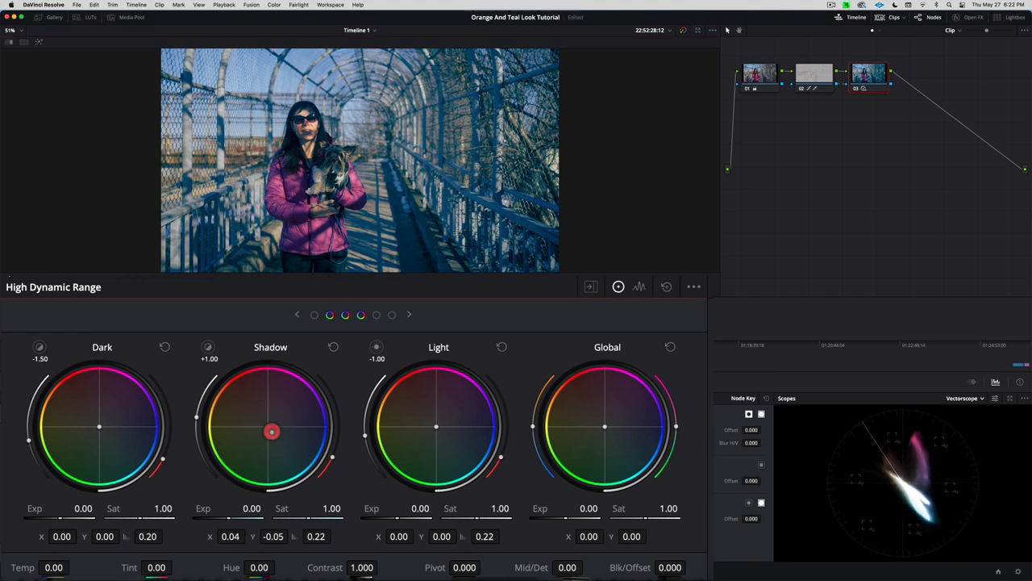
click(333, 347)
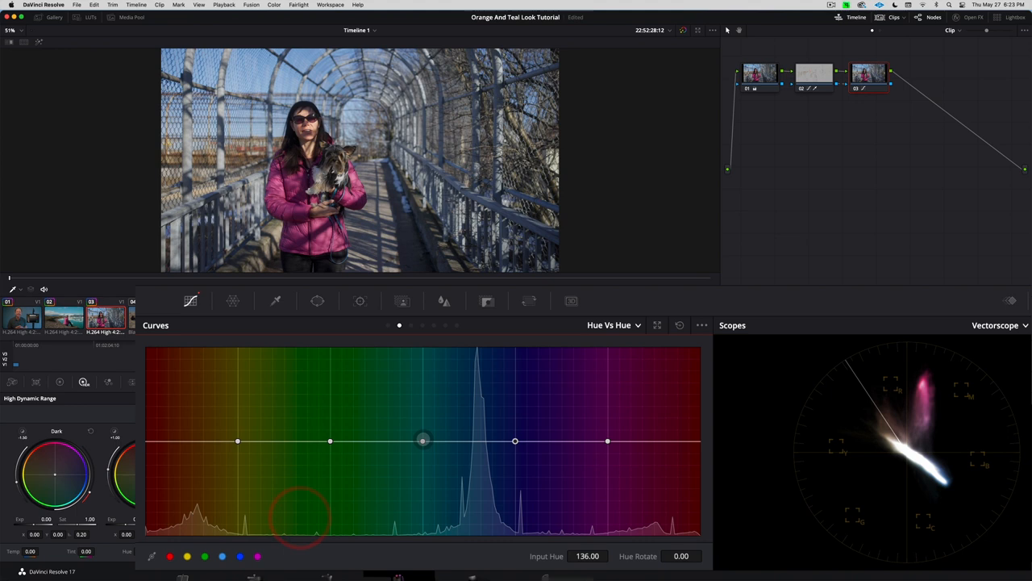
Step: Raise a green-cyan Hue vs Hue point to rotate hue 37.38, and nudge the Dark wheel
drag(423, 442, 424, 435)
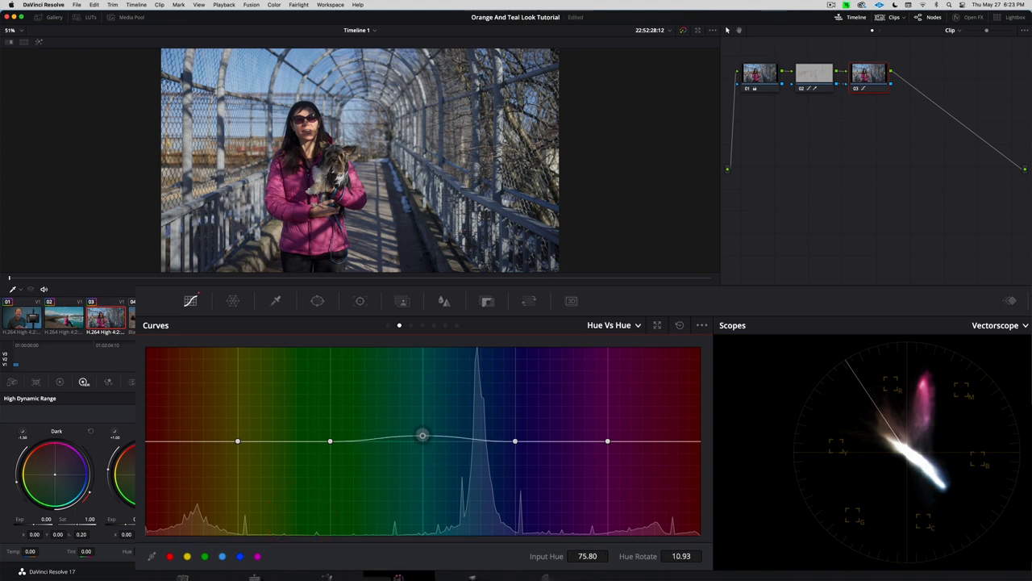
drag(424, 436, 424, 423)
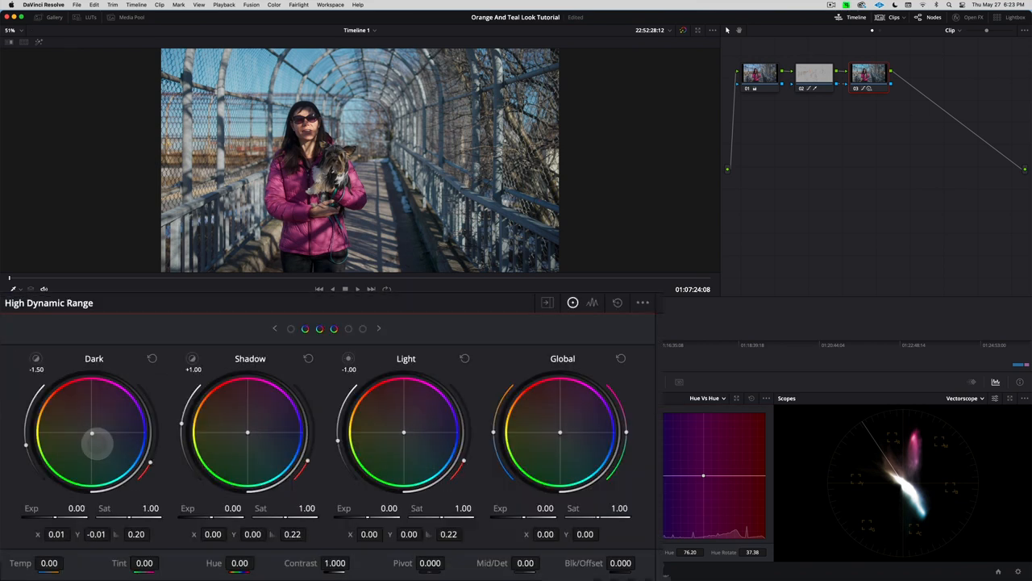
drag(93, 434, 103, 455)
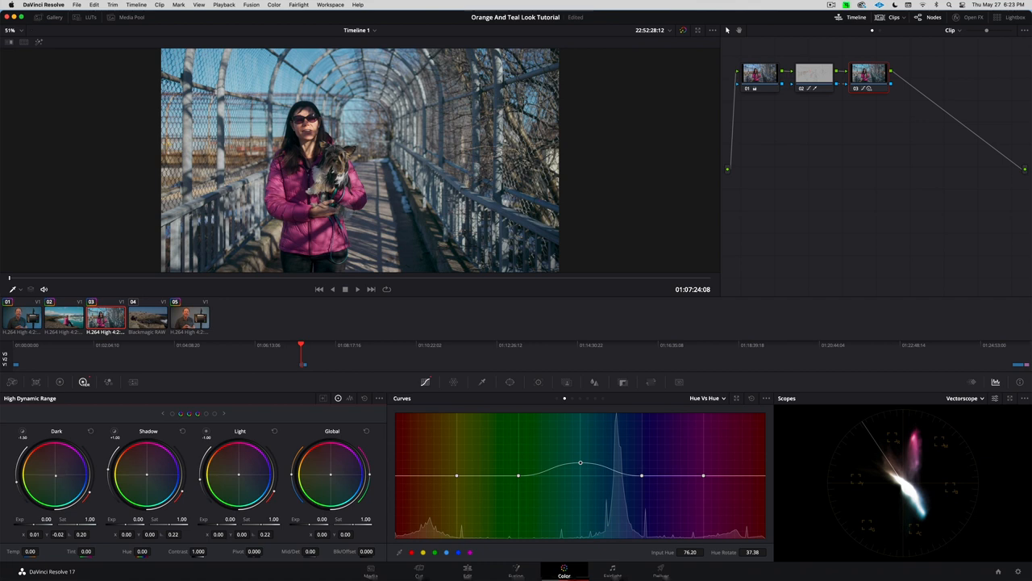
mouse_move(594, 166)
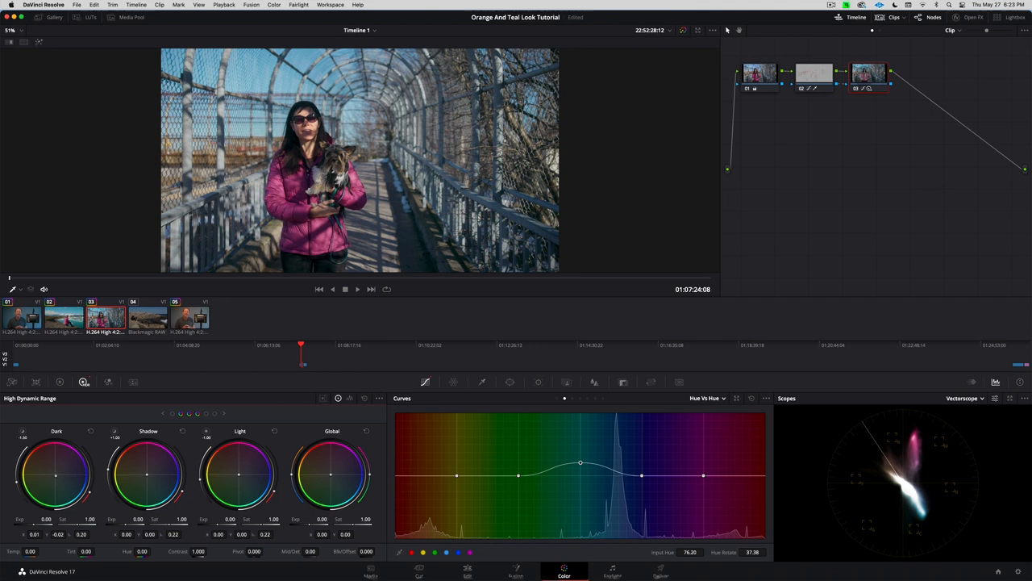
mouse_move(870, 73)
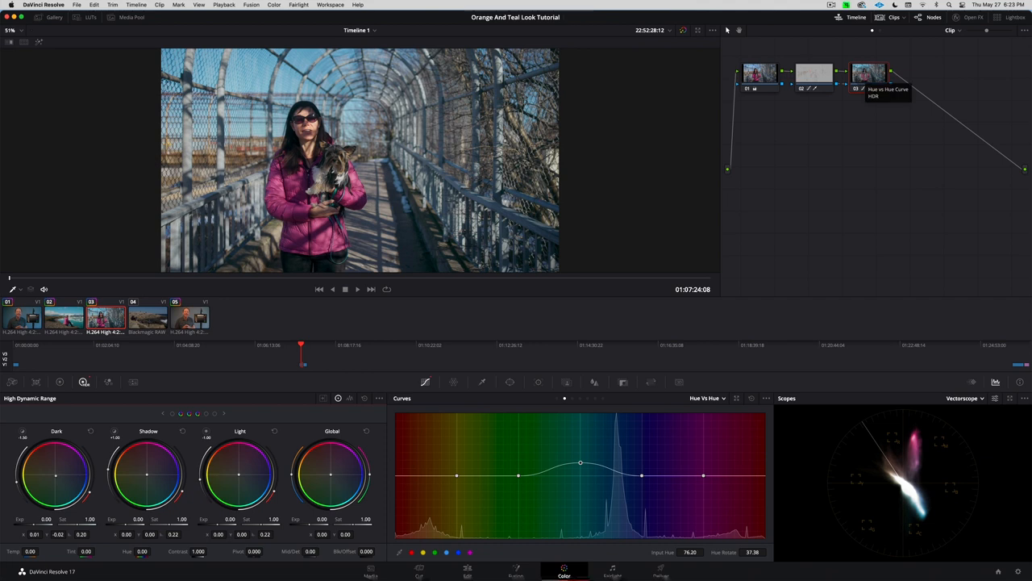
Step: Load clip 04, the Blackmagic RAW rocky-coast shot, for grading
click(147, 317)
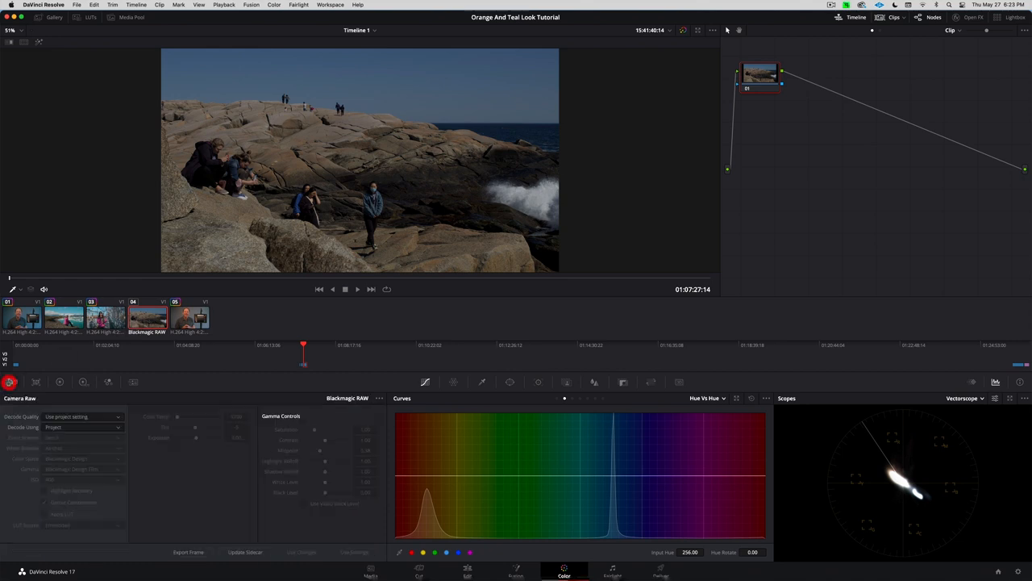
Step: Decode the RAW clip with its own settings: Cloudy white balance, ISO 400, adjusted exposure
click(21, 291)
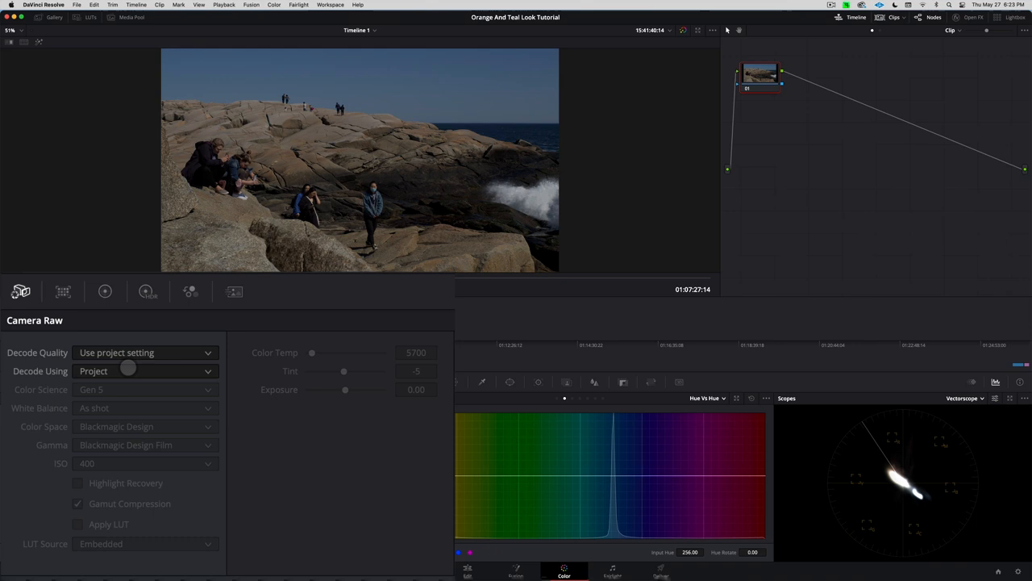
click(145, 370)
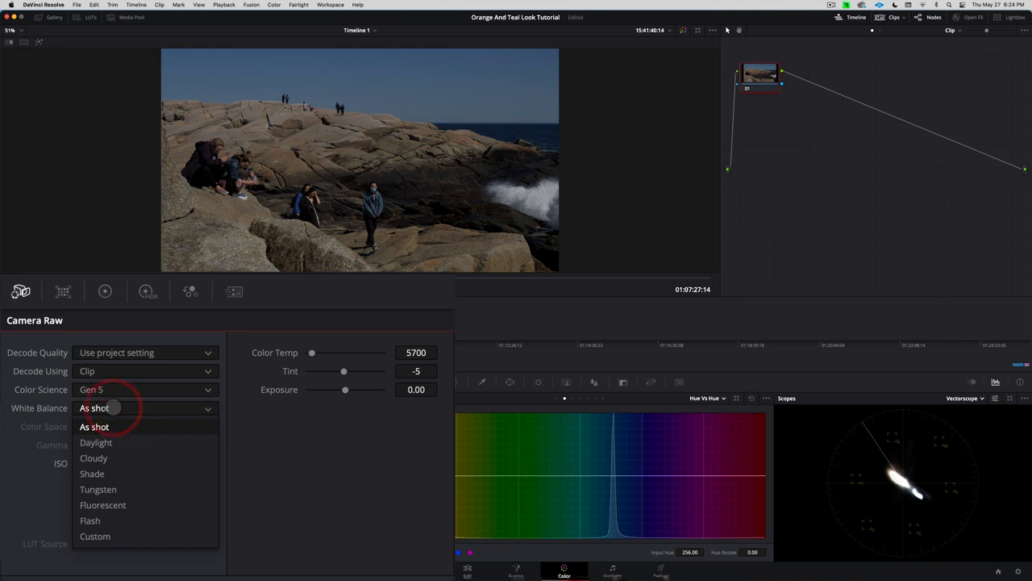
mouse_move(94, 459)
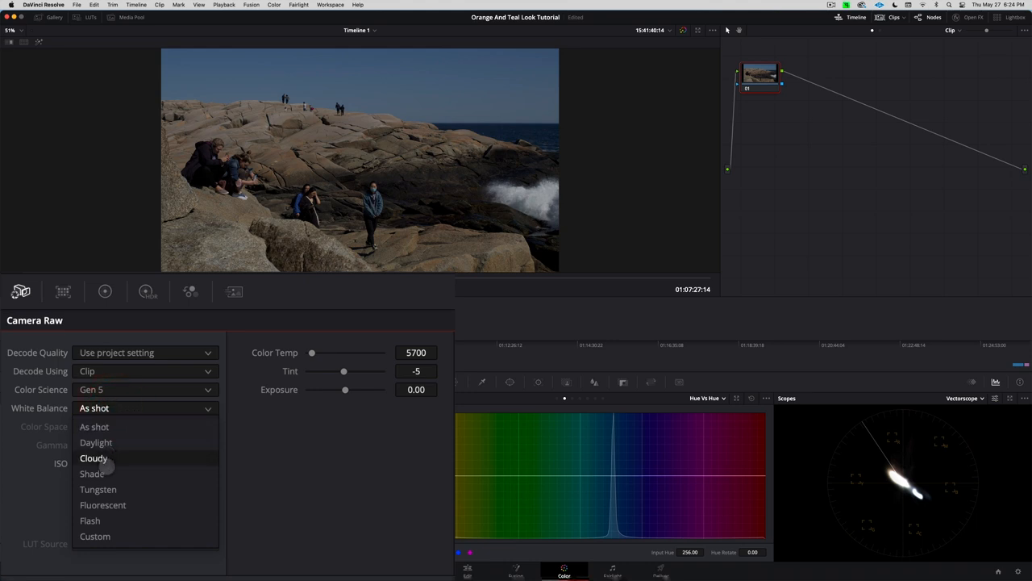
click(94, 458)
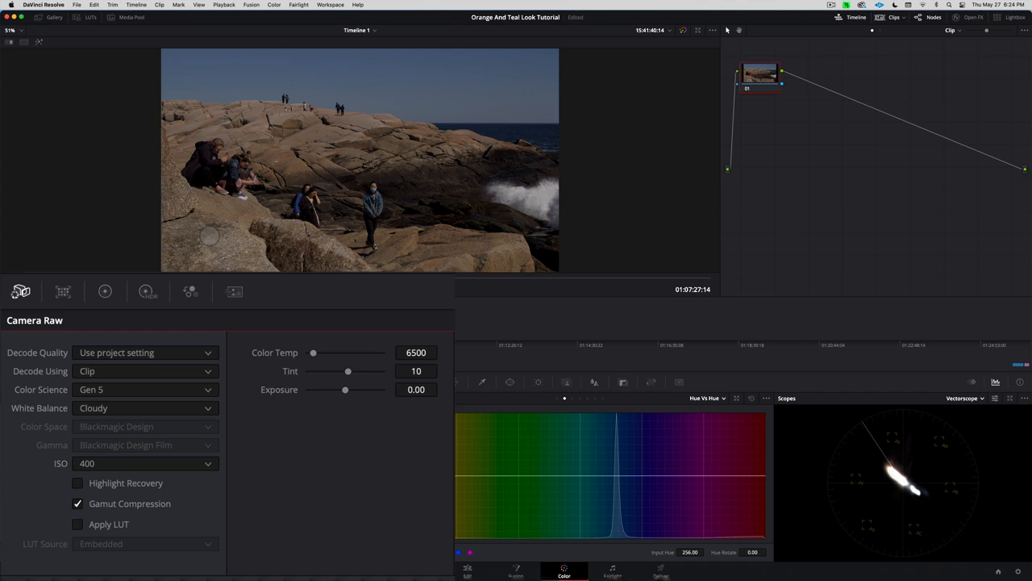
mouse_move(181, 319)
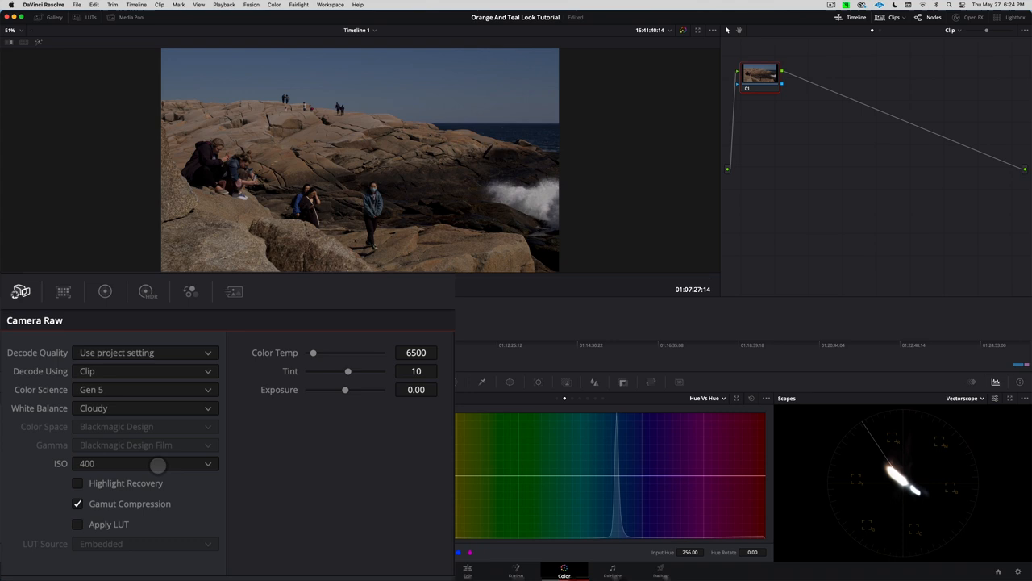
click(145, 463)
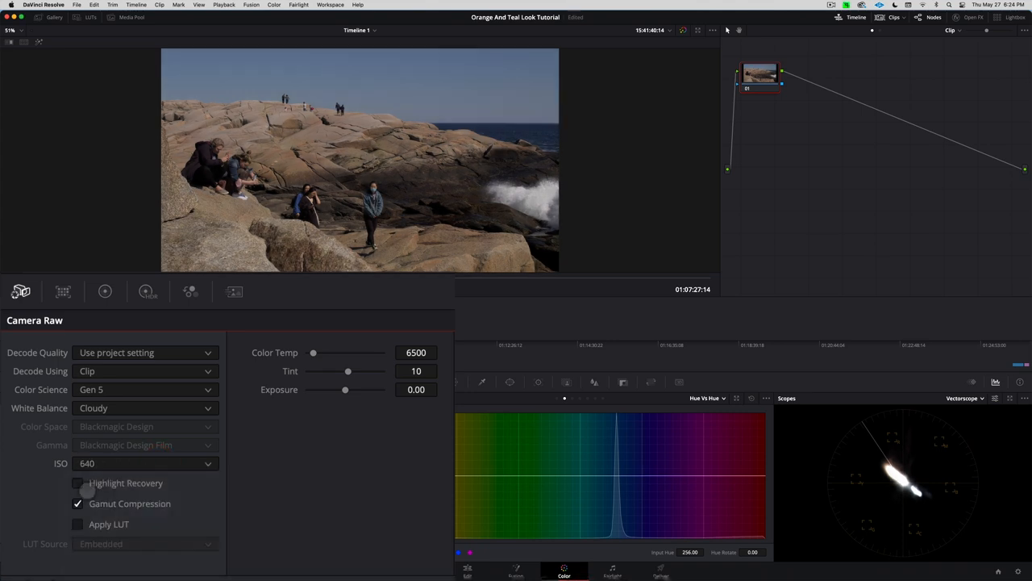
click(145, 462)
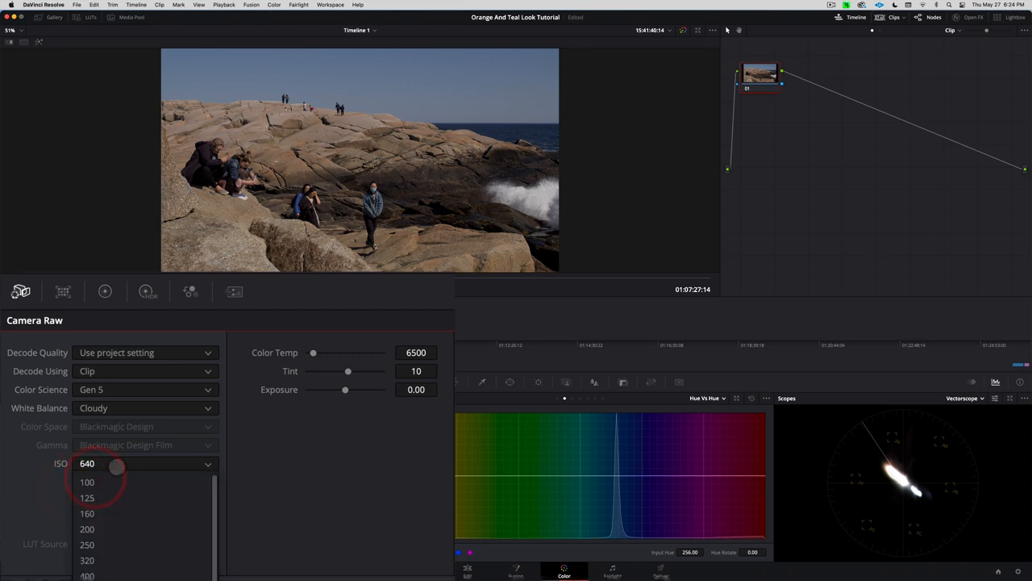
click(86, 574)
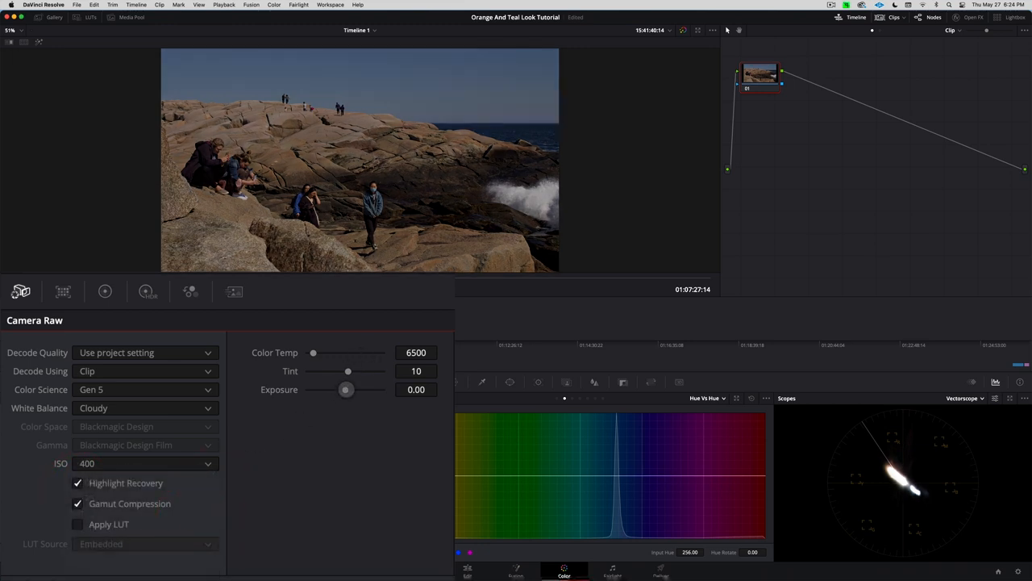
drag(346, 390, 351, 390)
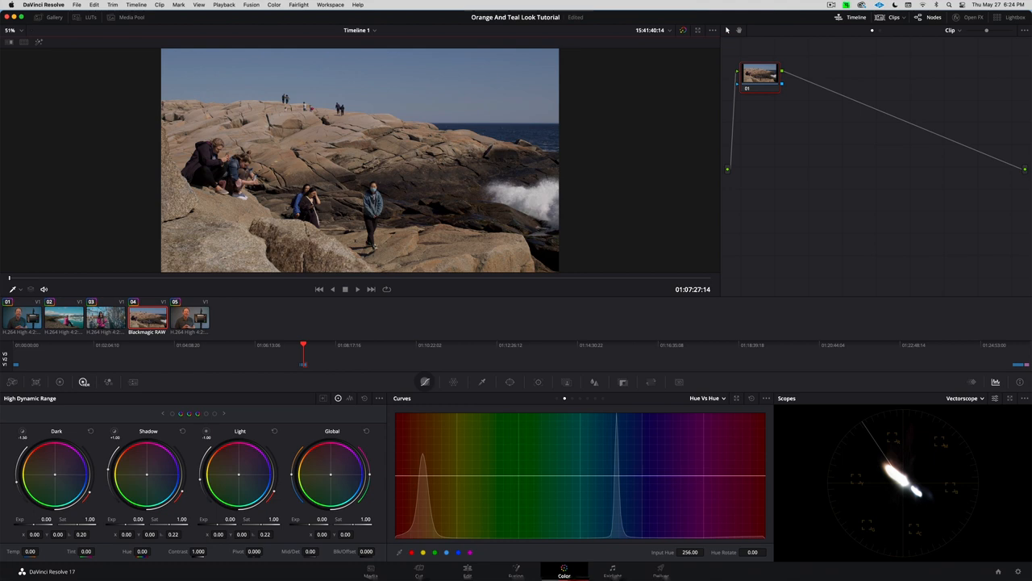
mouse_move(482, 106)
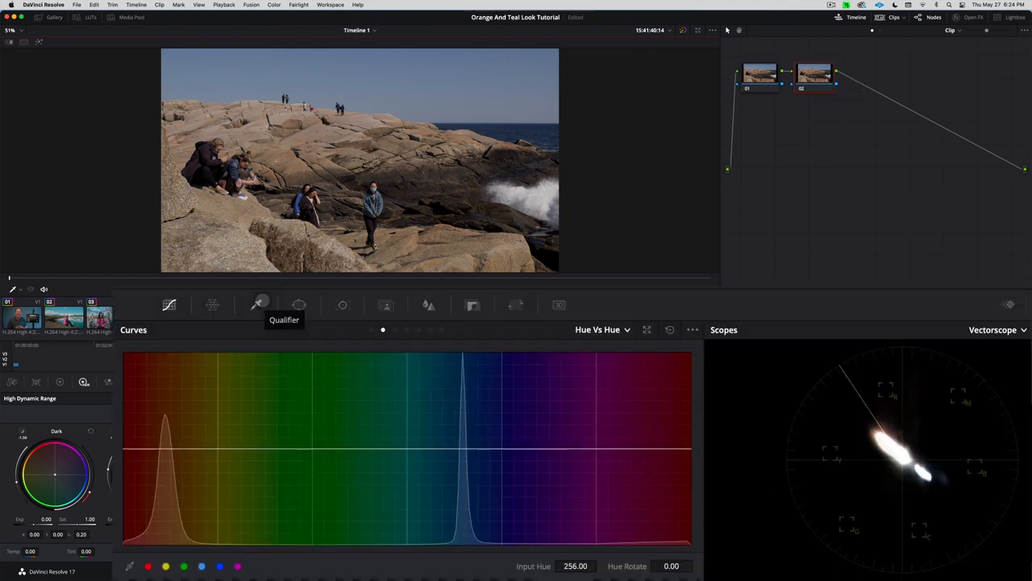
Step: Isolate the blue sky on node 02 with a hue qualifier, then return to Curves
click(256, 304)
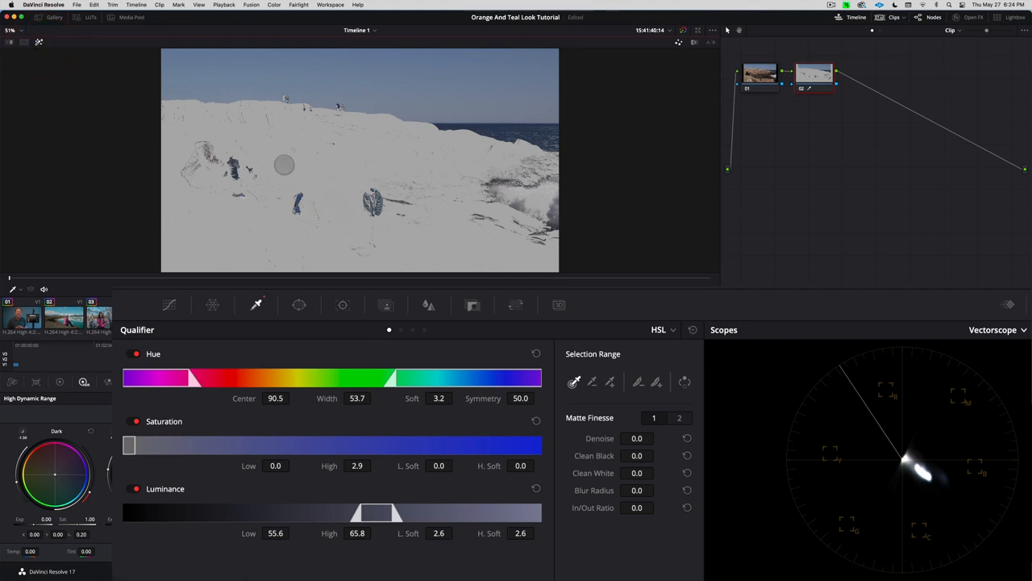
mouse_move(498, 145)
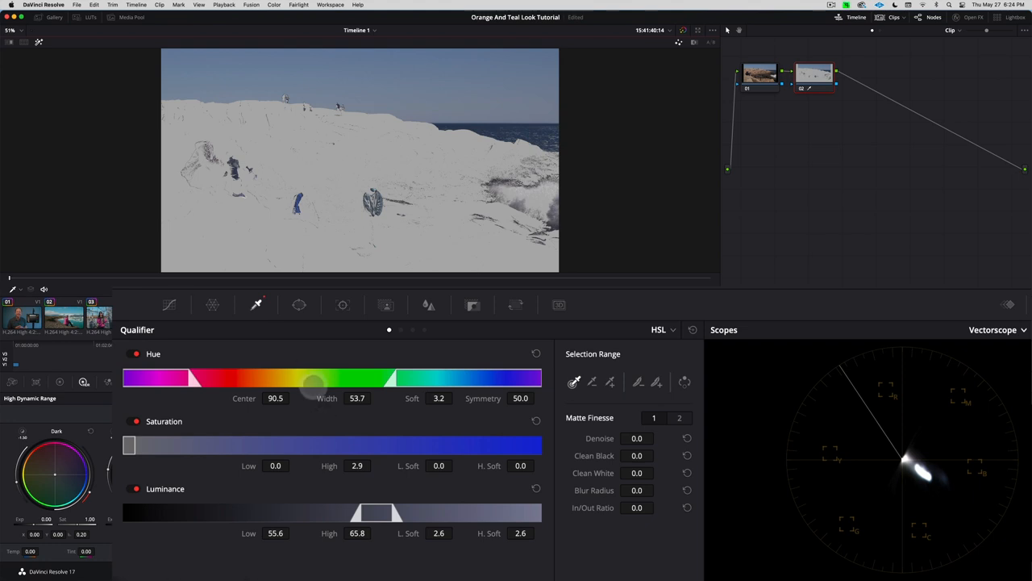
click(170, 304)
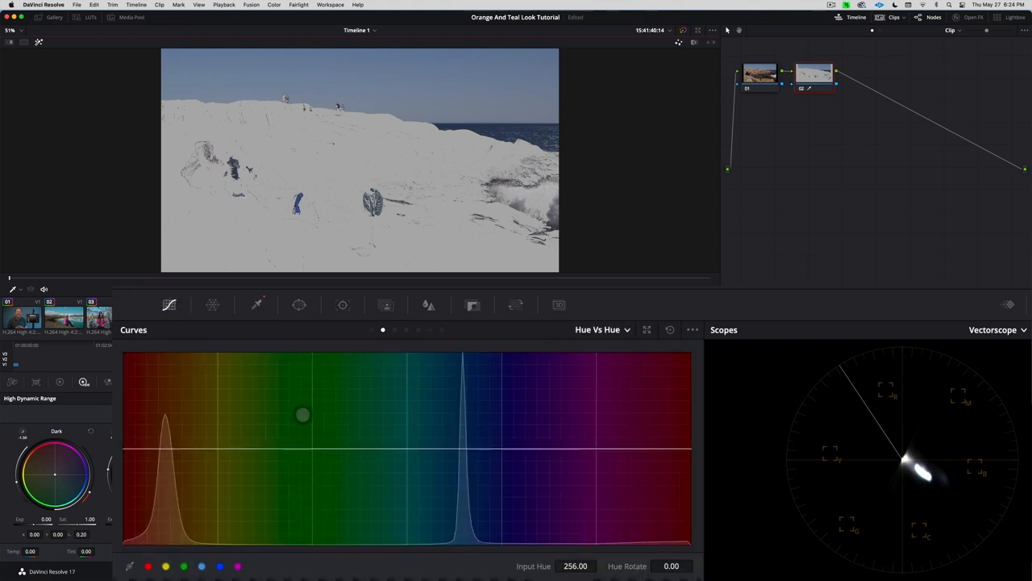
Step: Rotate the sky's cyan hues about 42 in Hue vs Hue, then add serial node 03
click(303, 415)
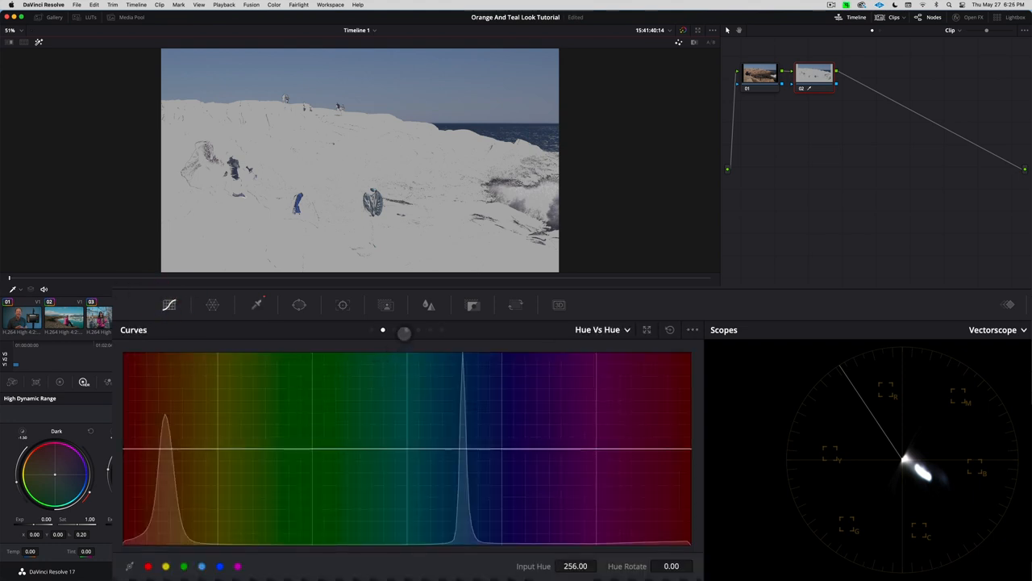
click(183, 565)
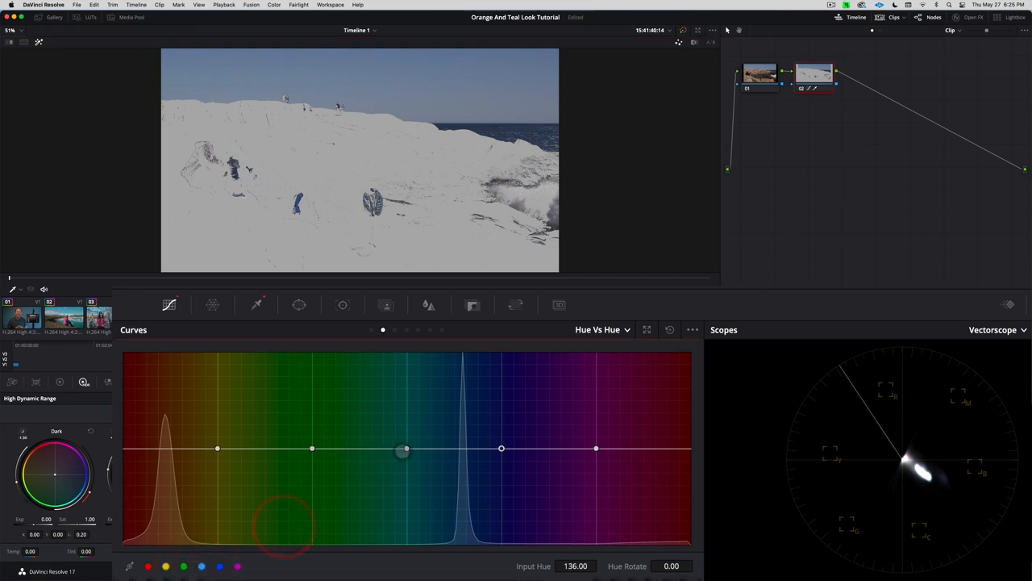
drag(405, 448, 407, 440)
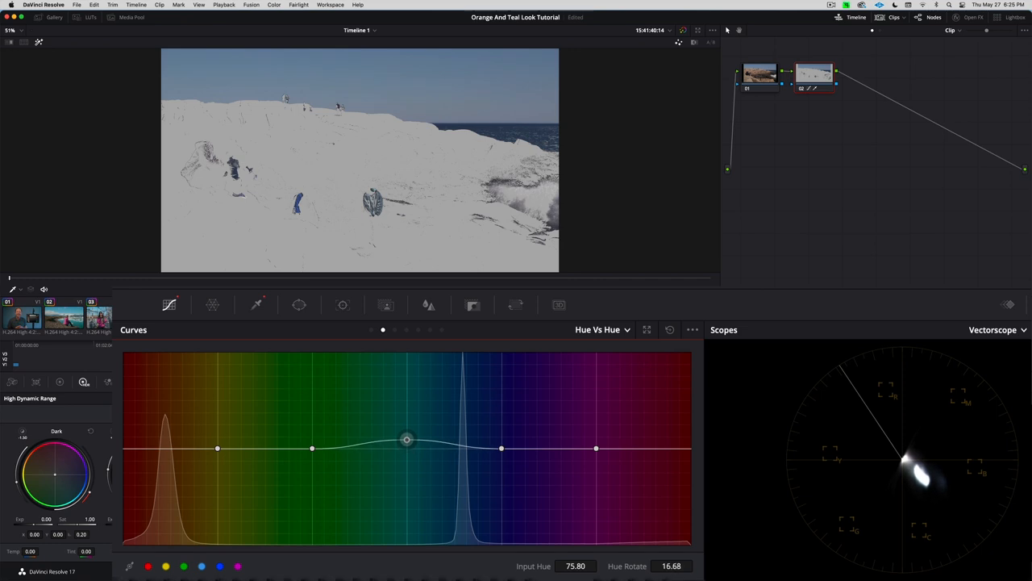
drag(406, 440, 407, 430)
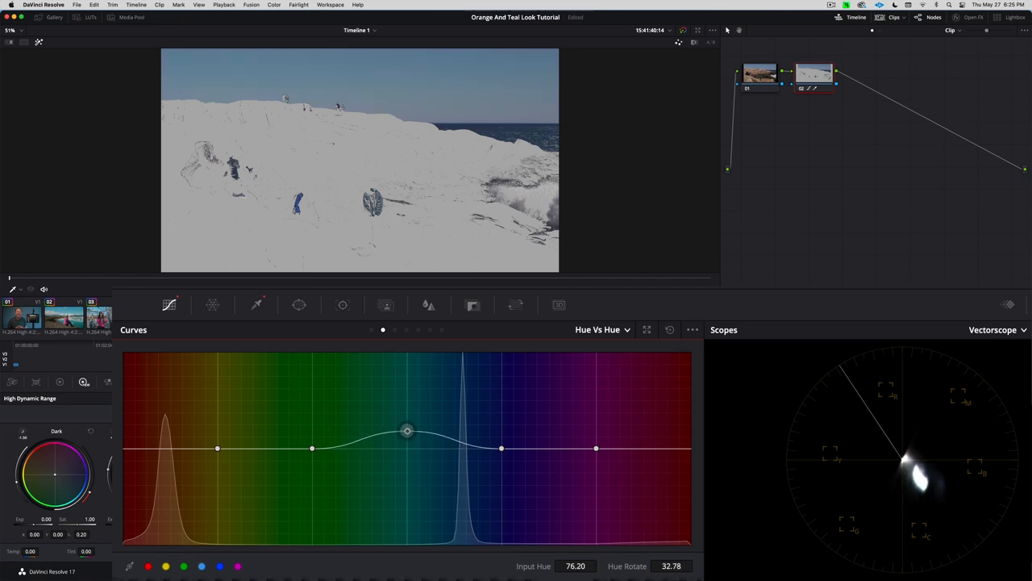
drag(407, 430, 412, 426)
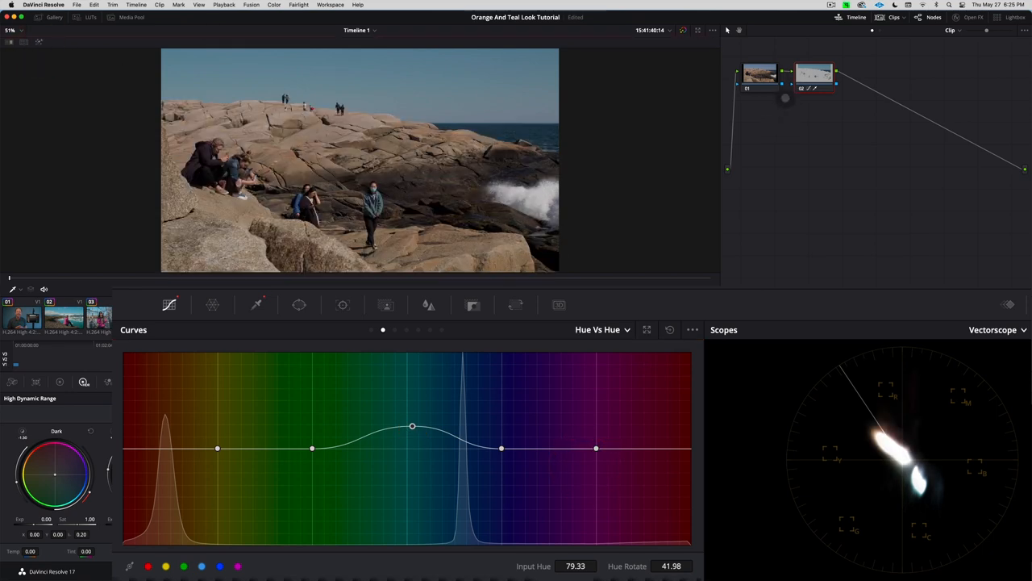
click(813, 73)
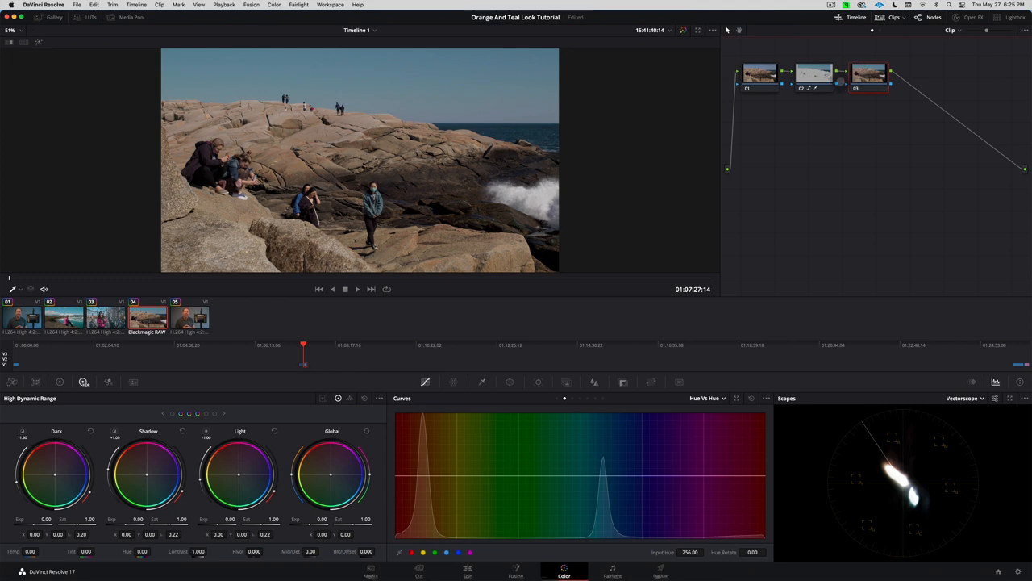
Step: Feed node 02's sky matte into node 03, invert it, and push the rocks' Offset toward orange
click(846, 85)
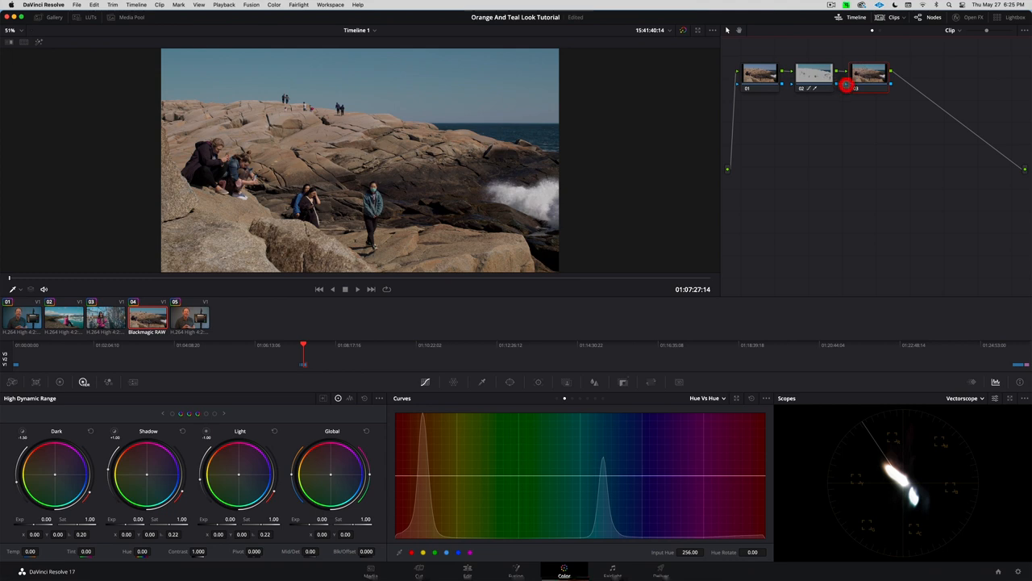
click(869, 73)
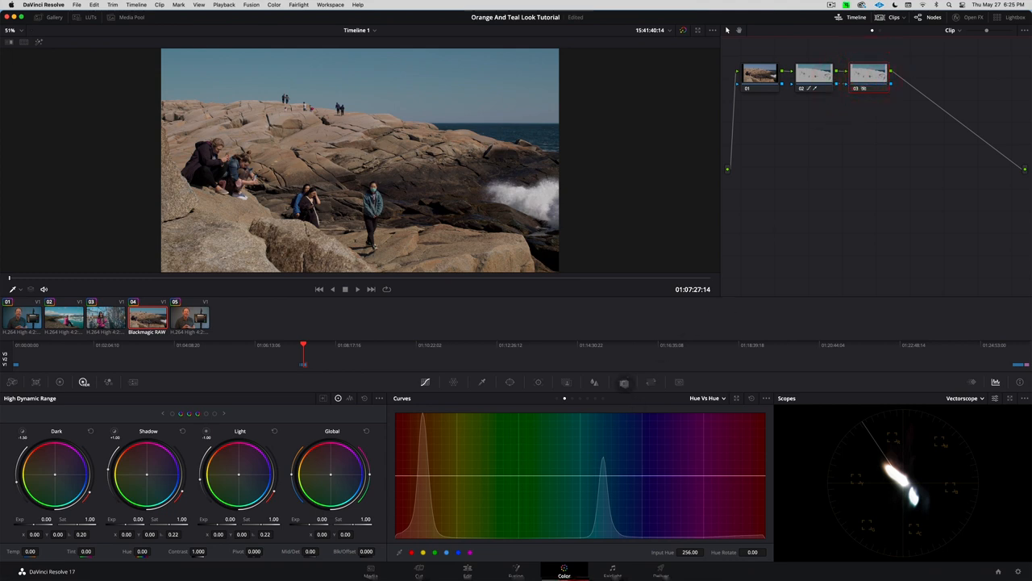
click(623, 382)
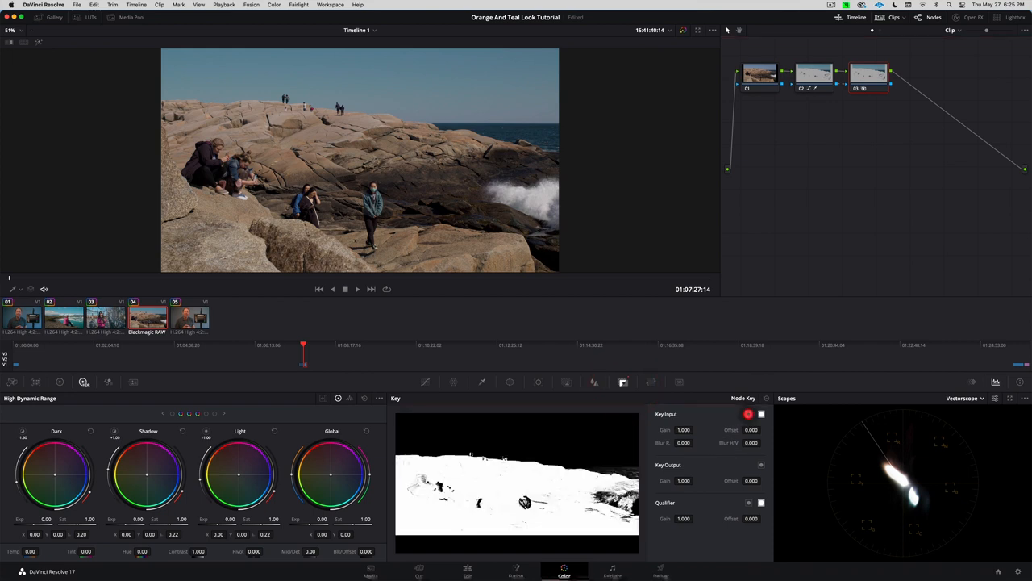
click(748, 413)
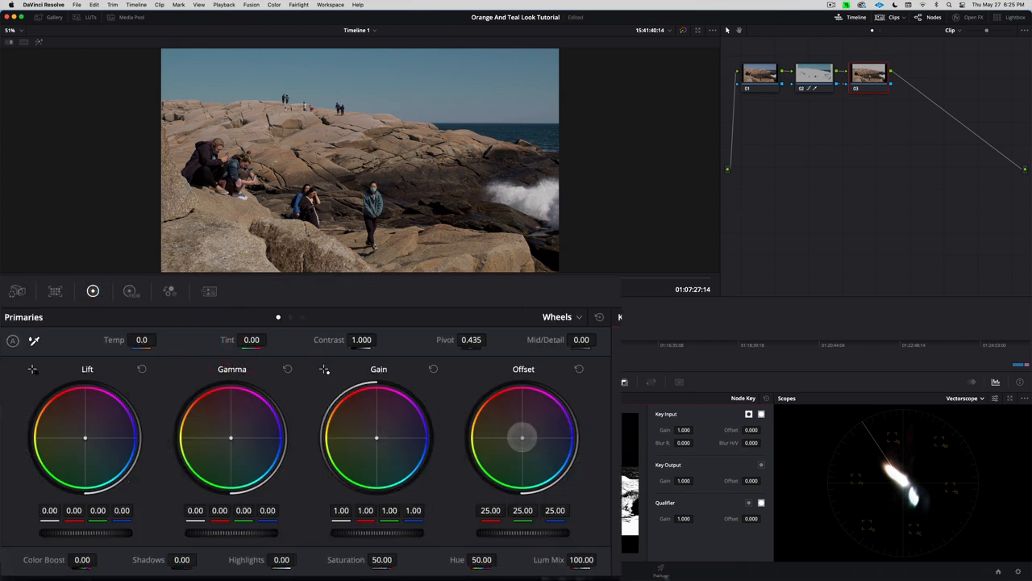
drag(521, 438, 522, 439)
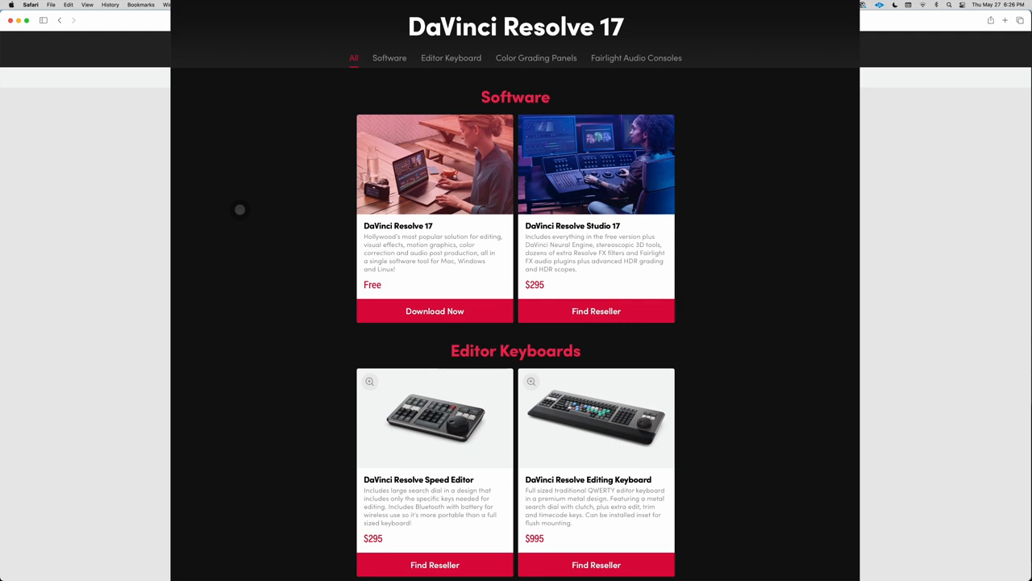
mouse_move(433, 267)
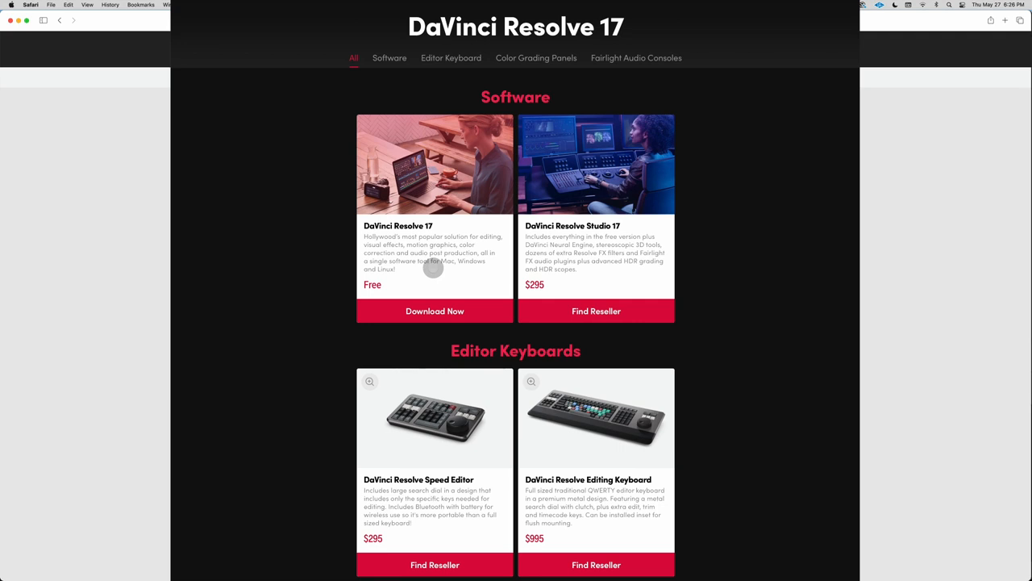
mouse_move(636, 281)
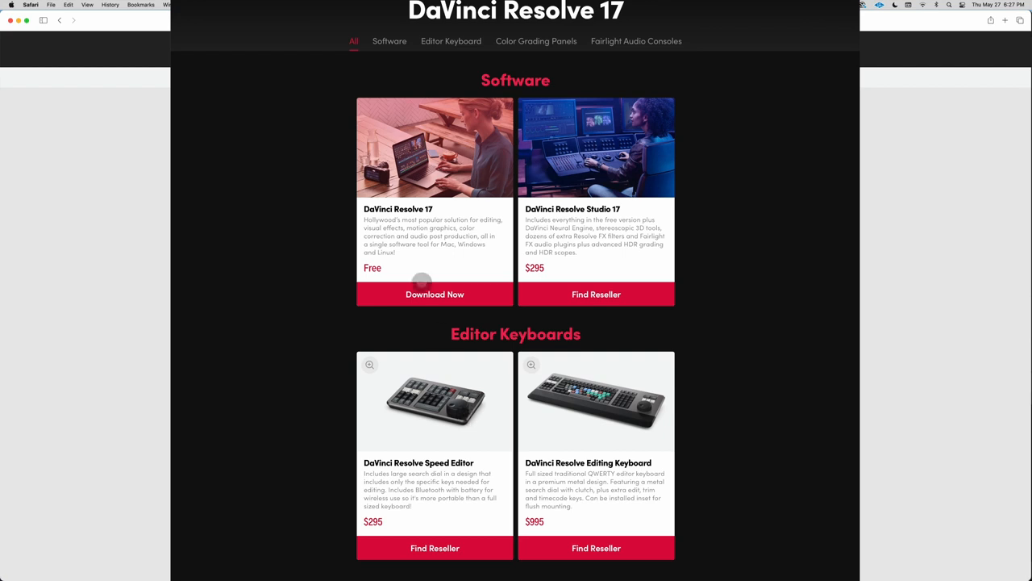
mouse_move(395, 246)
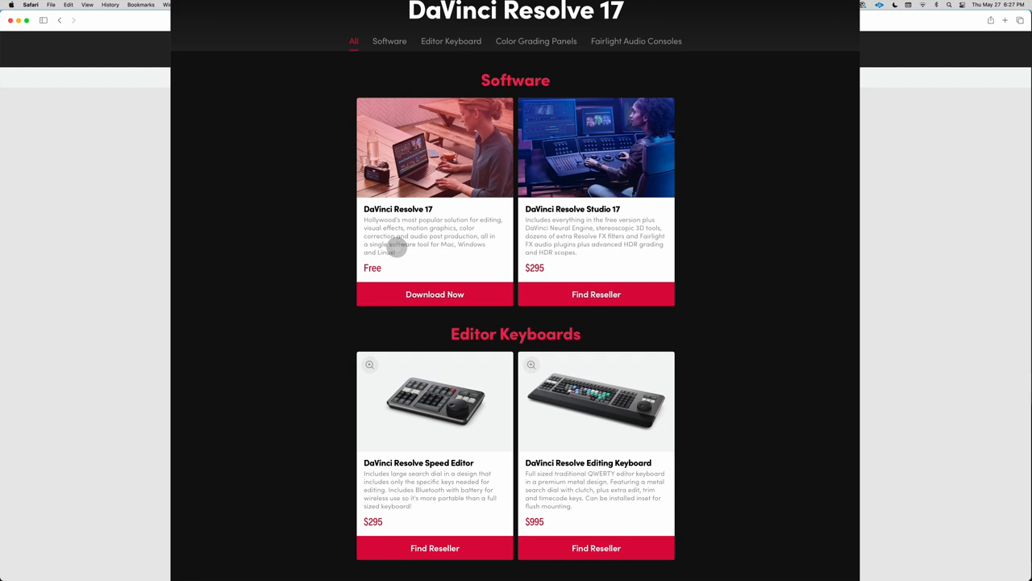
mouse_move(291, 426)
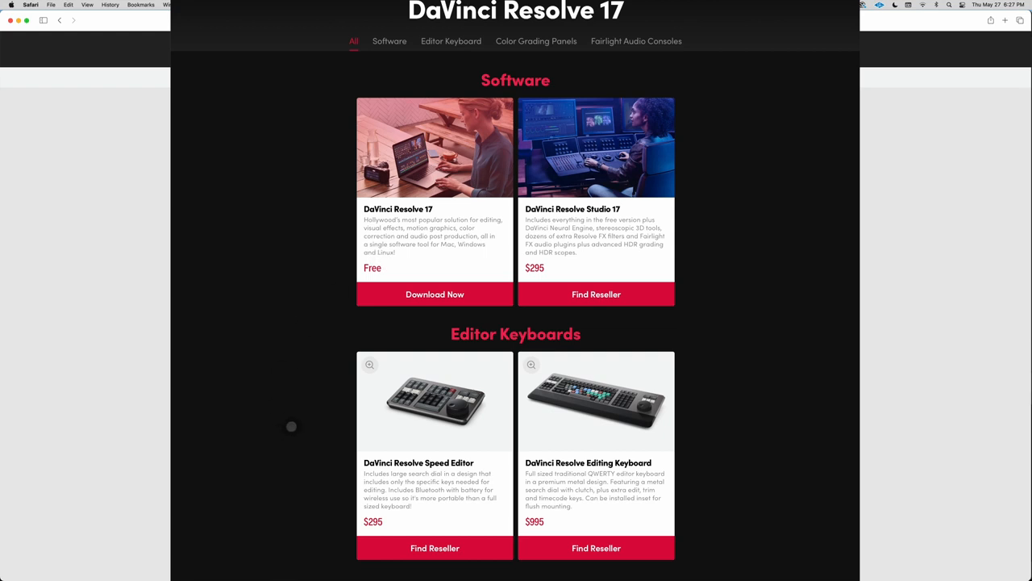
mouse_move(438, 430)
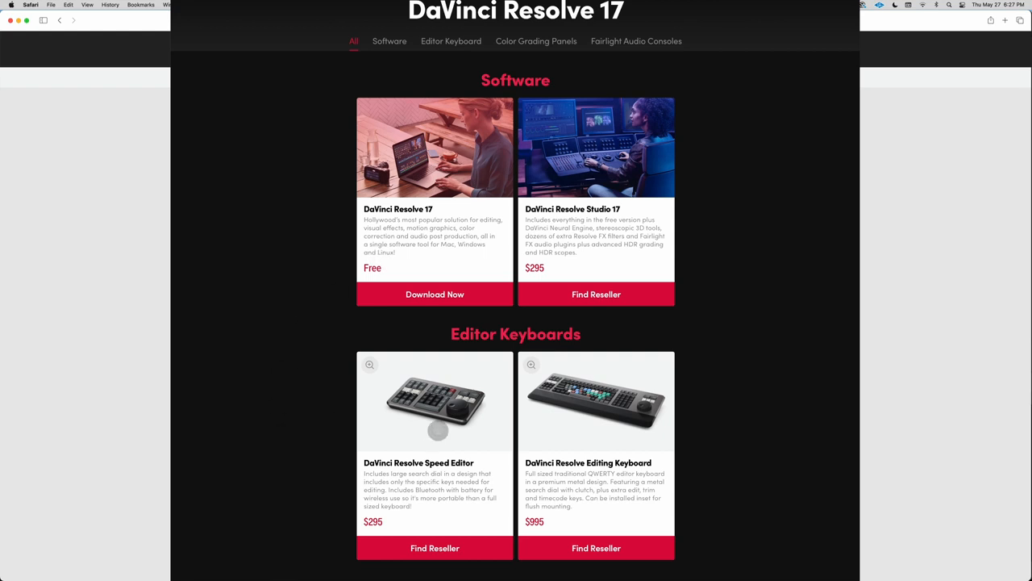